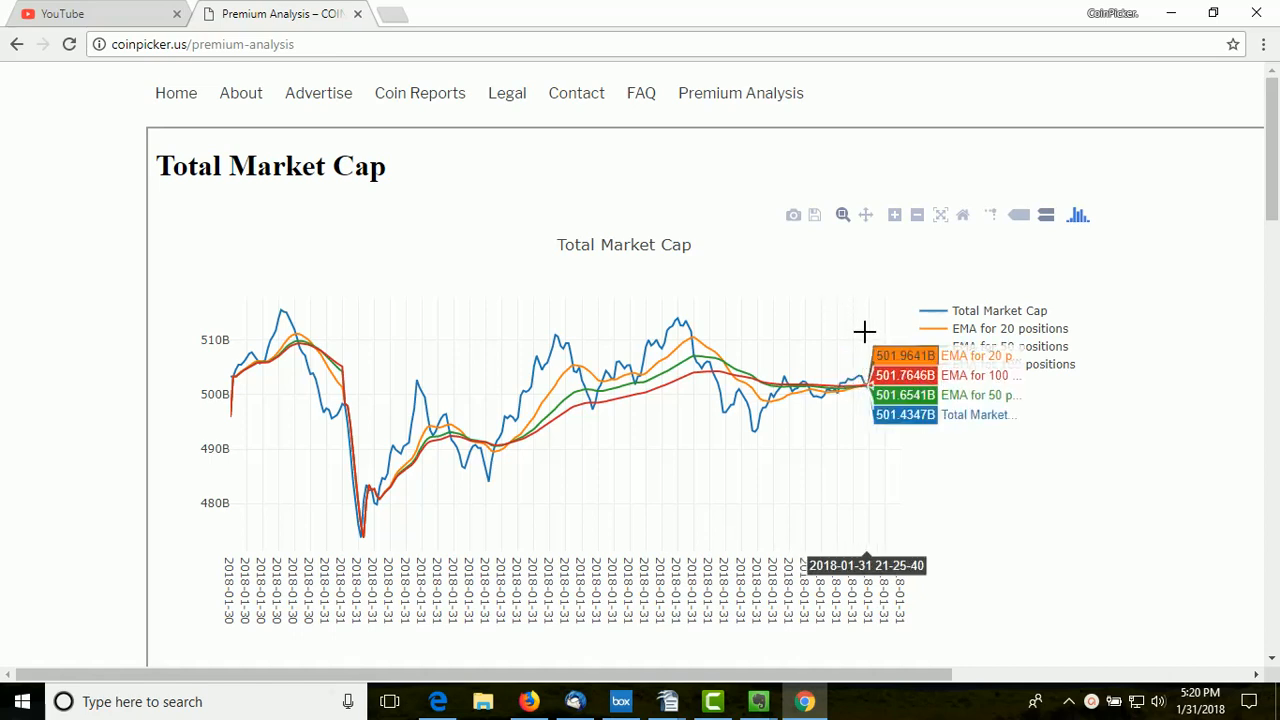
pyautogui.moveTo(1024, 392)
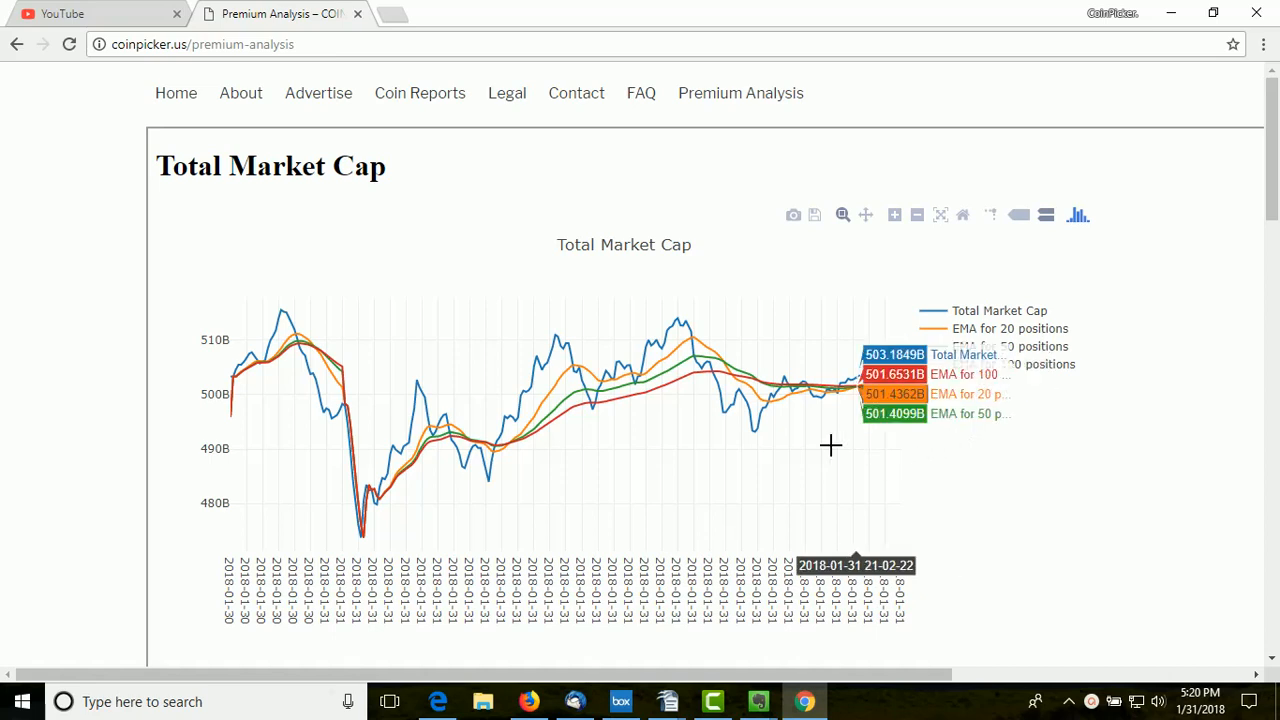
pyautogui.moveTo(358, 428)
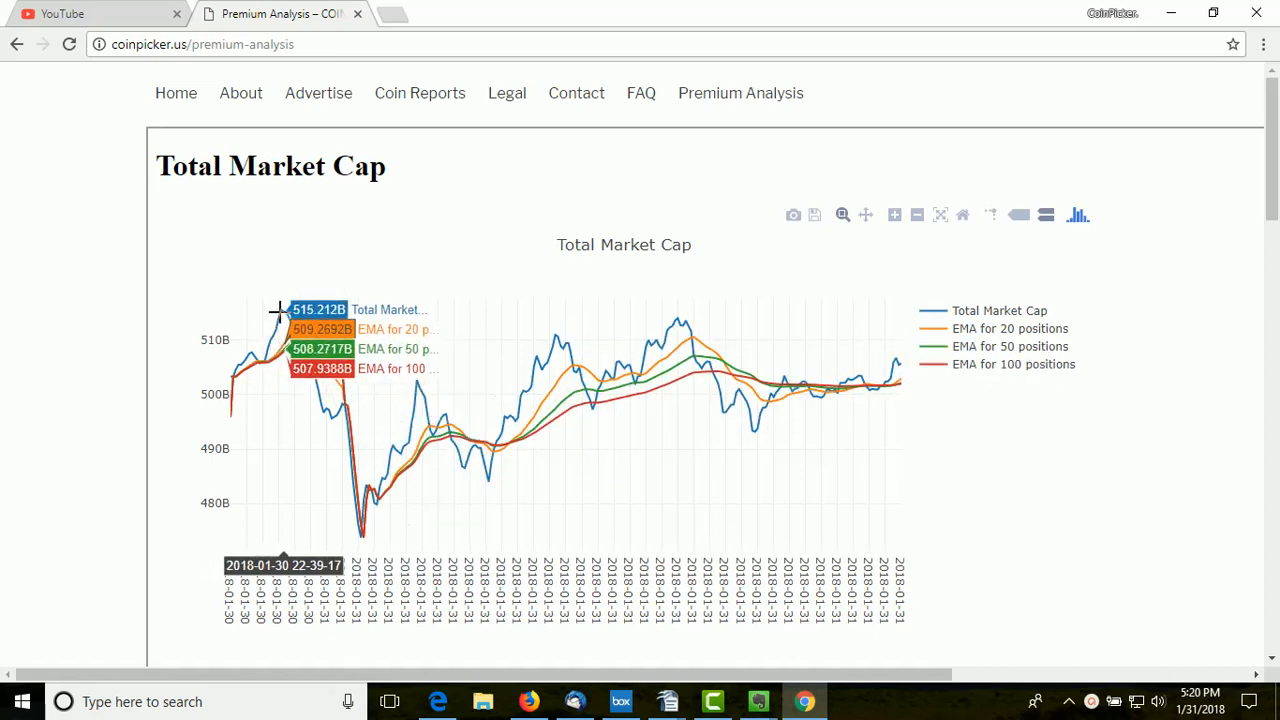
pyautogui.moveTo(344, 442)
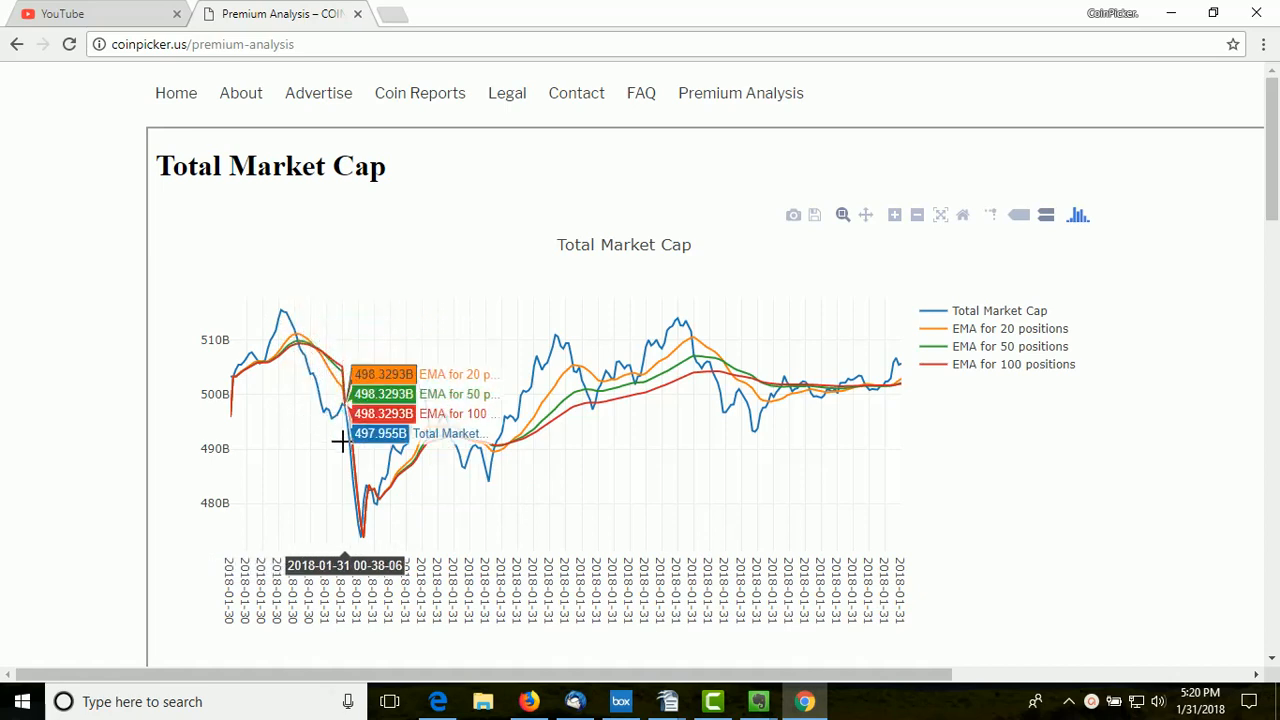
pyautogui.moveTo(440, 452)
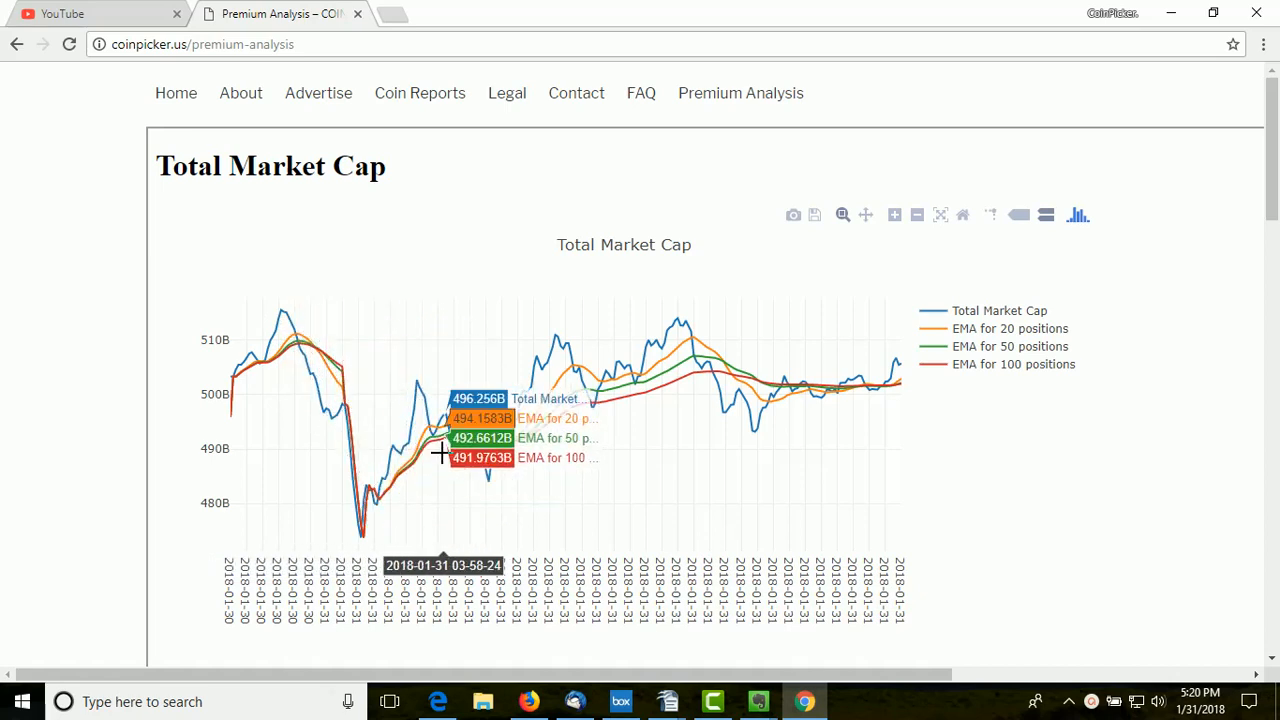
pyautogui.moveTo(1088, 356)
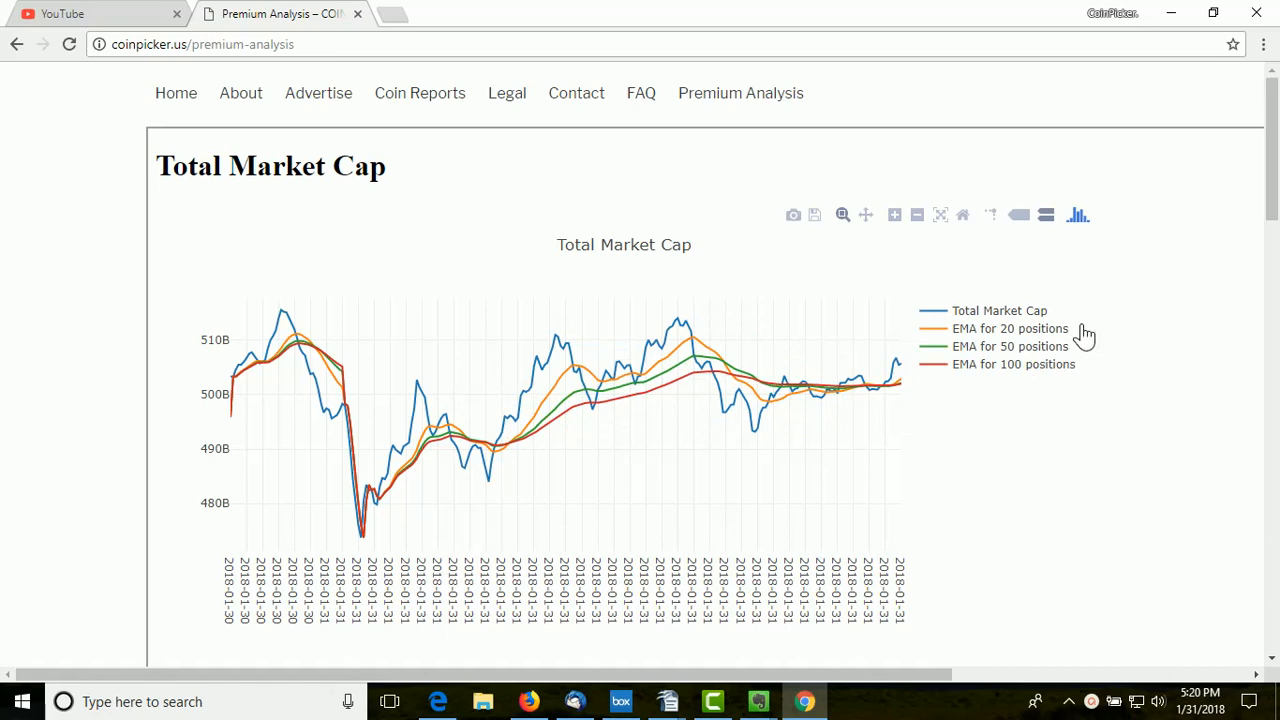
pyautogui.moveTo(1082, 352)
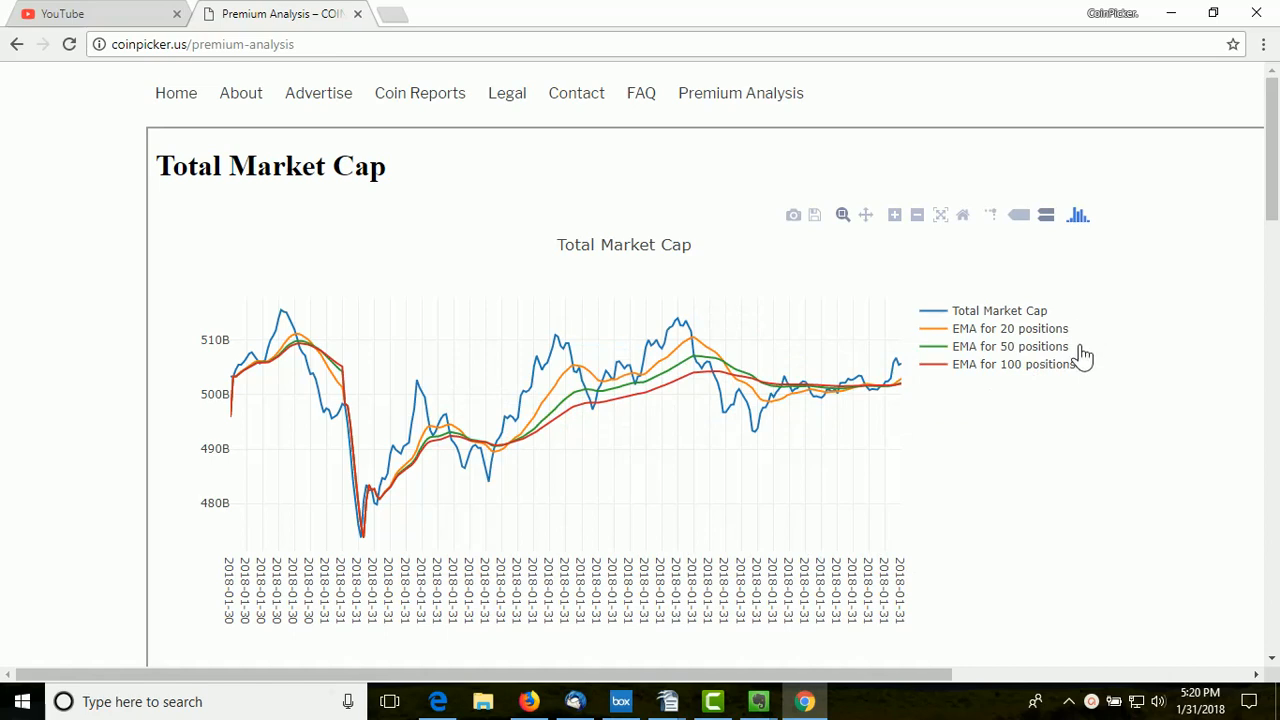
pyautogui.moveTo(1072, 376)
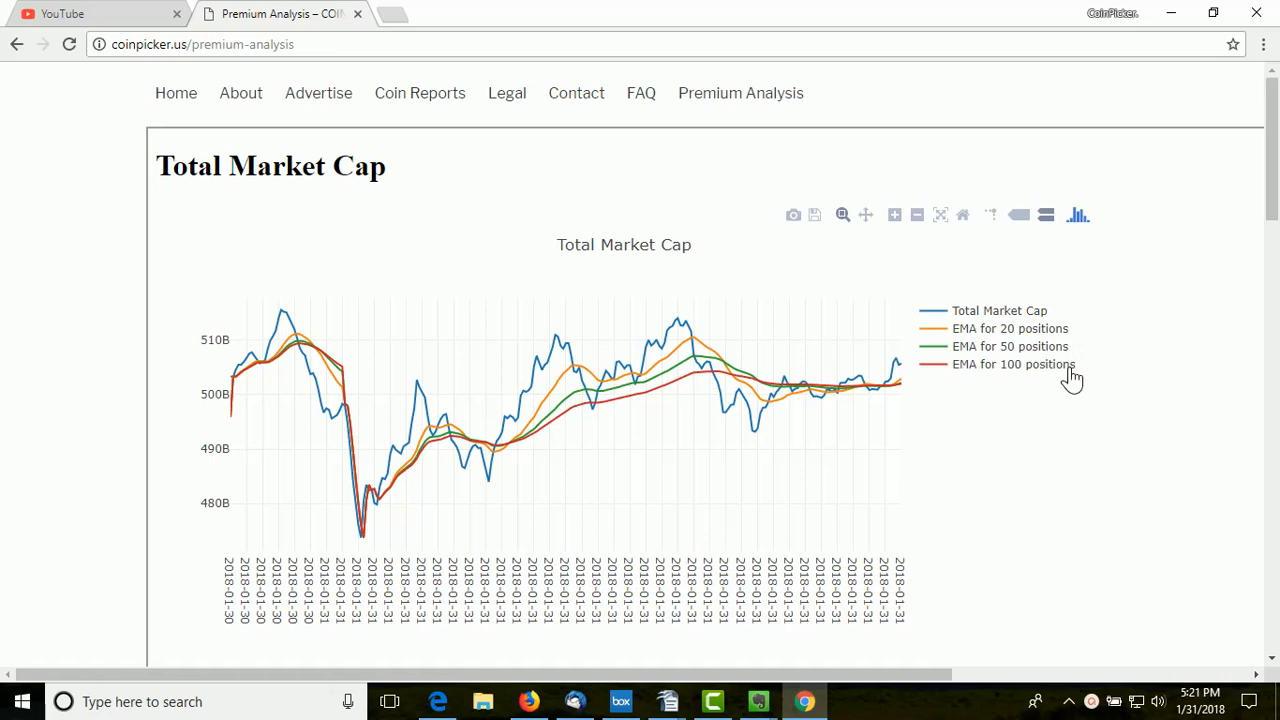
pyautogui.moveTo(1046, 392)
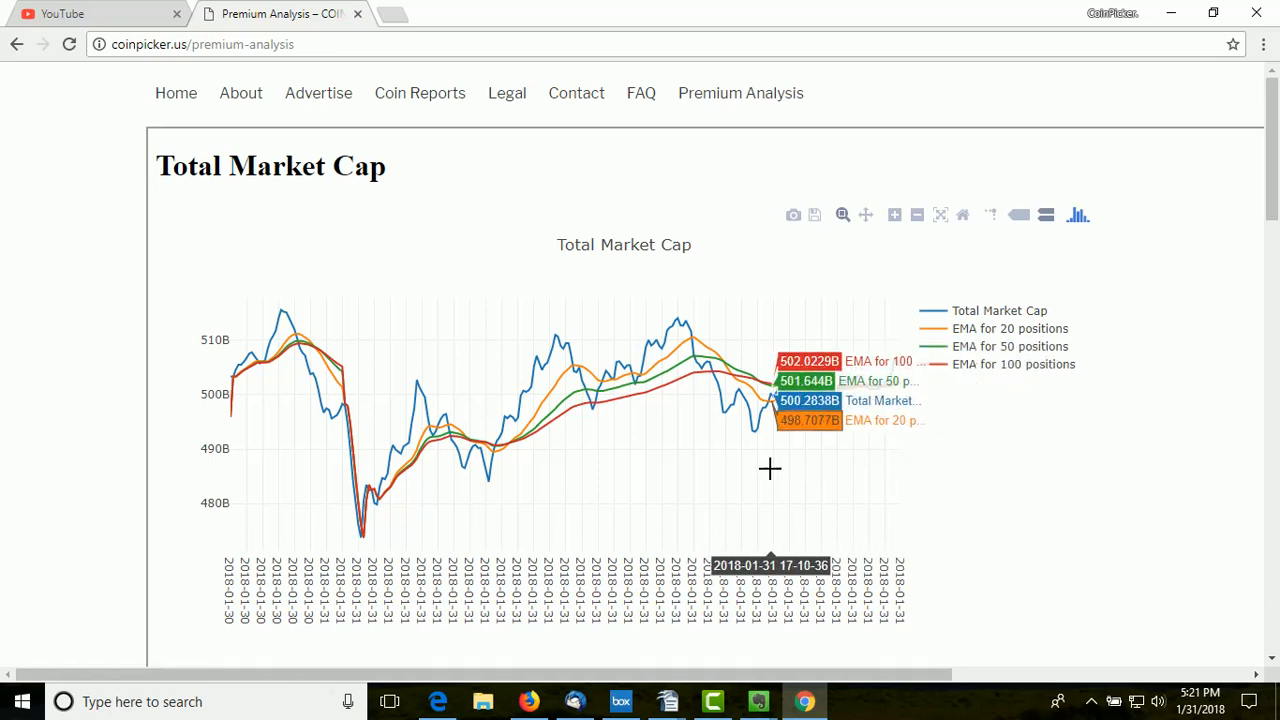
pyautogui.moveTo(470, 458)
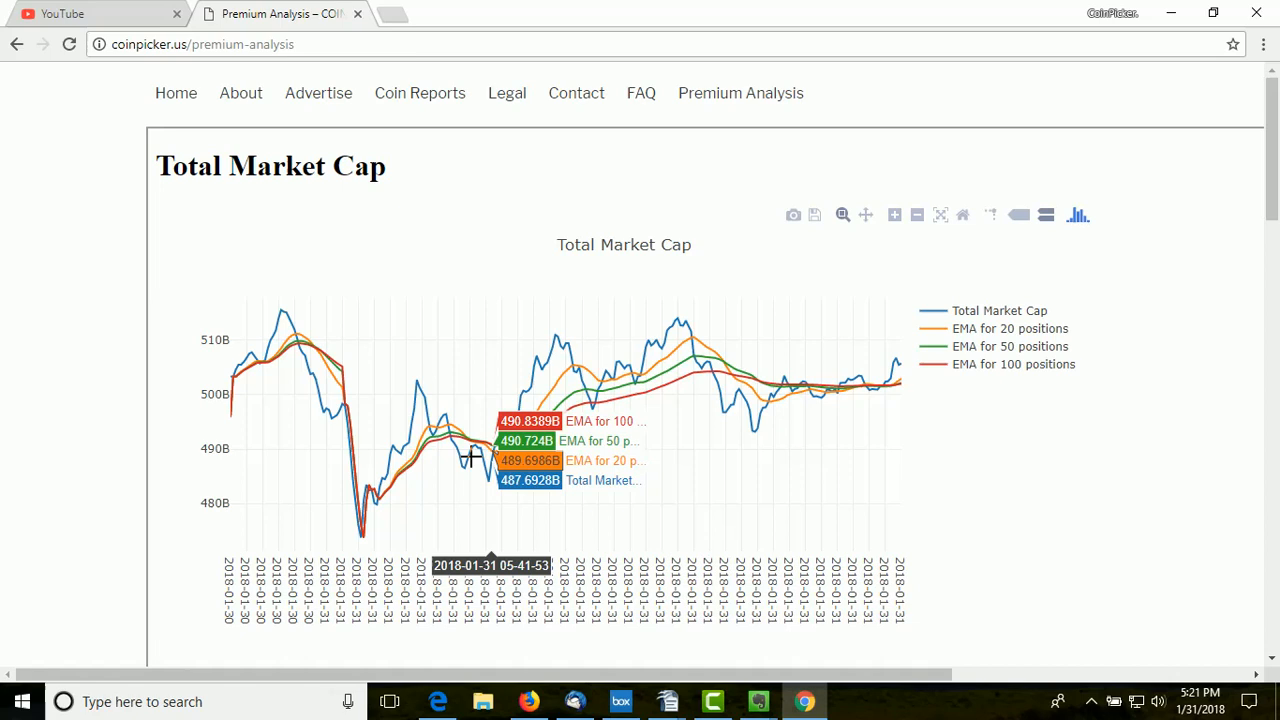
pyautogui.moveTo(240, 616)
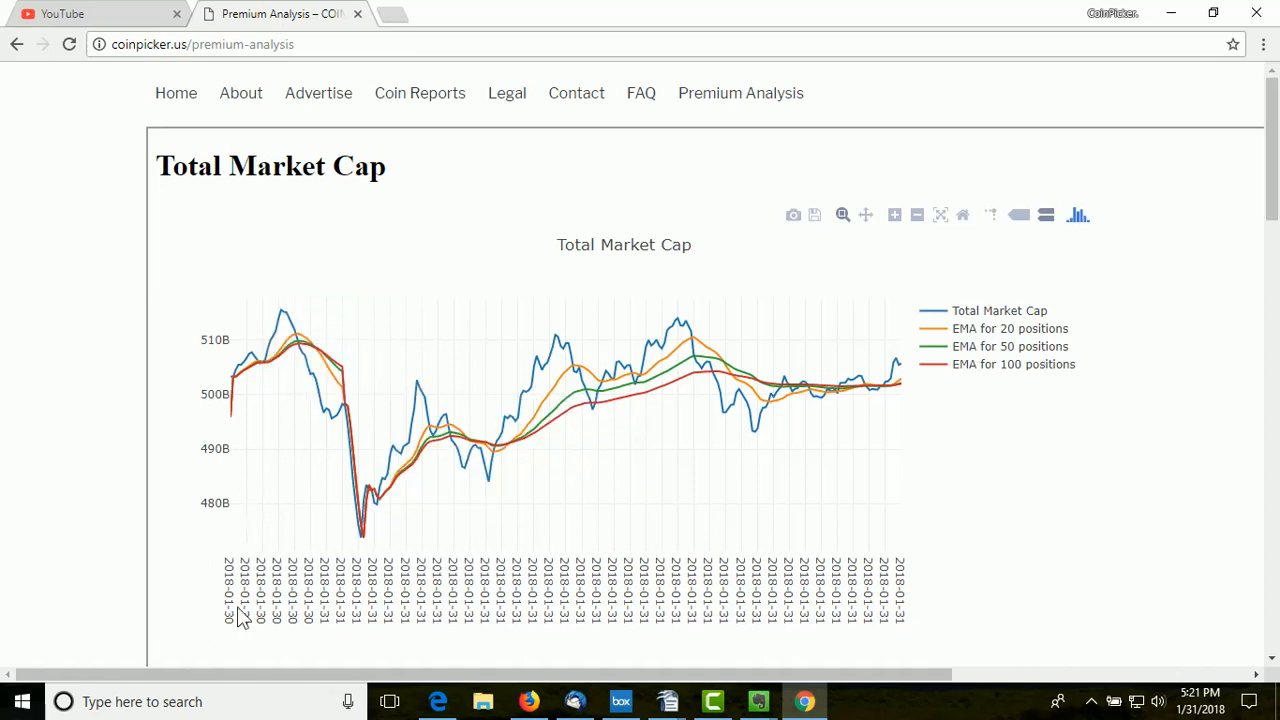
pyautogui.moveTo(344, 618)
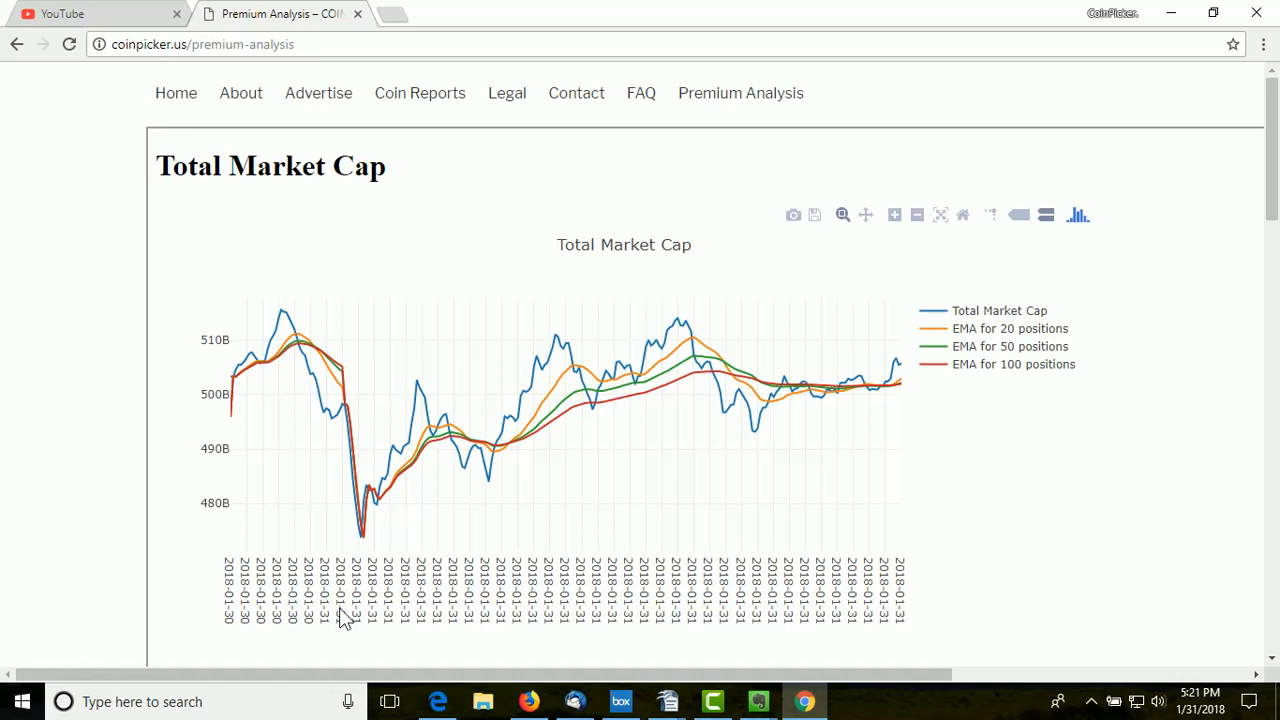
pyautogui.moveTo(804, 552)
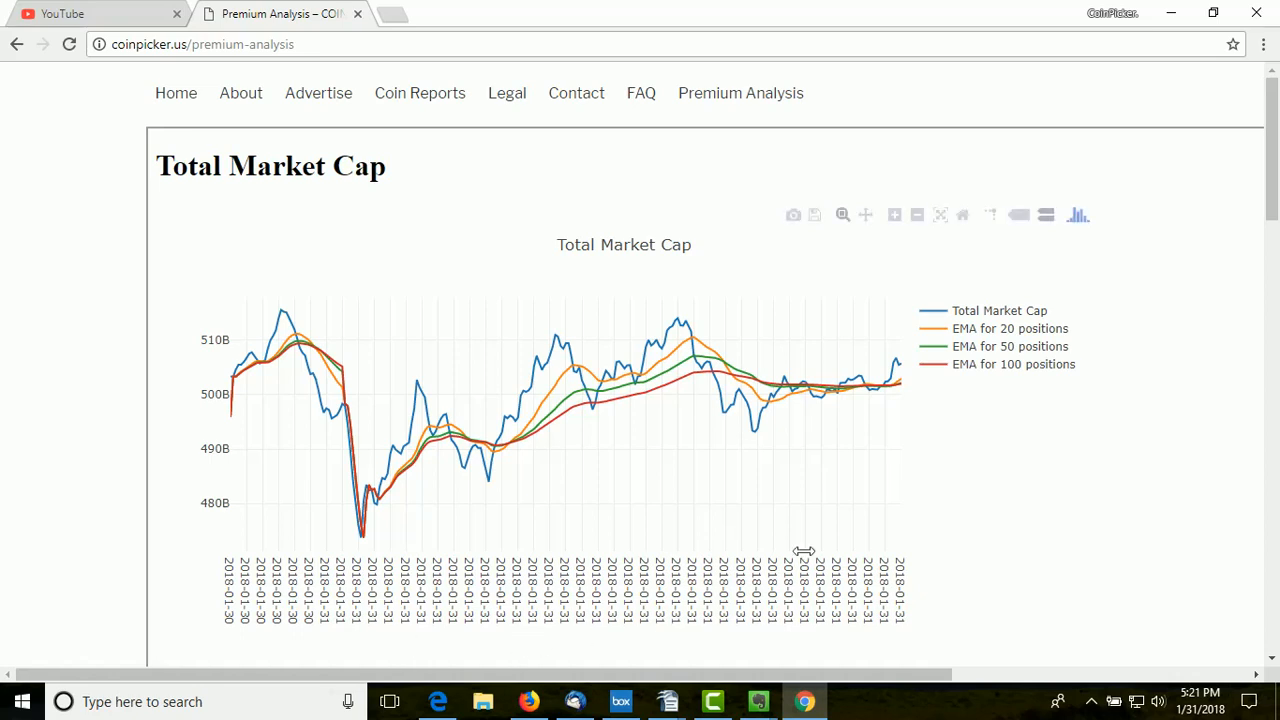
pyautogui.moveTo(976, 368)
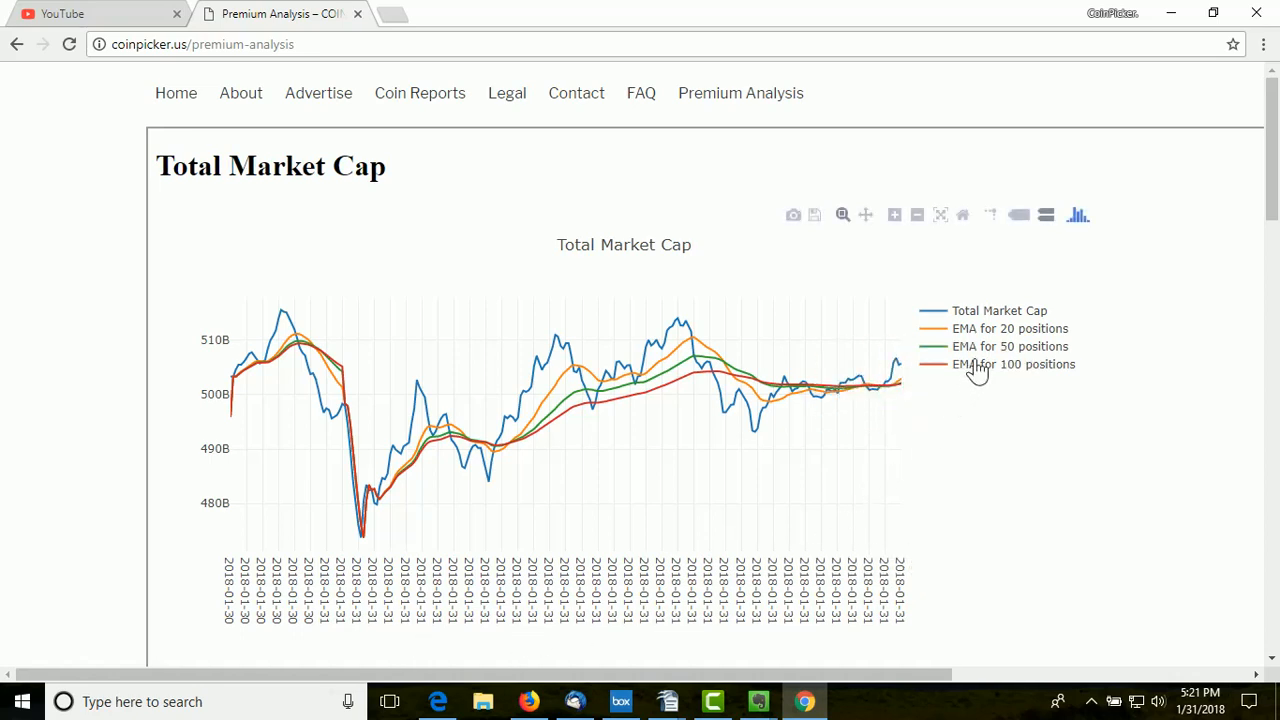
pyautogui.moveTo(978, 346)
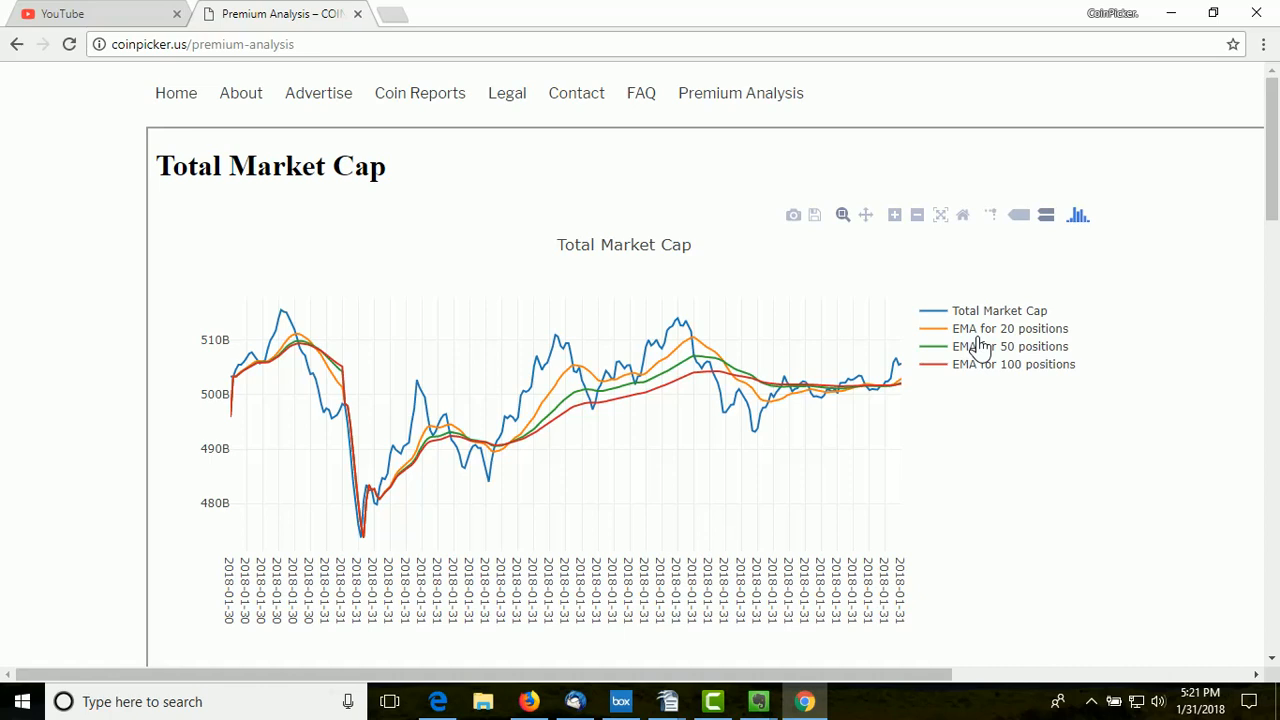
pyautogui.moveTo(1036, 344)
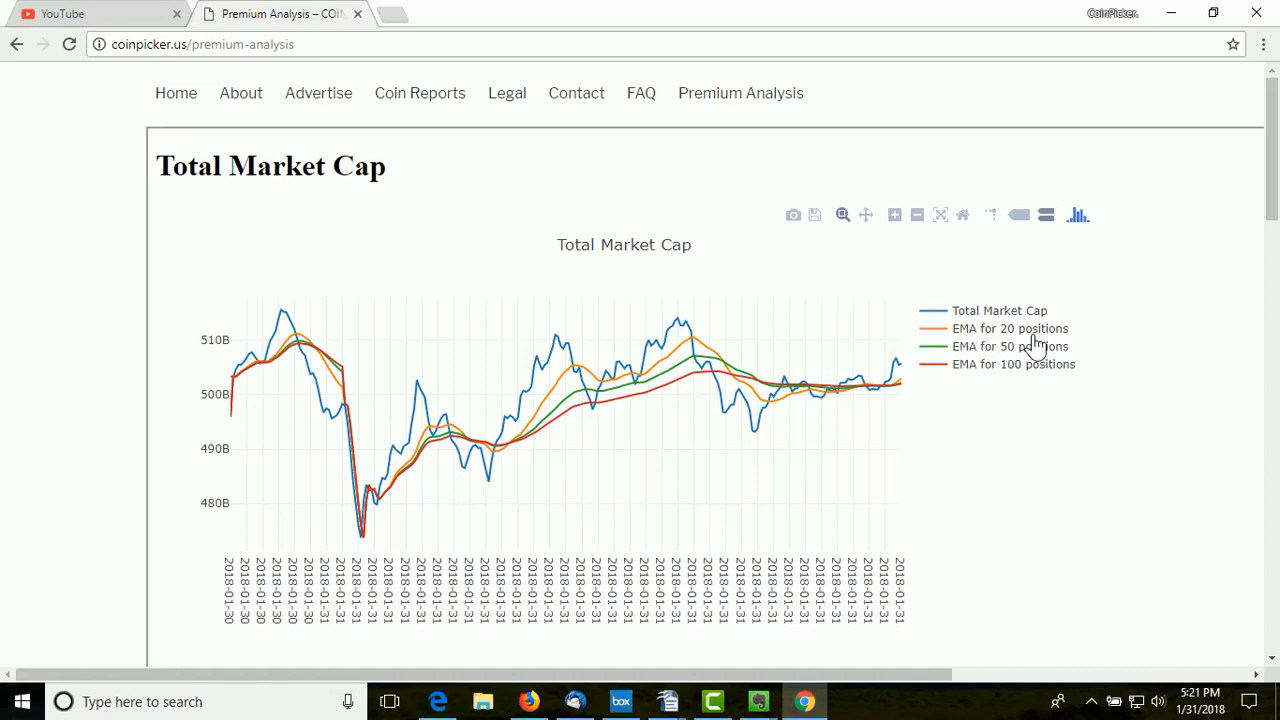
pyautogui.moveTo(1024, 348)
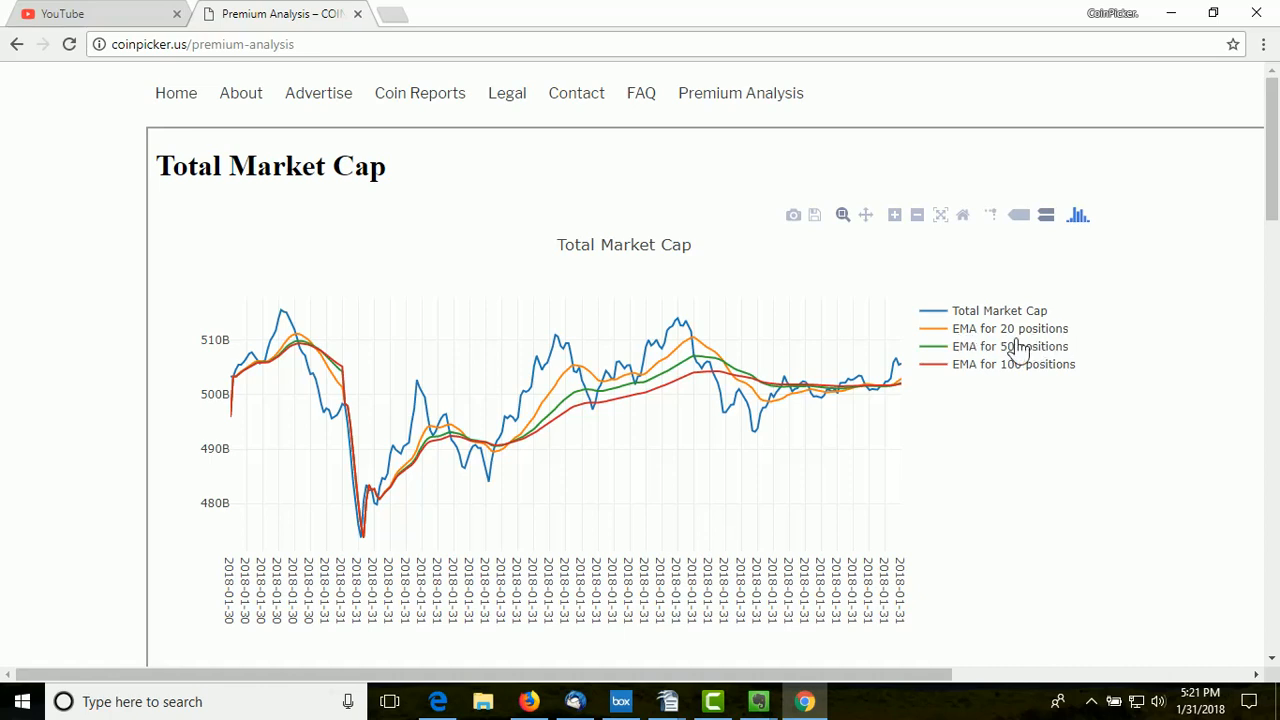
pyautogui.moveTo(988, 364)
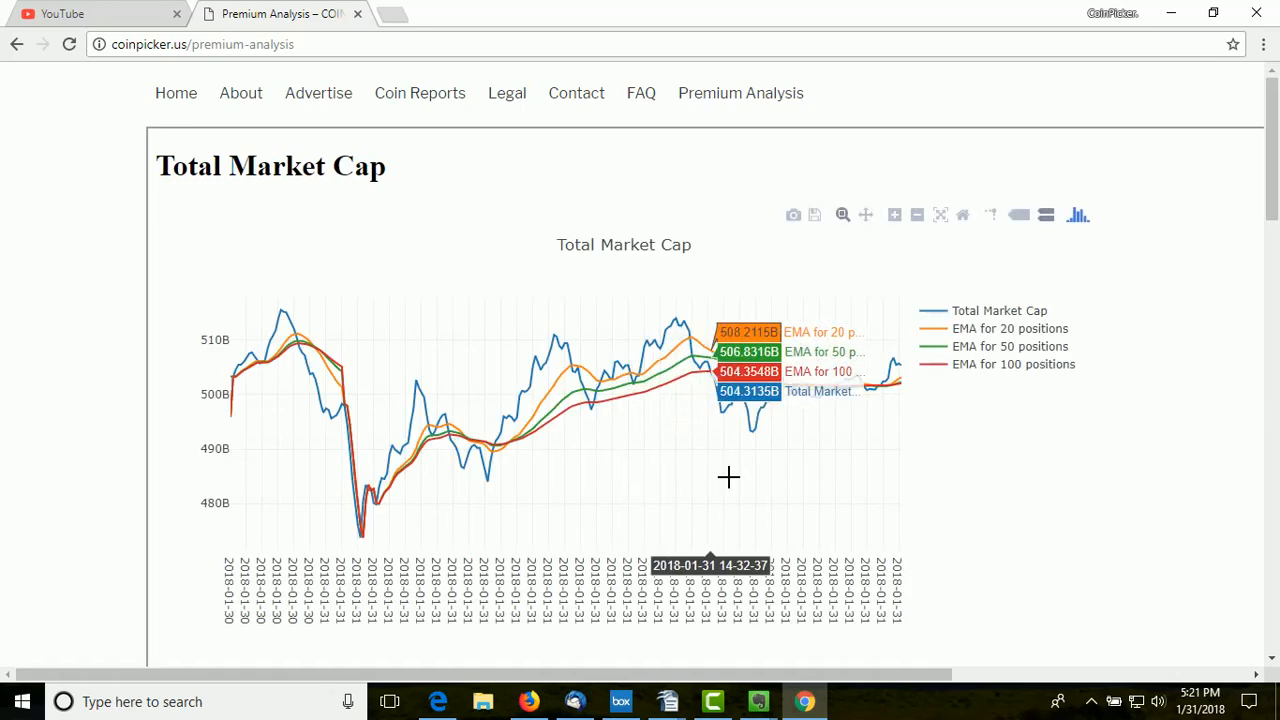
pyautogui.moveTo(916, 470)
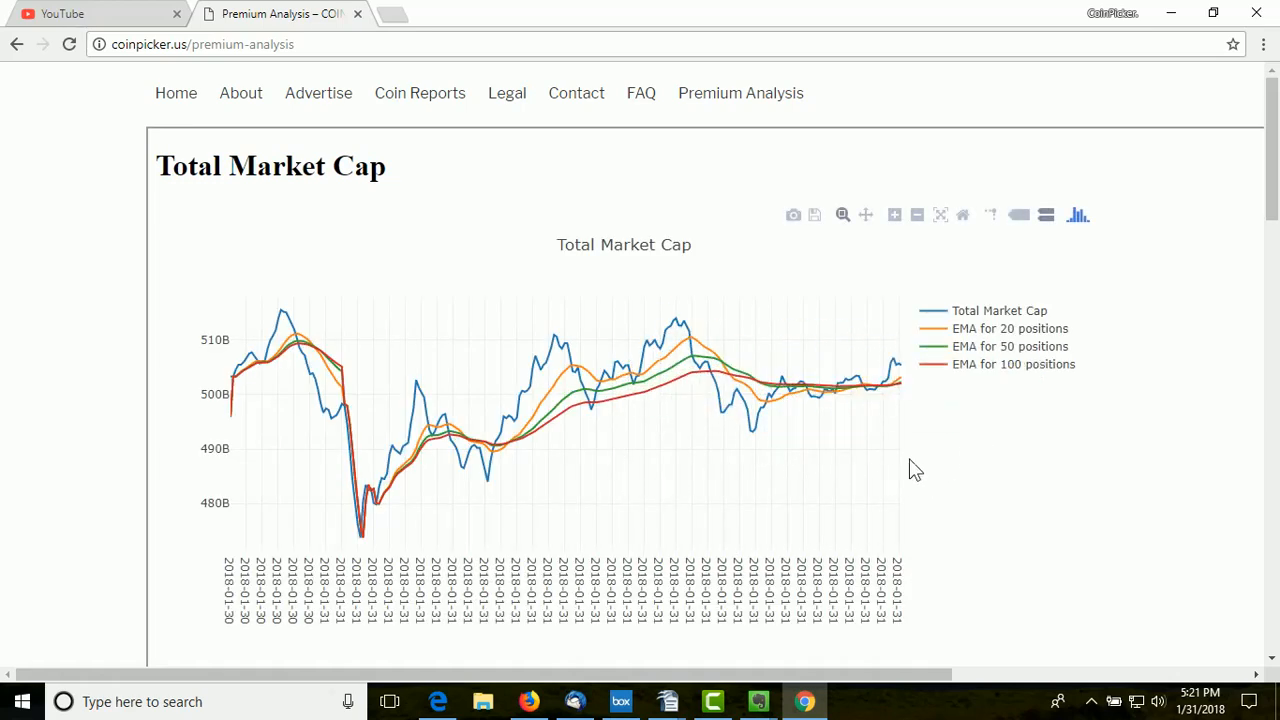
pyautogui.moveTo(528, 448)
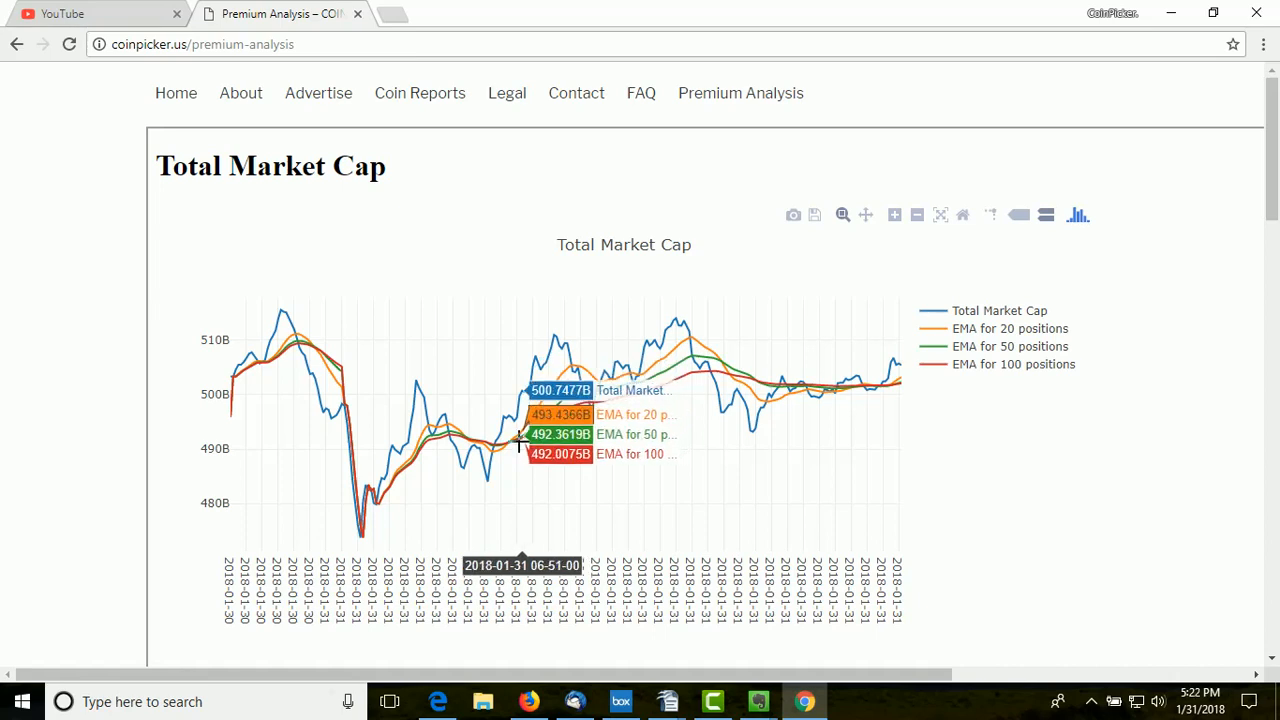
pyautogui.moveTo(470, 440)
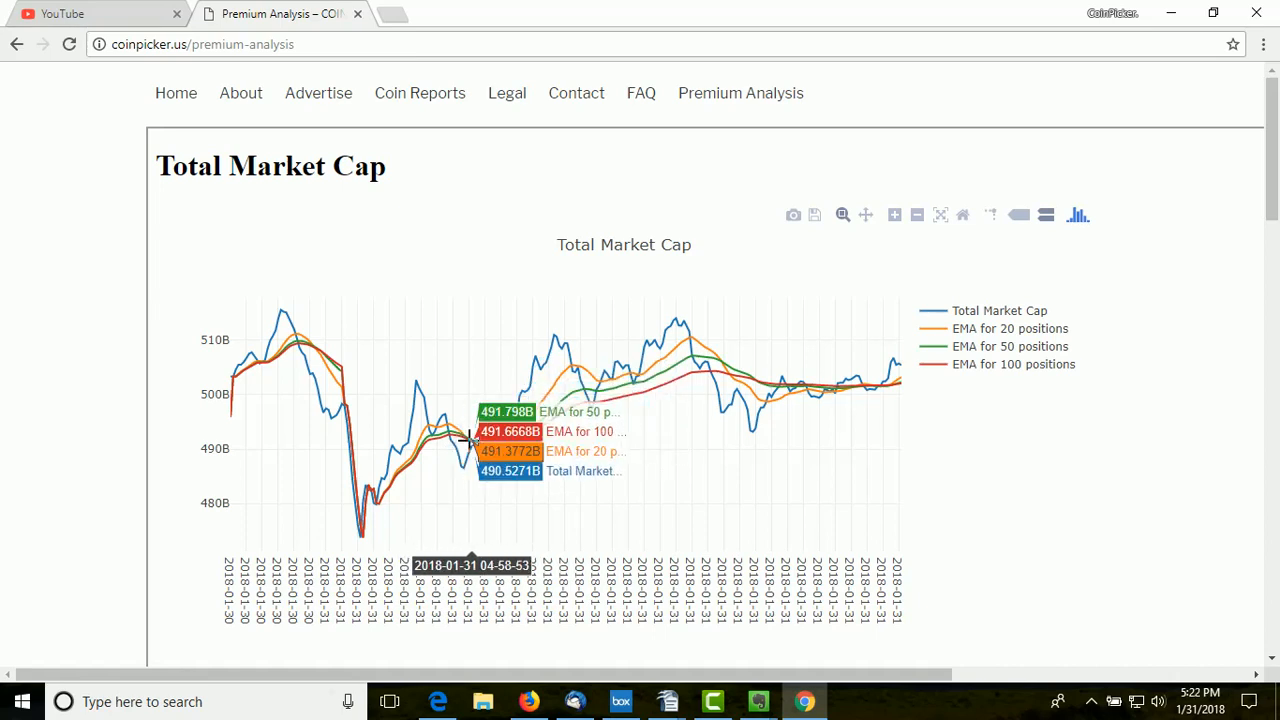
pyautogui.moveTo(468, 432)
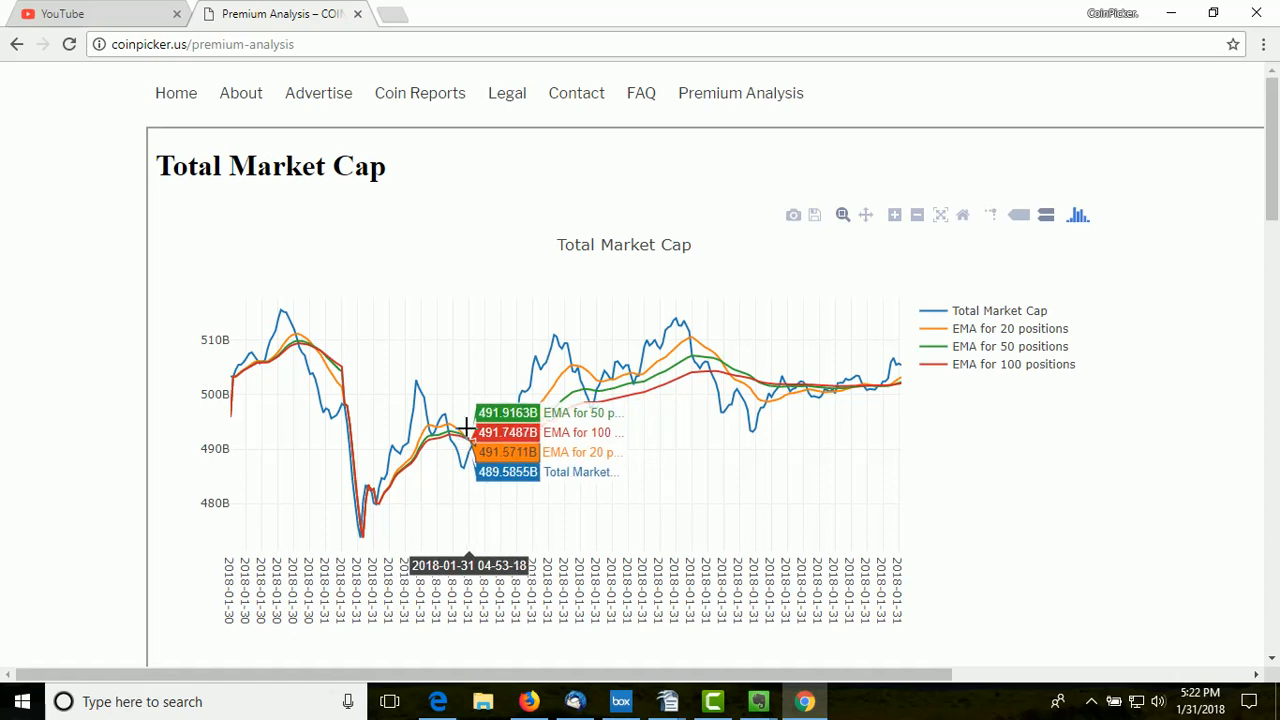
pyautogui.moveTo(472, 448)
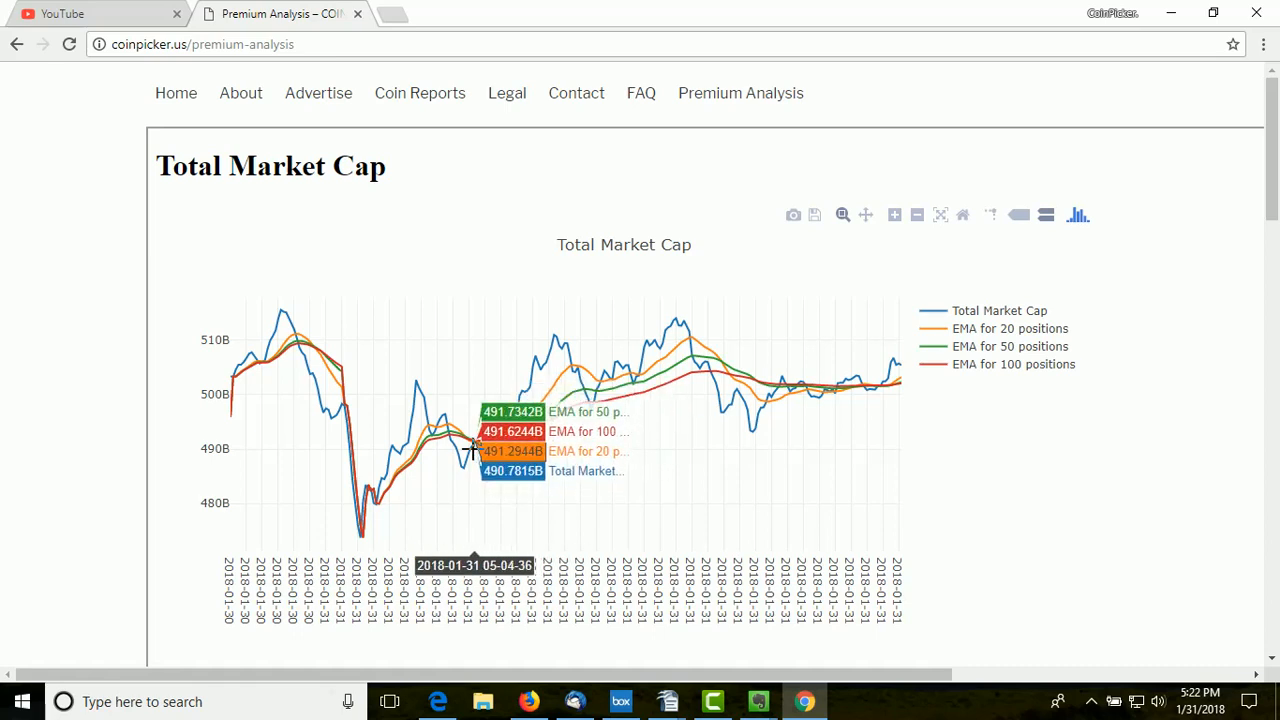
pyautogui.moveTo(456, 424)
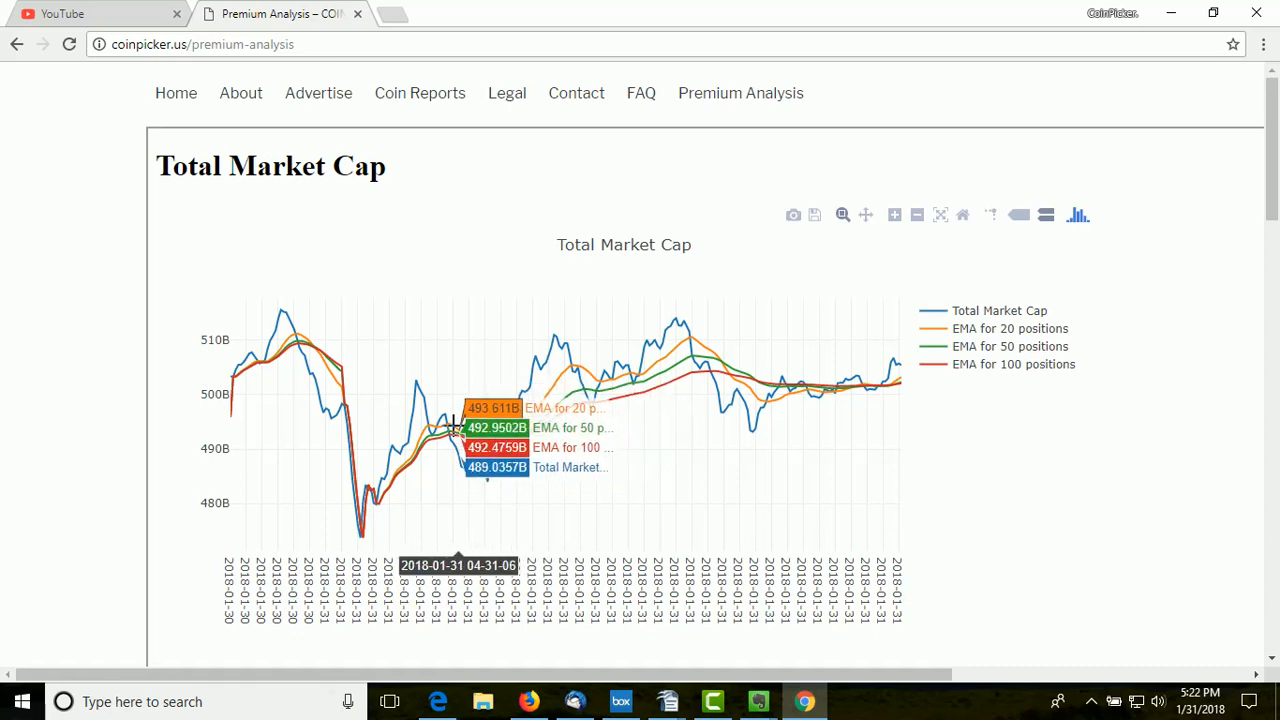
pyautogui.moveTo(484, 456)
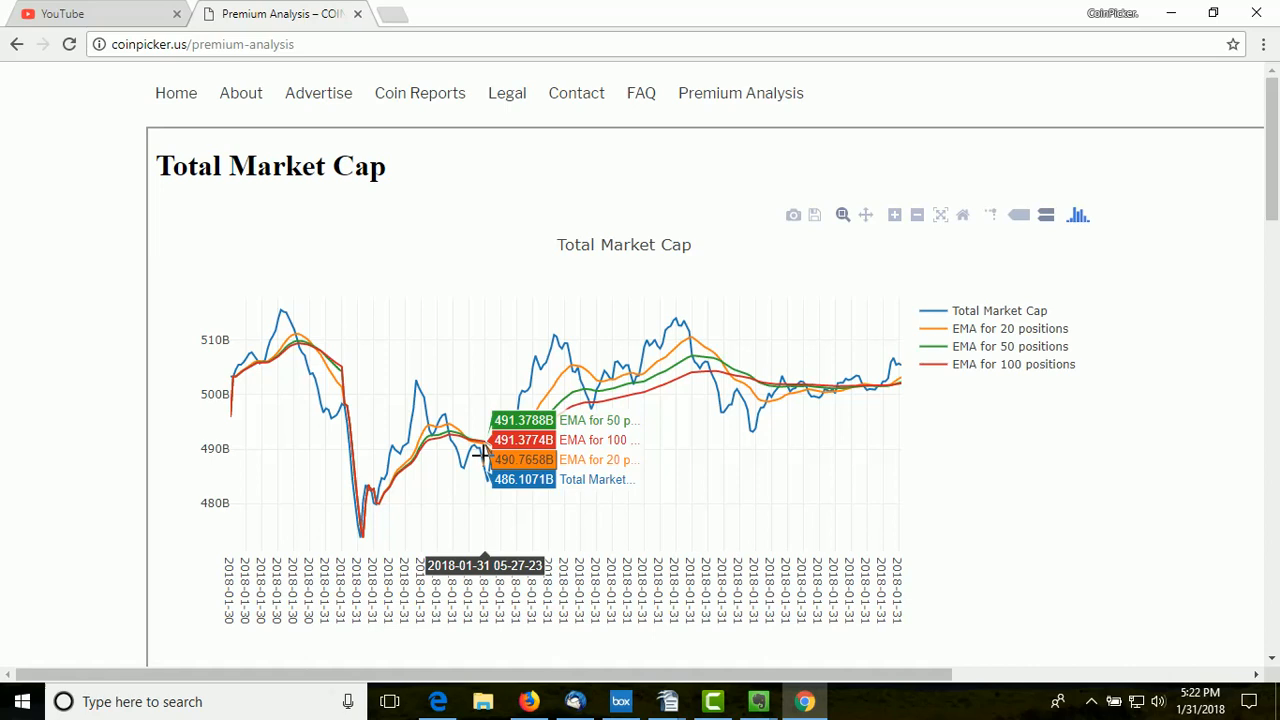
pyautogui.moveTo(484, 440)
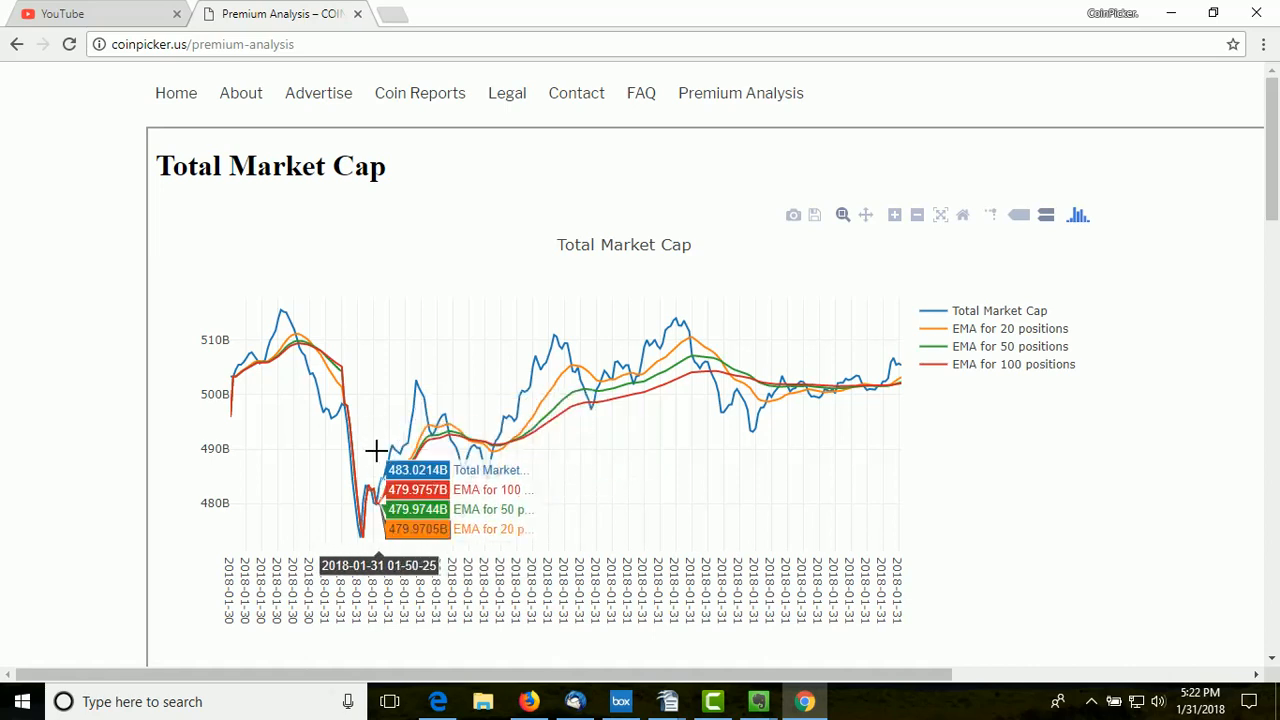
pyautogui.moveTo(528, 514)
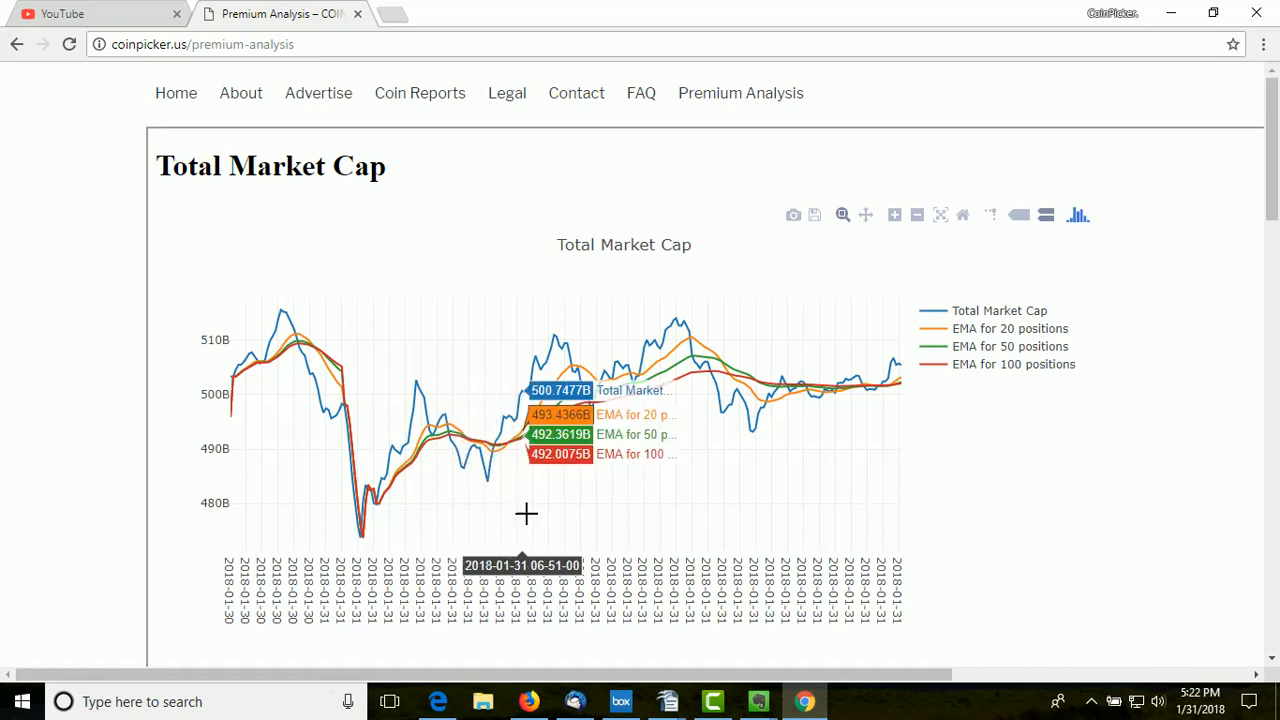
pyautogui.moveTo(520, 464)
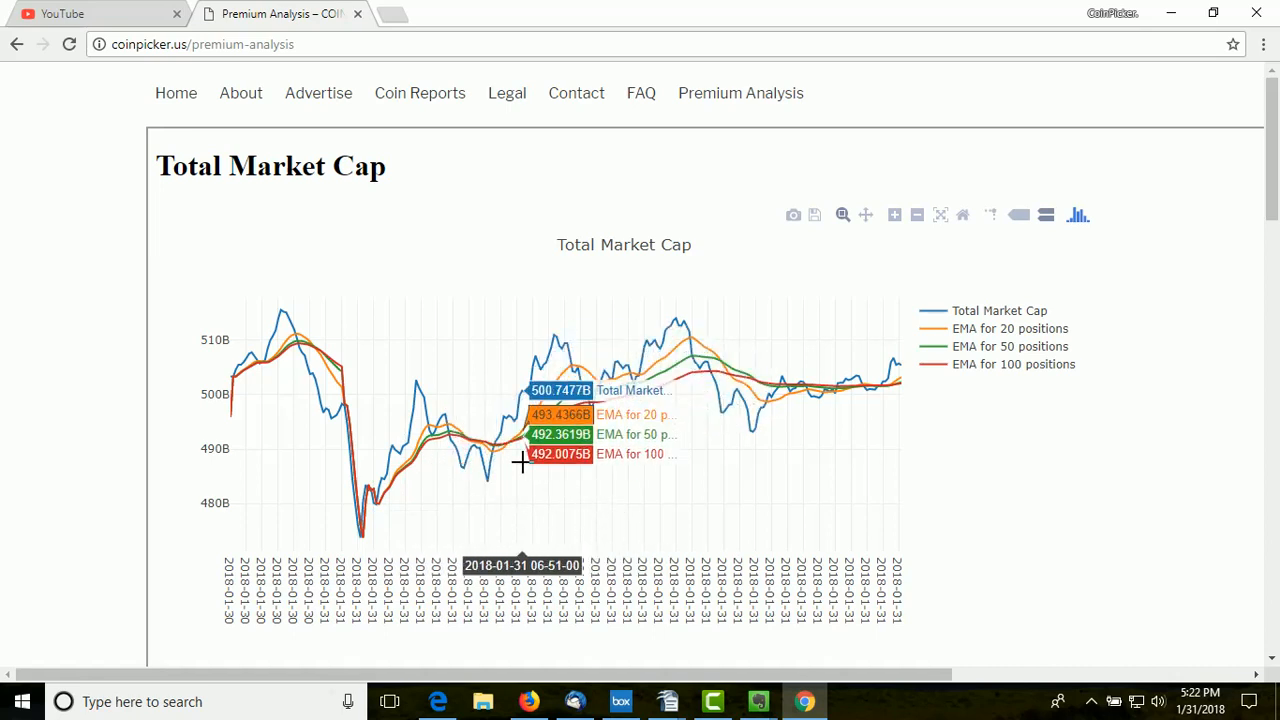
pyautogui.moveTo(512, 444)
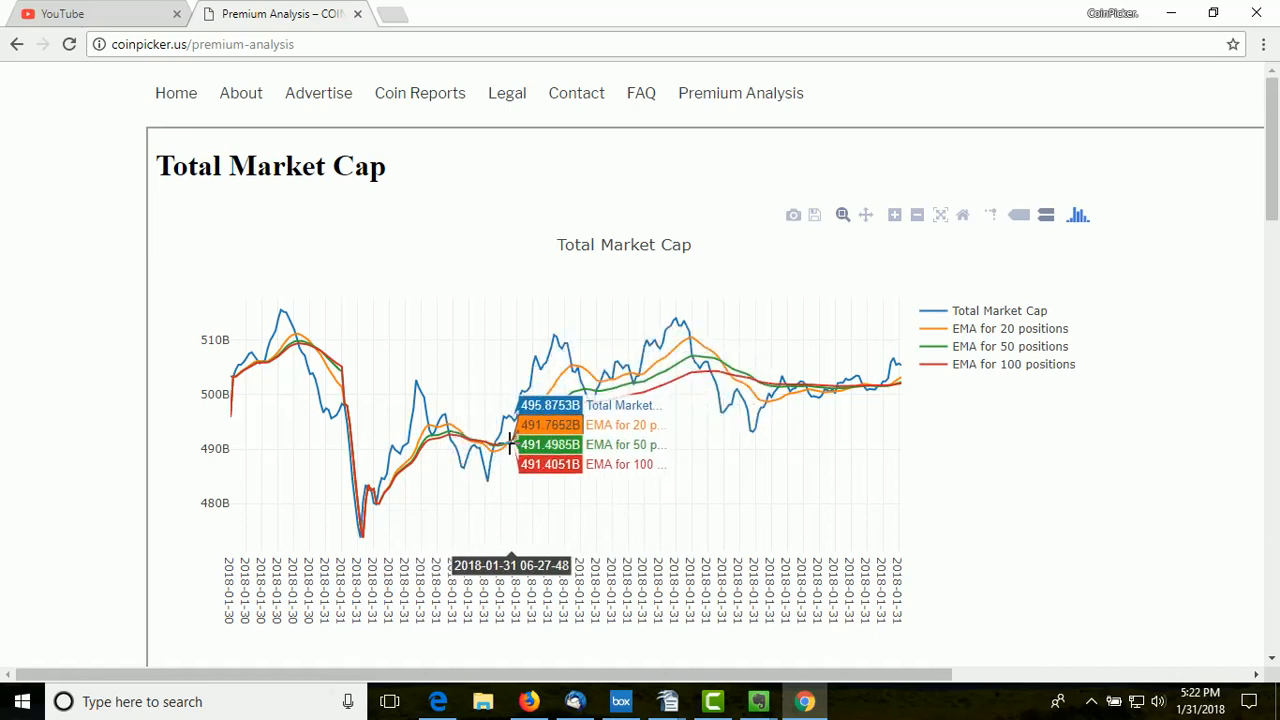
pyautogui.moveTo(498, 464)
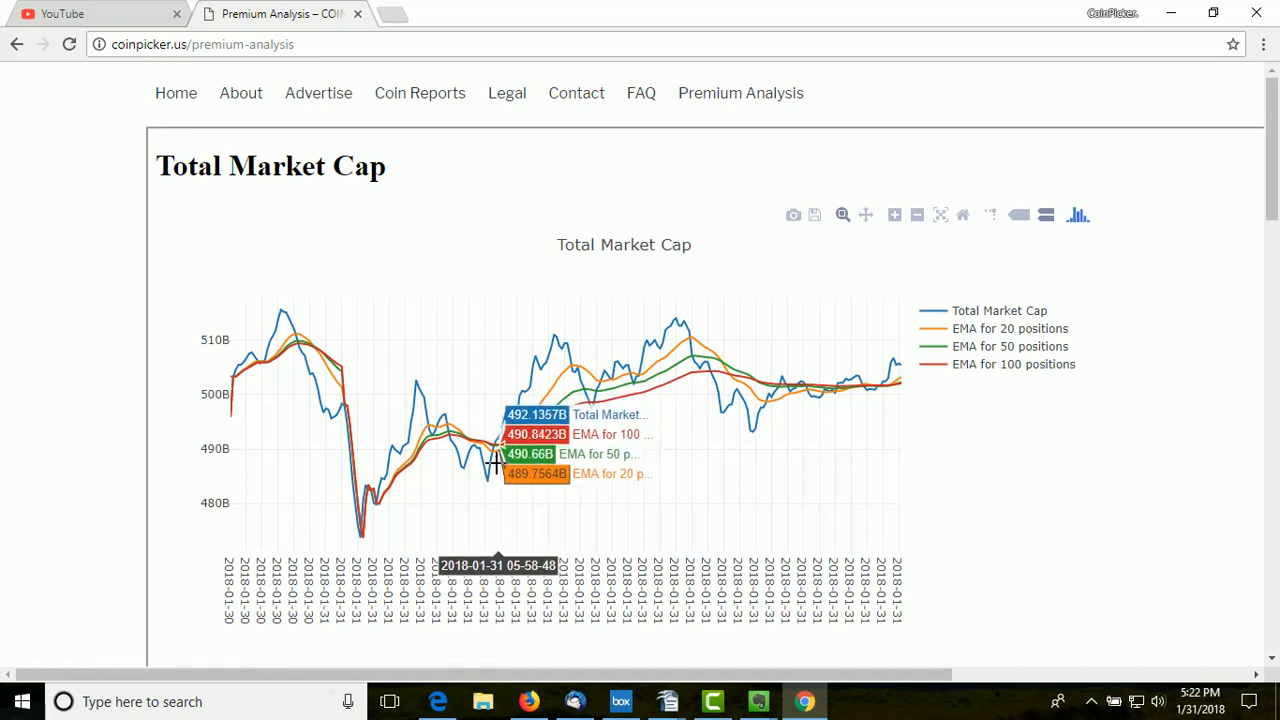
pyautogui.moveTo(492, 472)
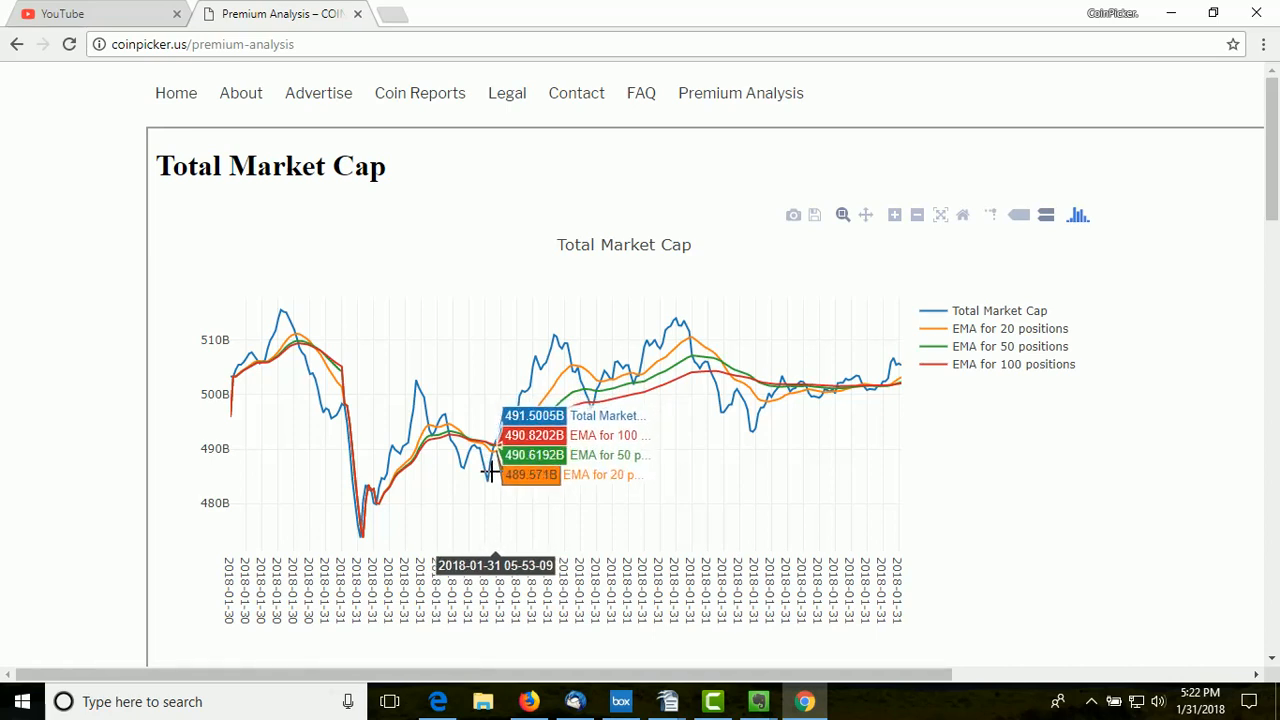
pyautogui.moveTo(496, 458)
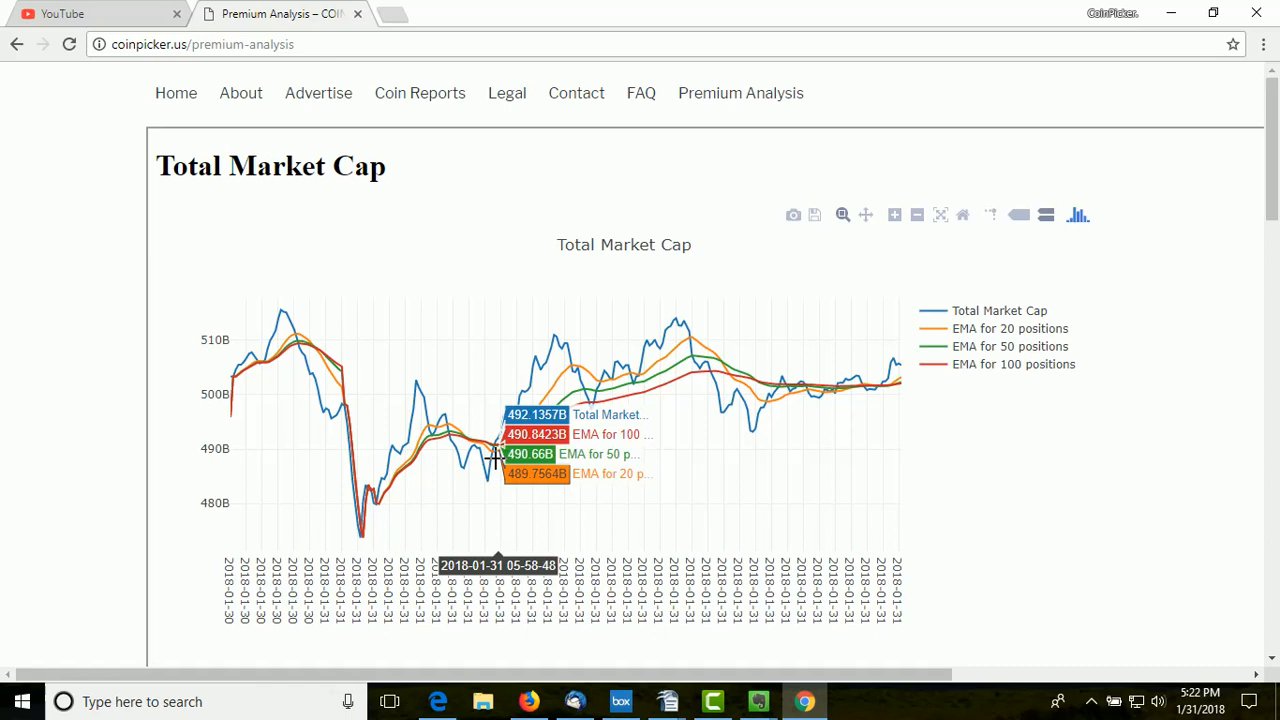
pyautogui.moveTo(524, 448)
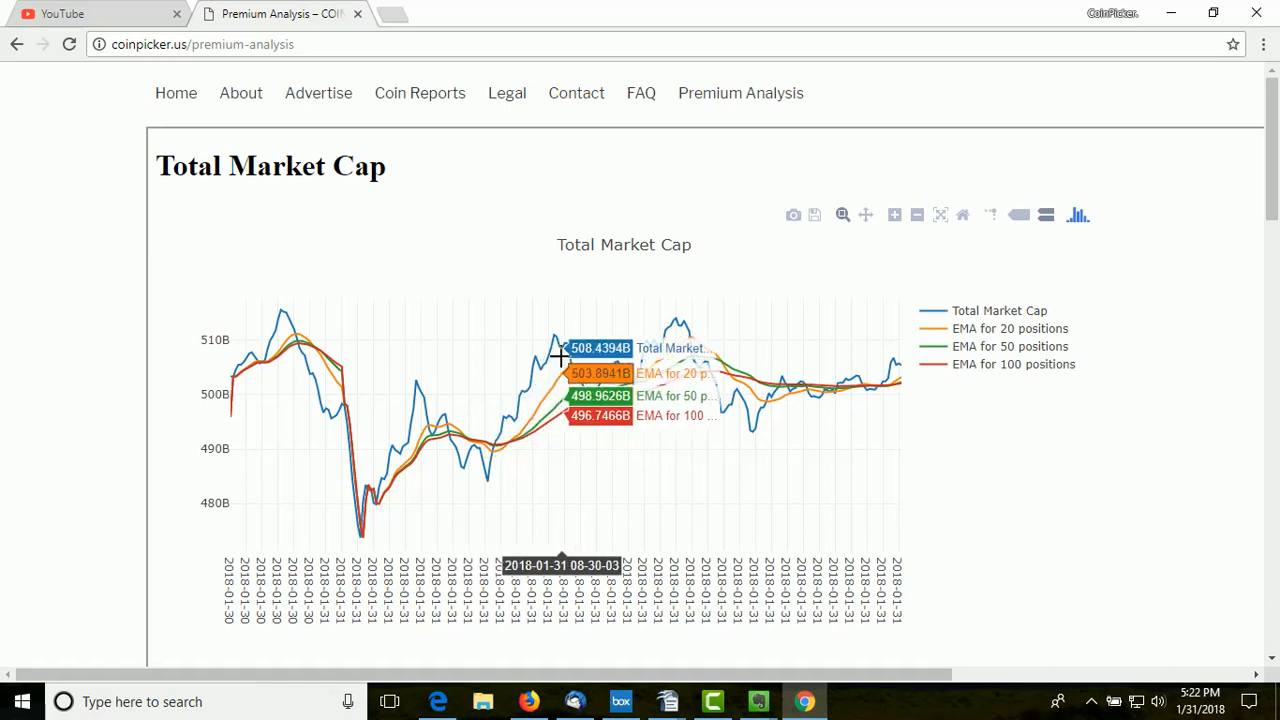
pyautogui.moveTo(624, 400)
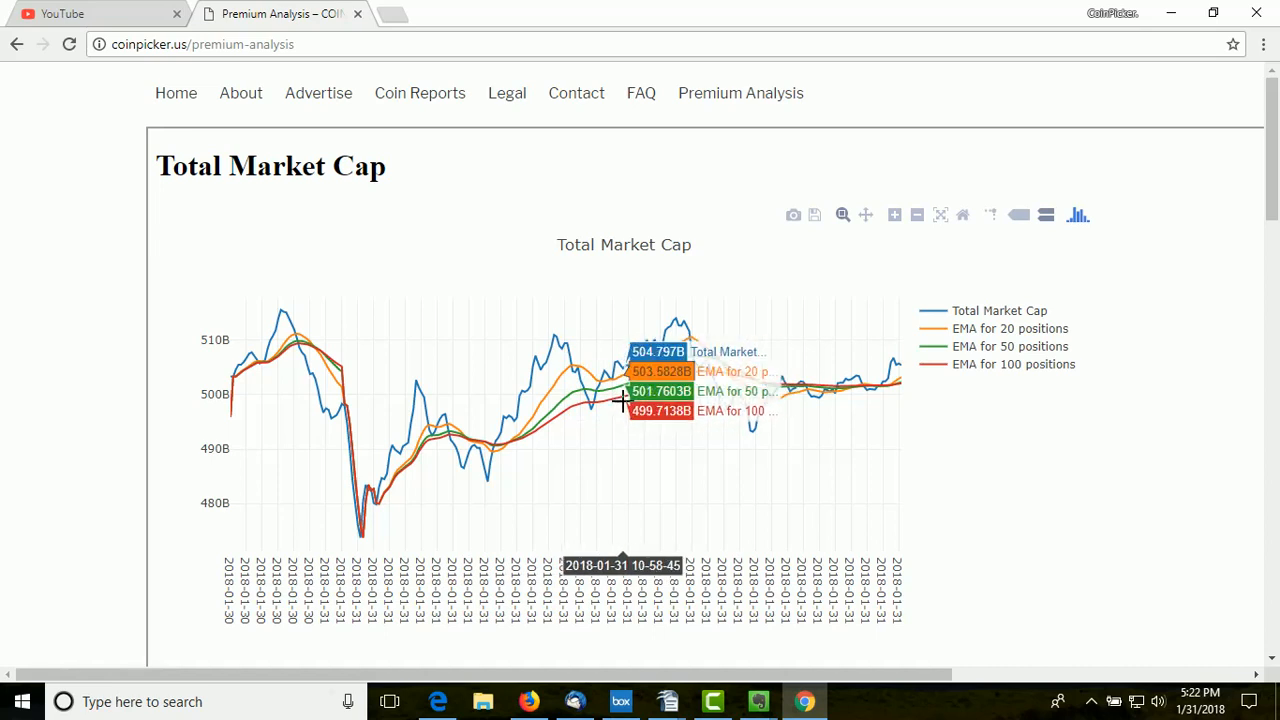
pyautogui.moveTo(620, 400)
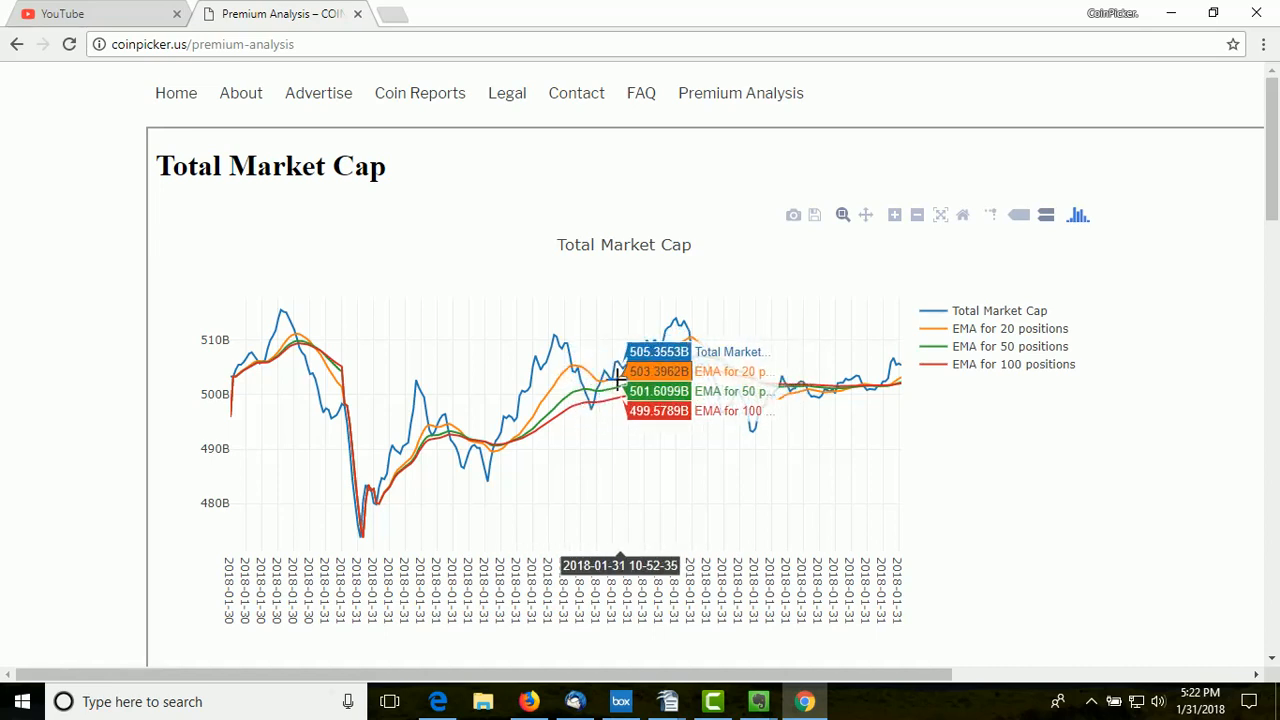
pyautogui.moveTo(600, 380)
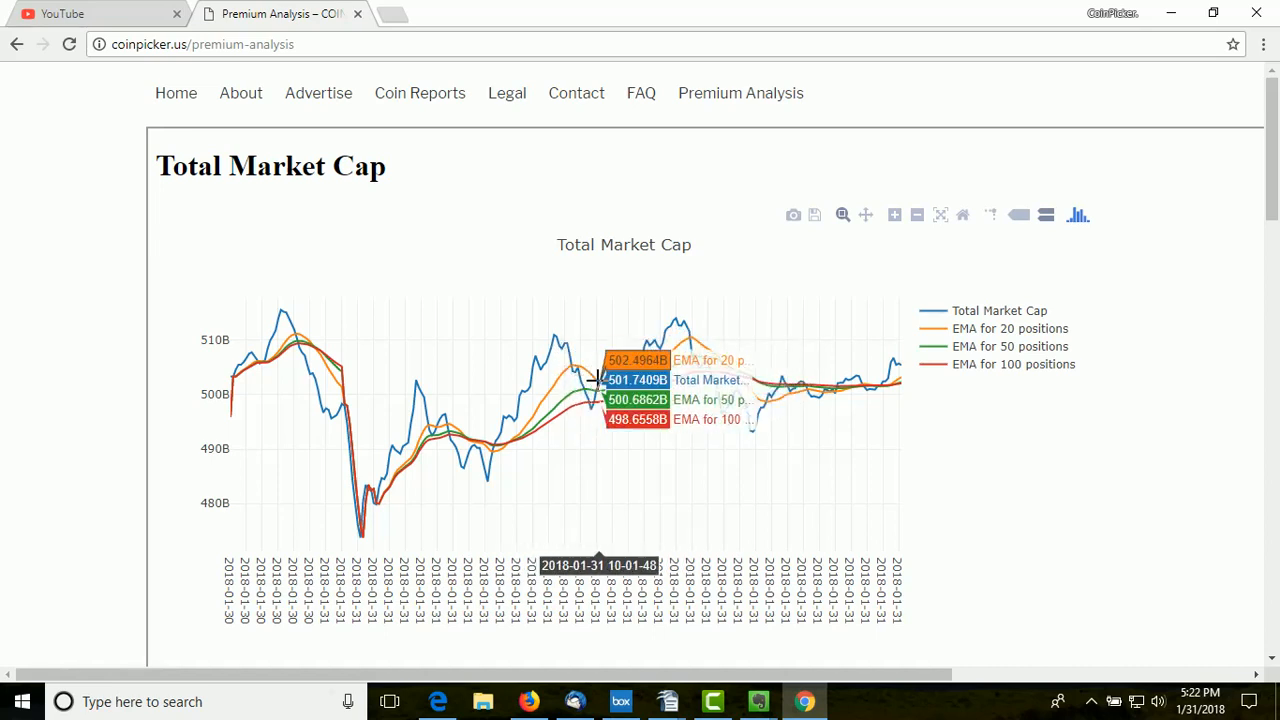
pyautogui.moveTo(670, 376)
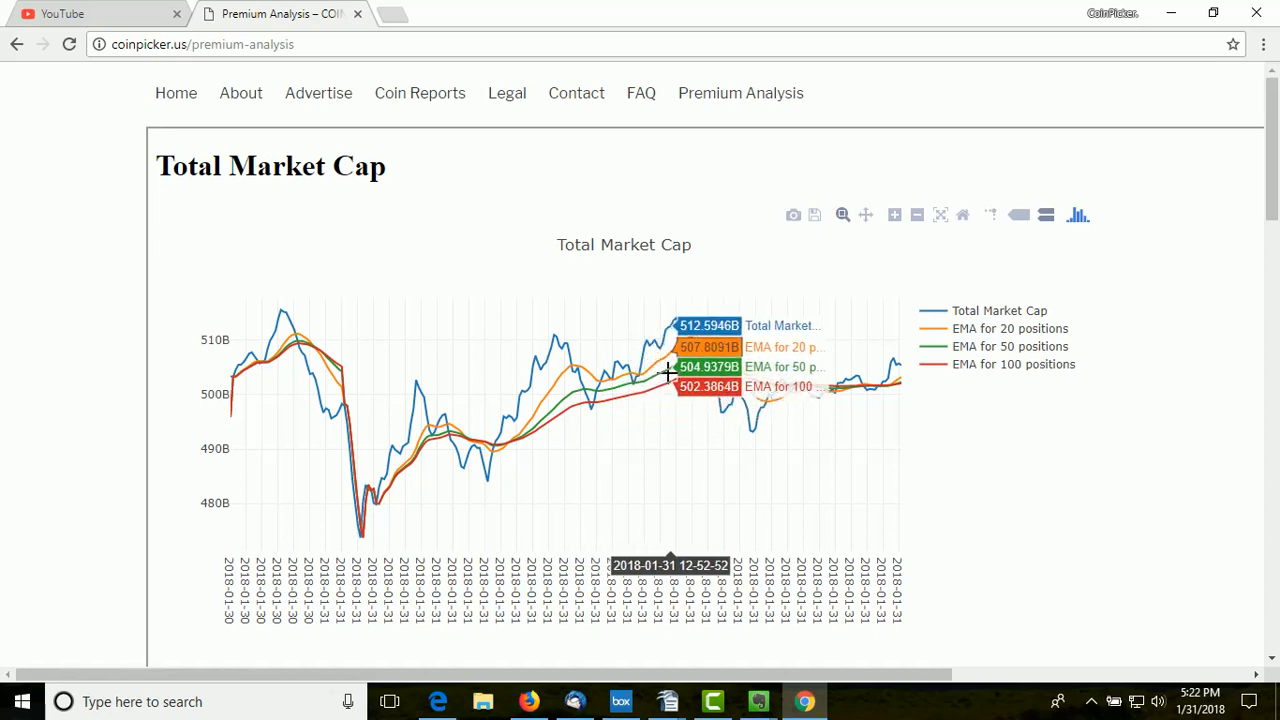
pyautogui.moveTo(680, 352)
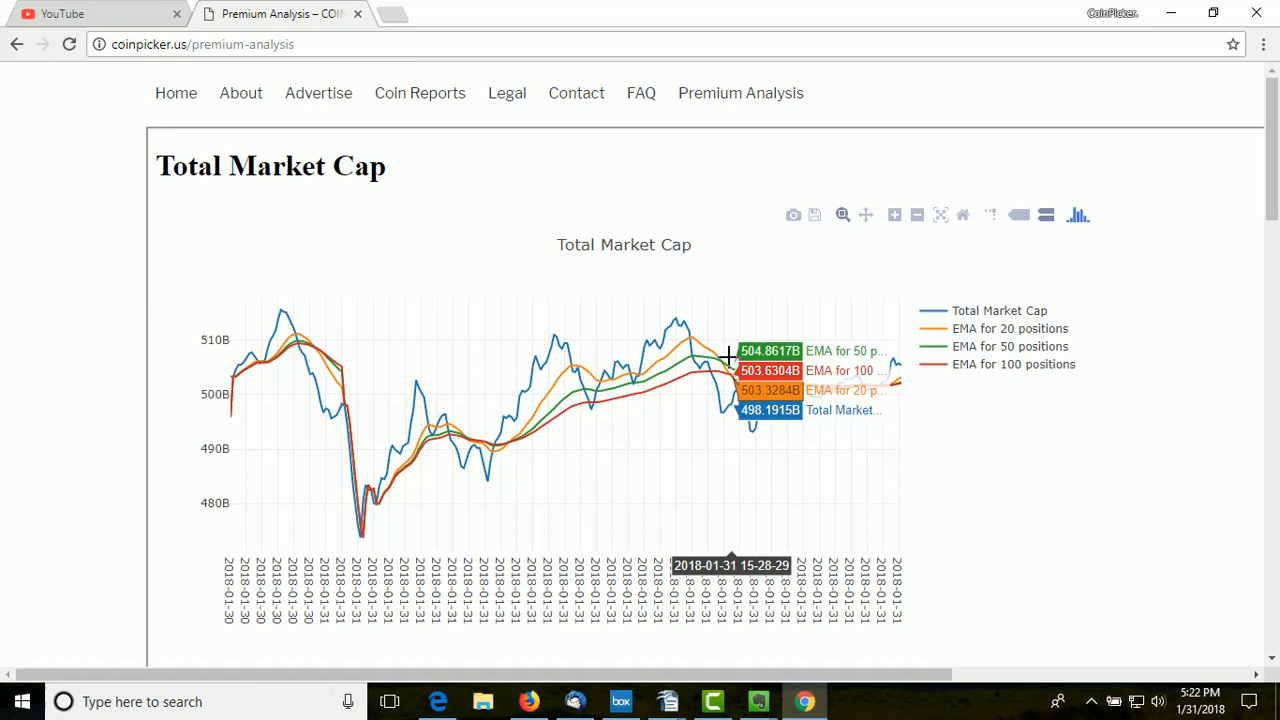
pyautogui.moveTo(732, 368)
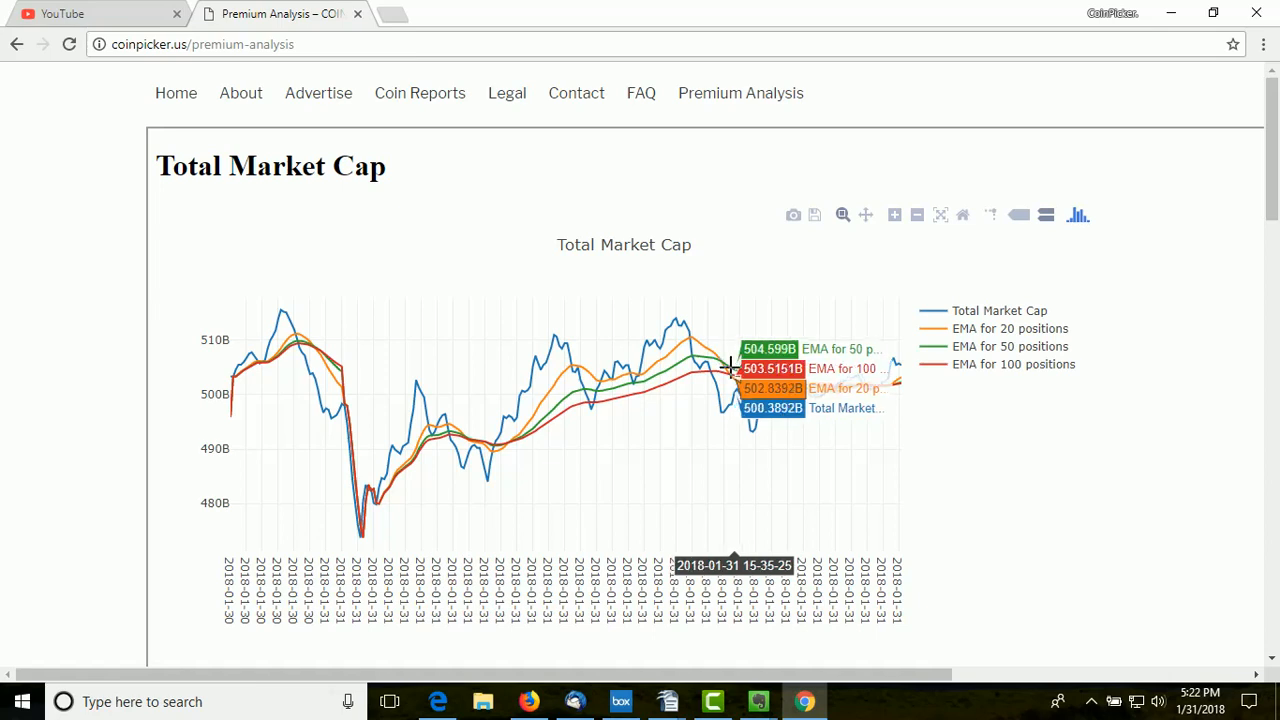
pyautogui.moveTo(736, 380)
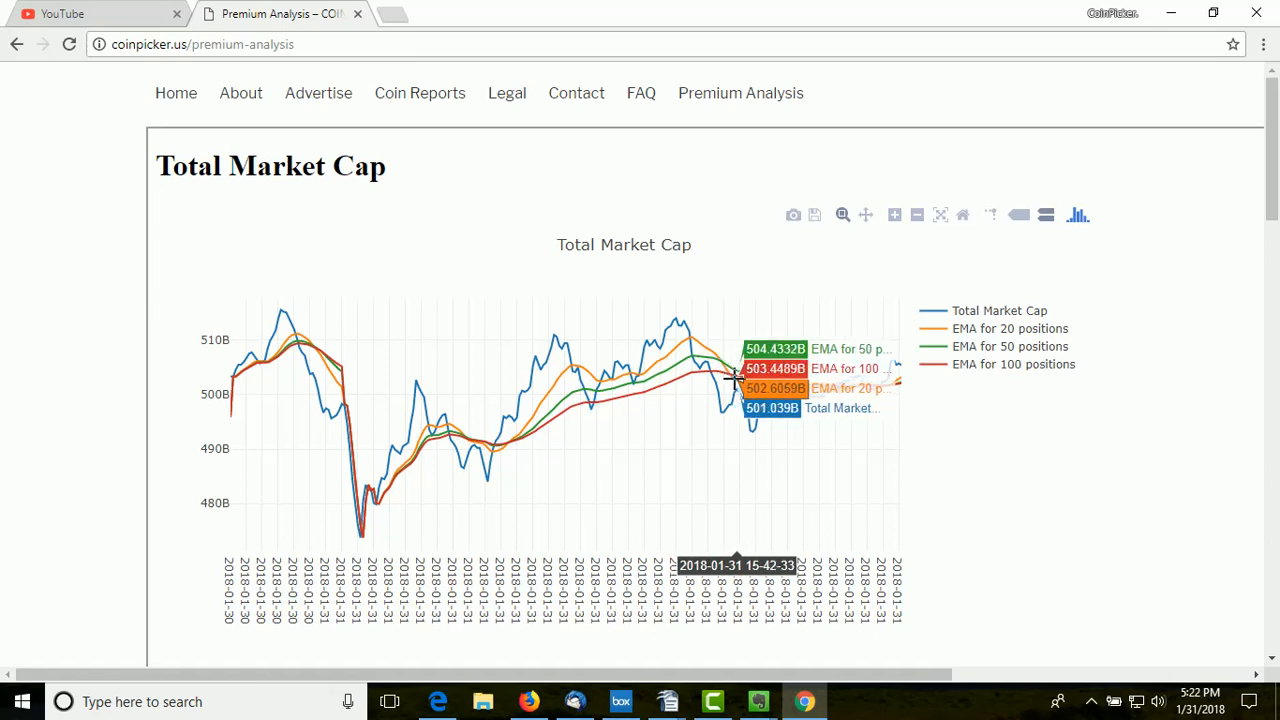
pyautogui.moveTo(724, 360)
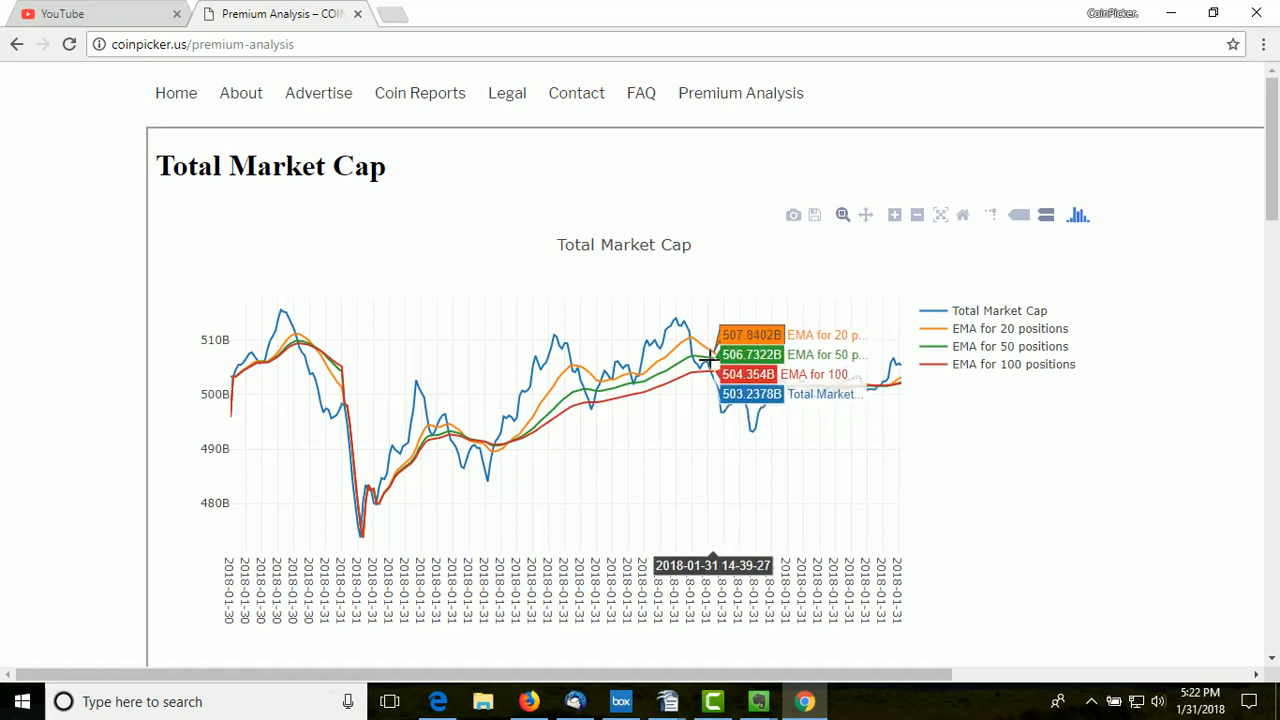
pyautogui.moveTo(680, 332)
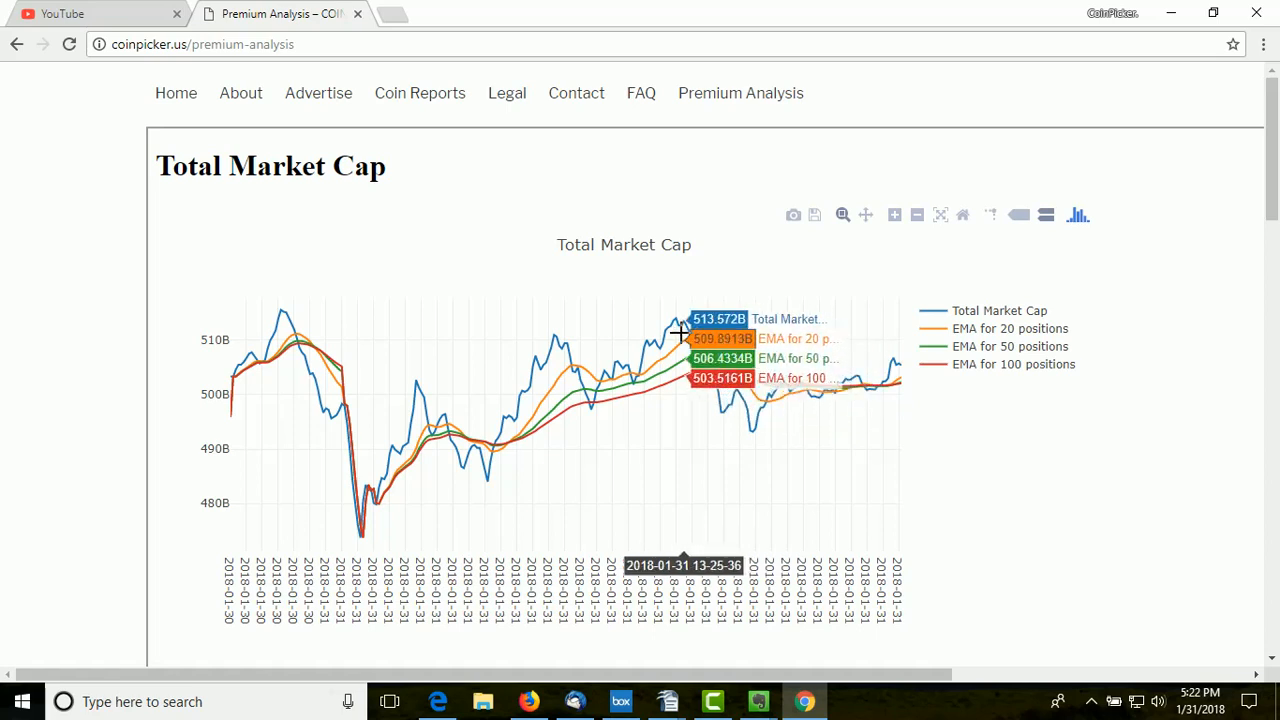
pyautogui.moveTo(710, 350)
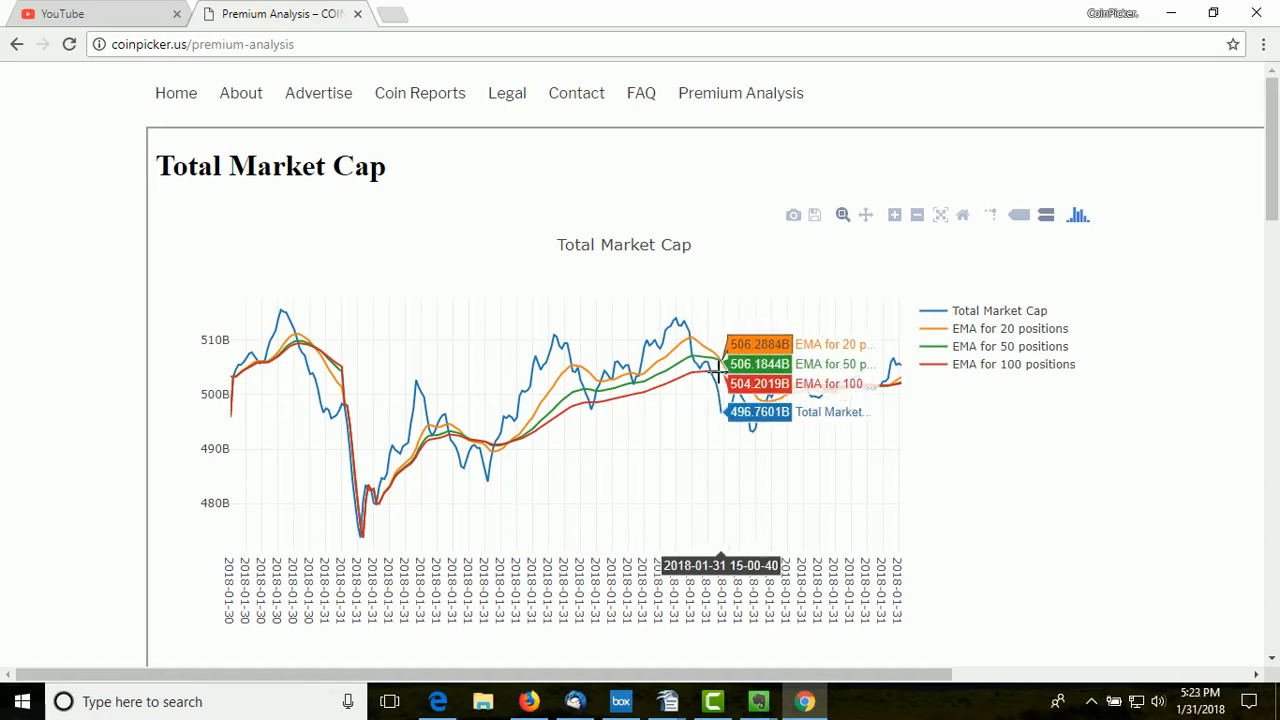
pyautogui.moveTo(780, 464)
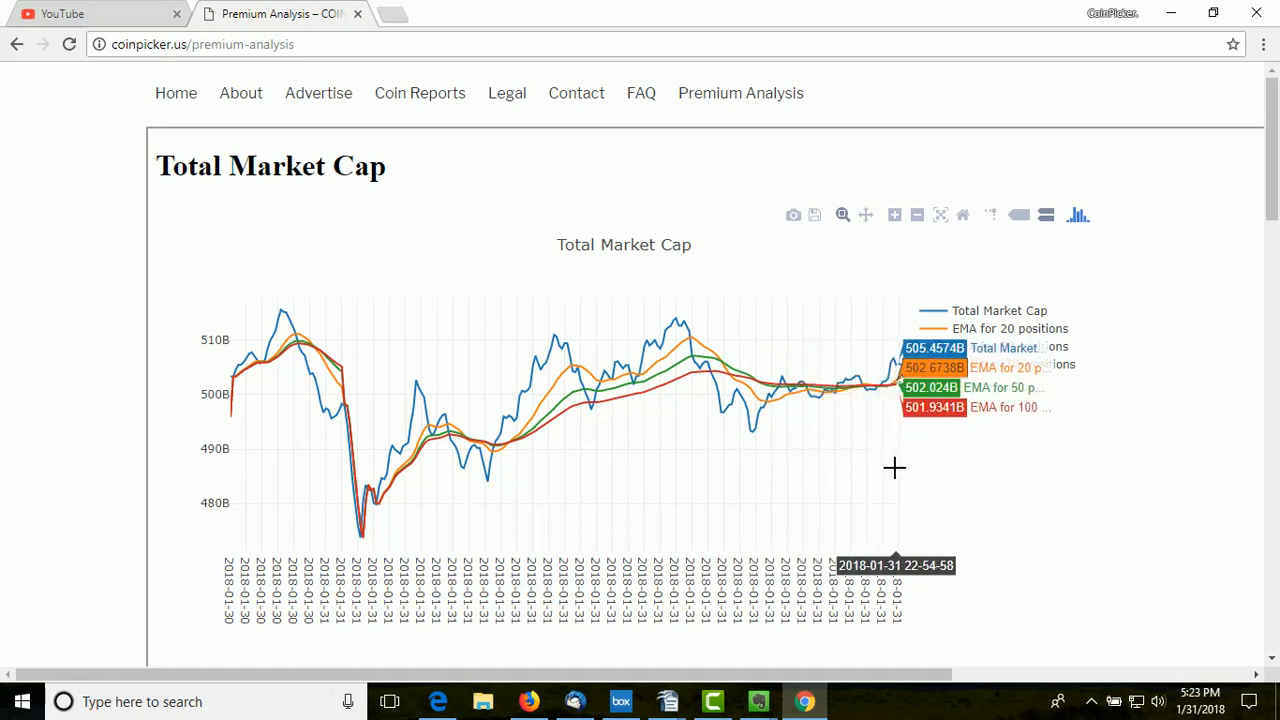
pyautogui.moveTo(862, 476)
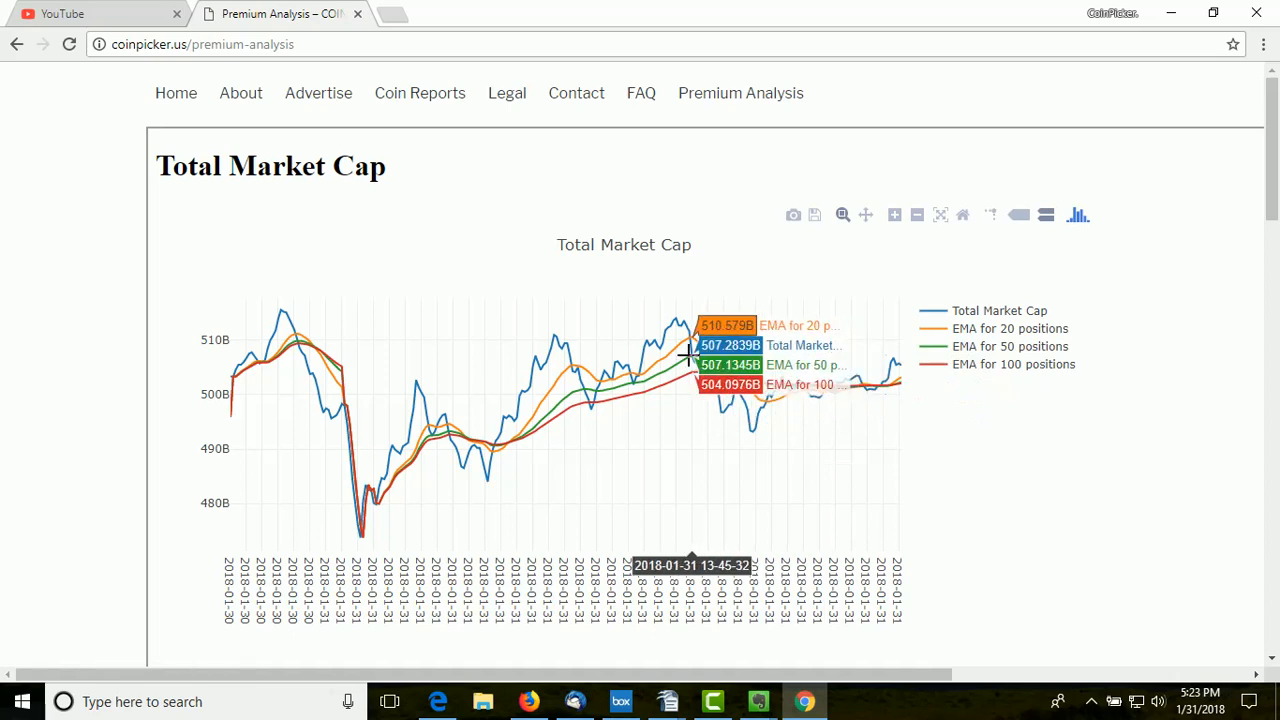
pyautogui.moveTo(678, 320)
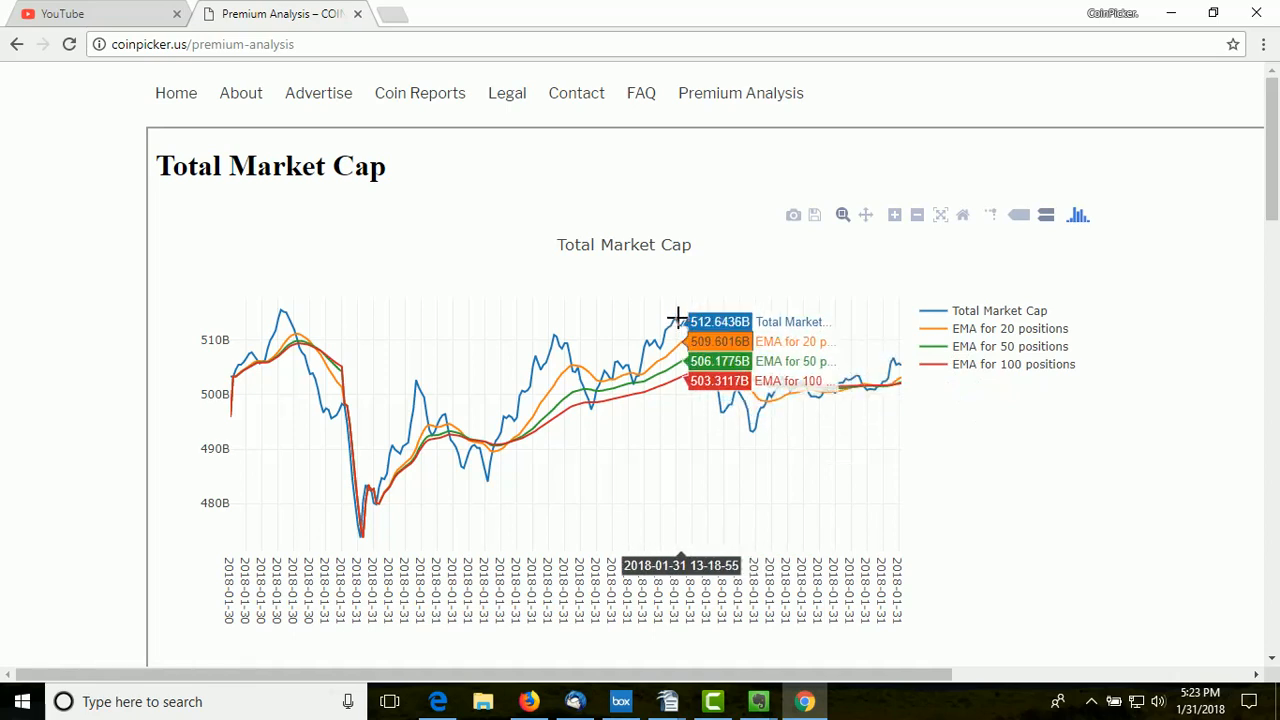
pyautogui.moveTo(680, 362)
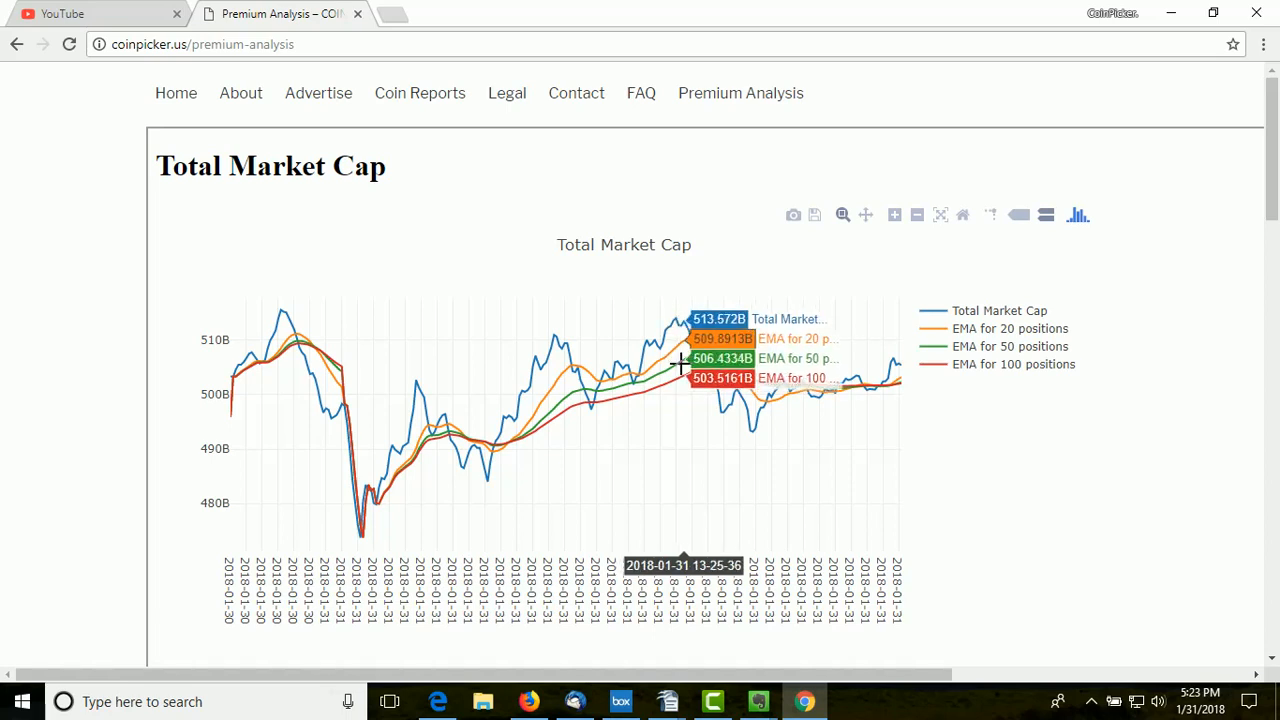
pyautogui.moveTo(688, 306)
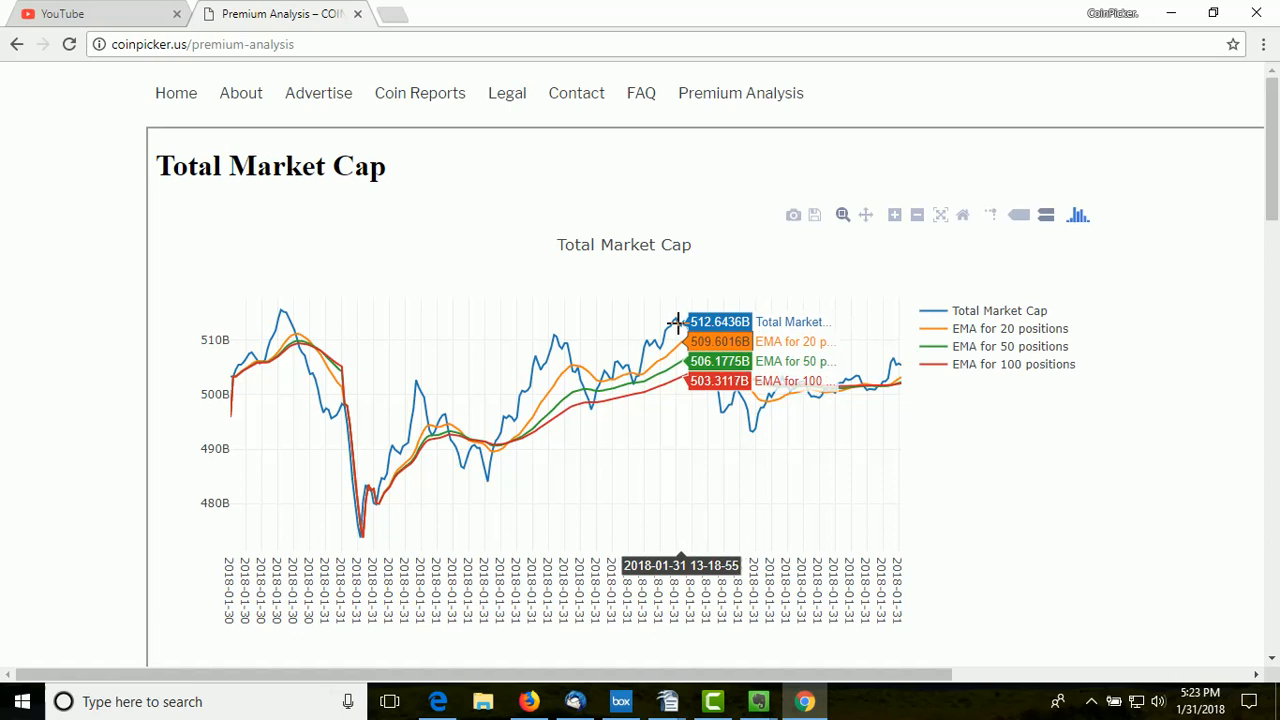
pyautogui.moveTo(710, 406)
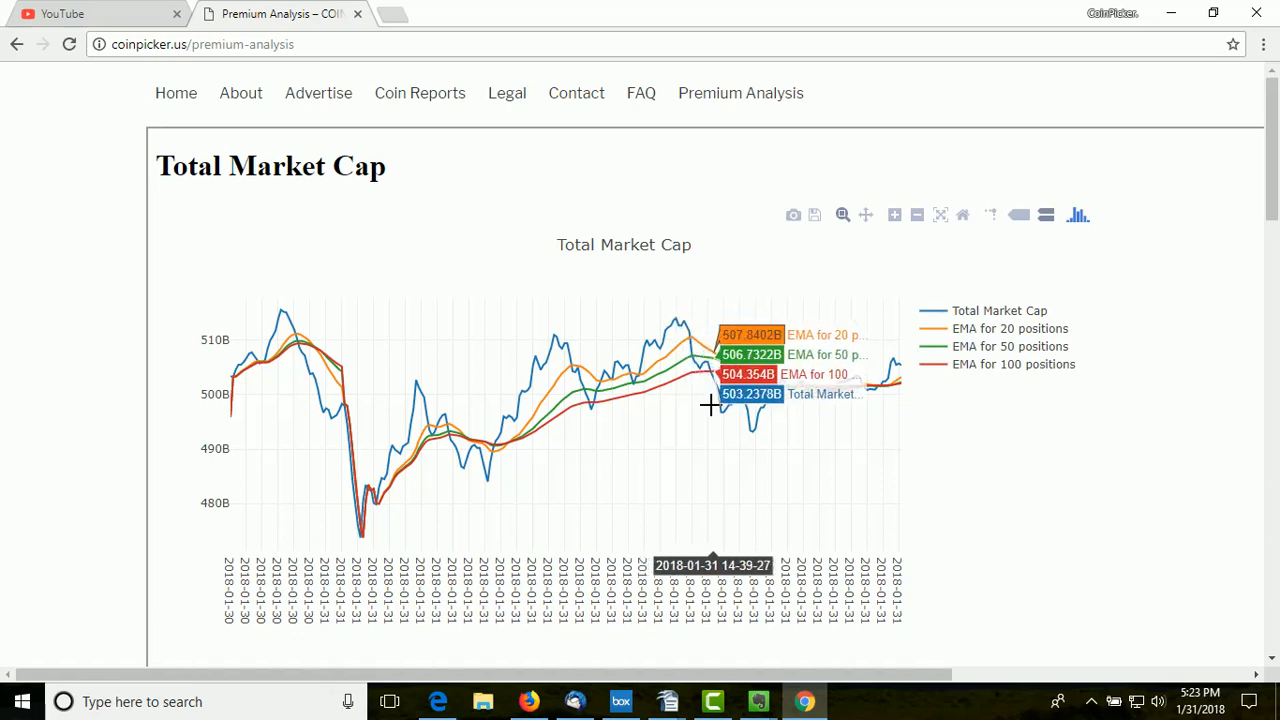
pyautogui.moveTo(764, 432)
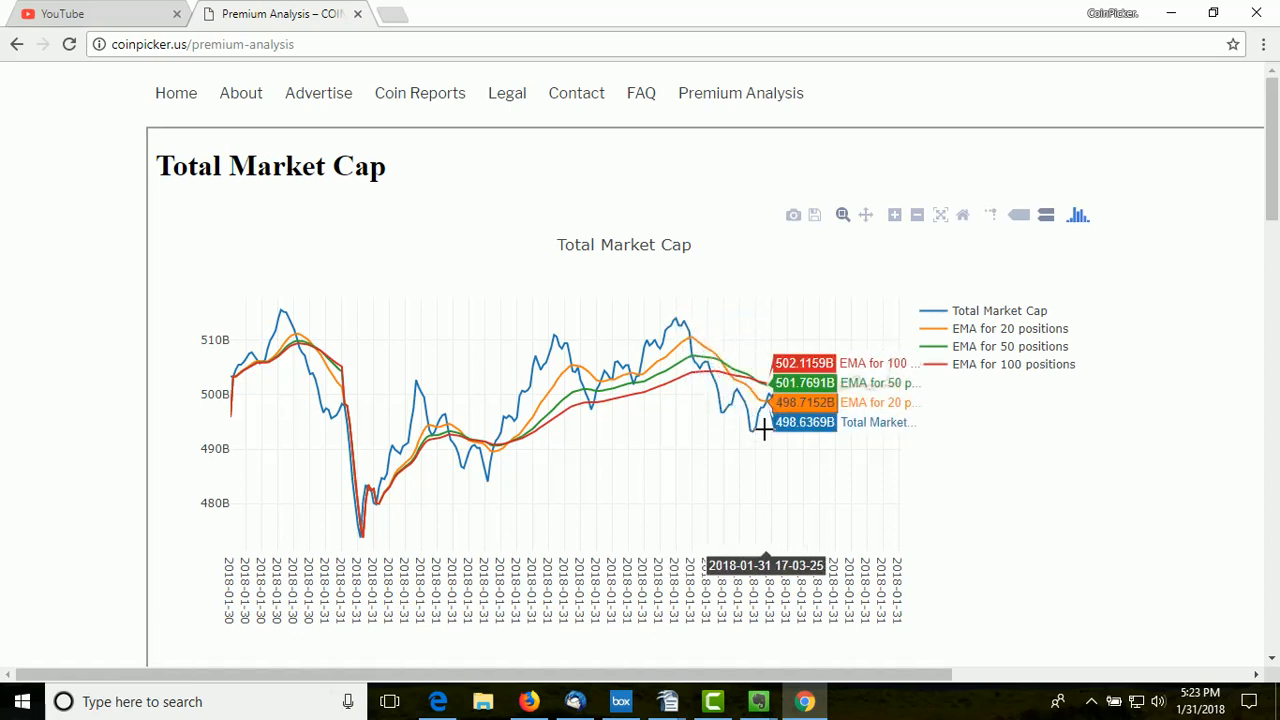
pyautogui.moveTo(756, 440)
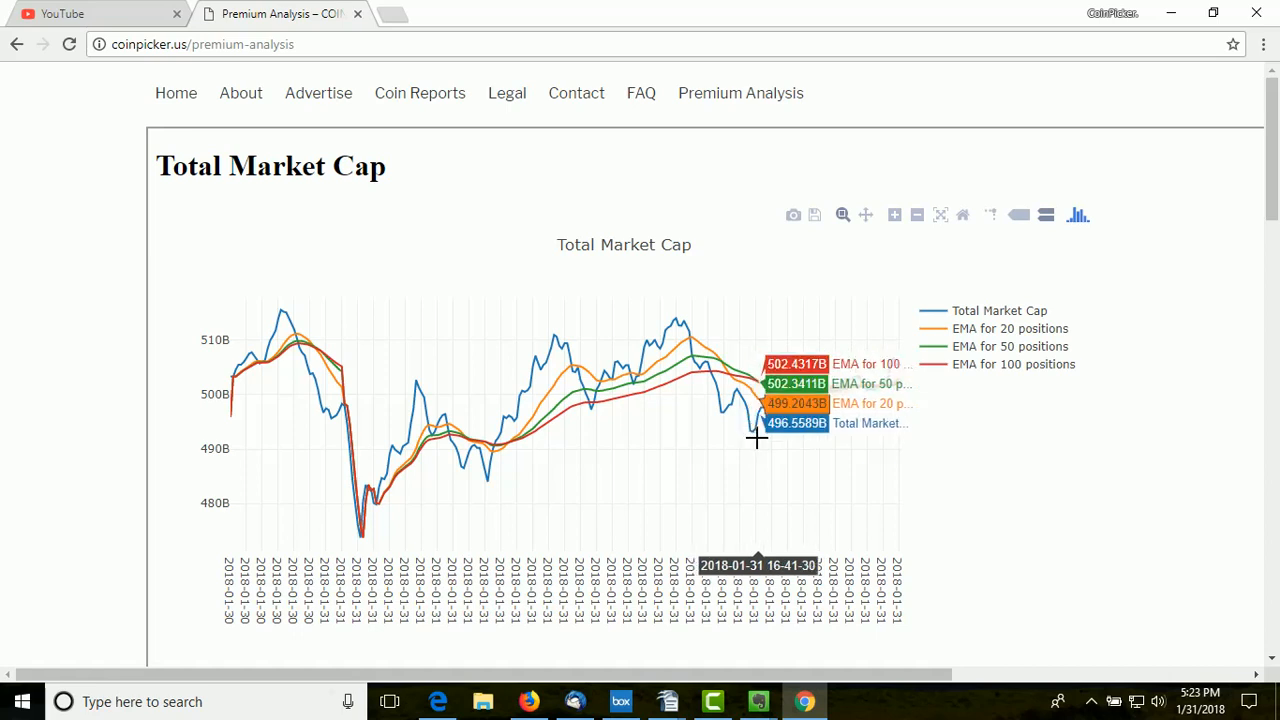
pyautogui.moveTo(764, 400)
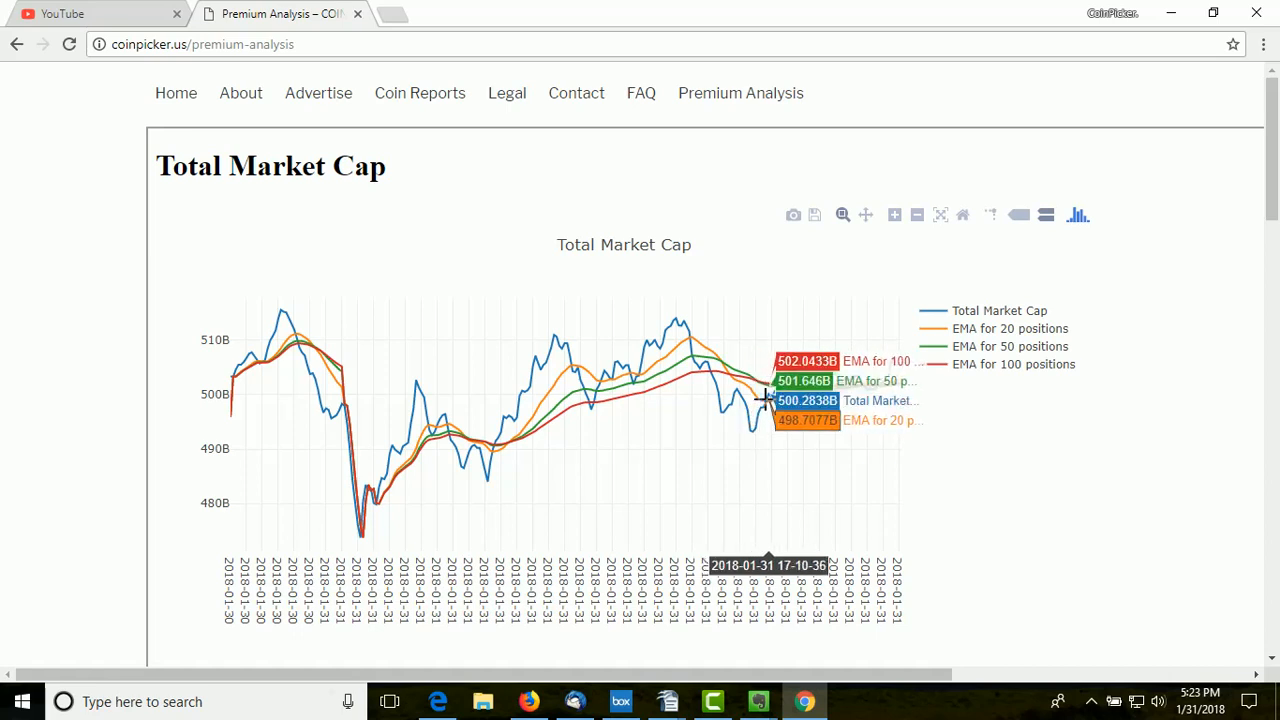
pyautogui.moveTo(790, 384)
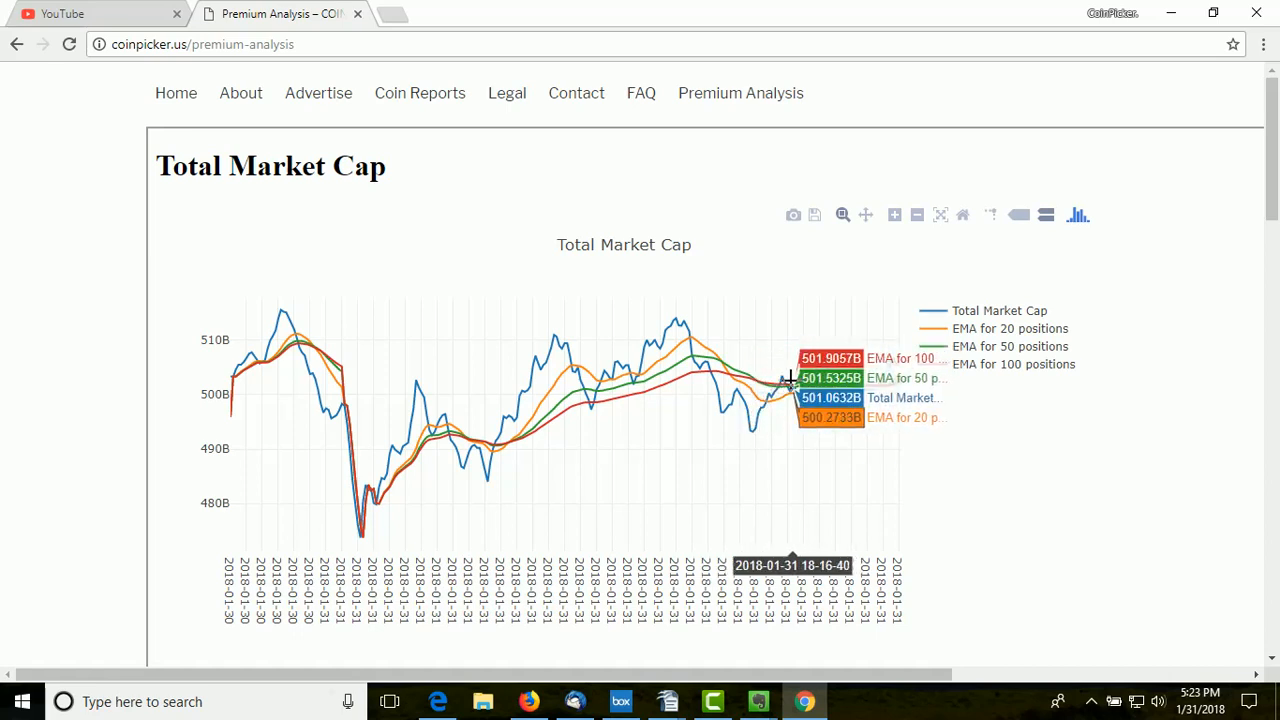
pyautogui.moveTo(408, 240)
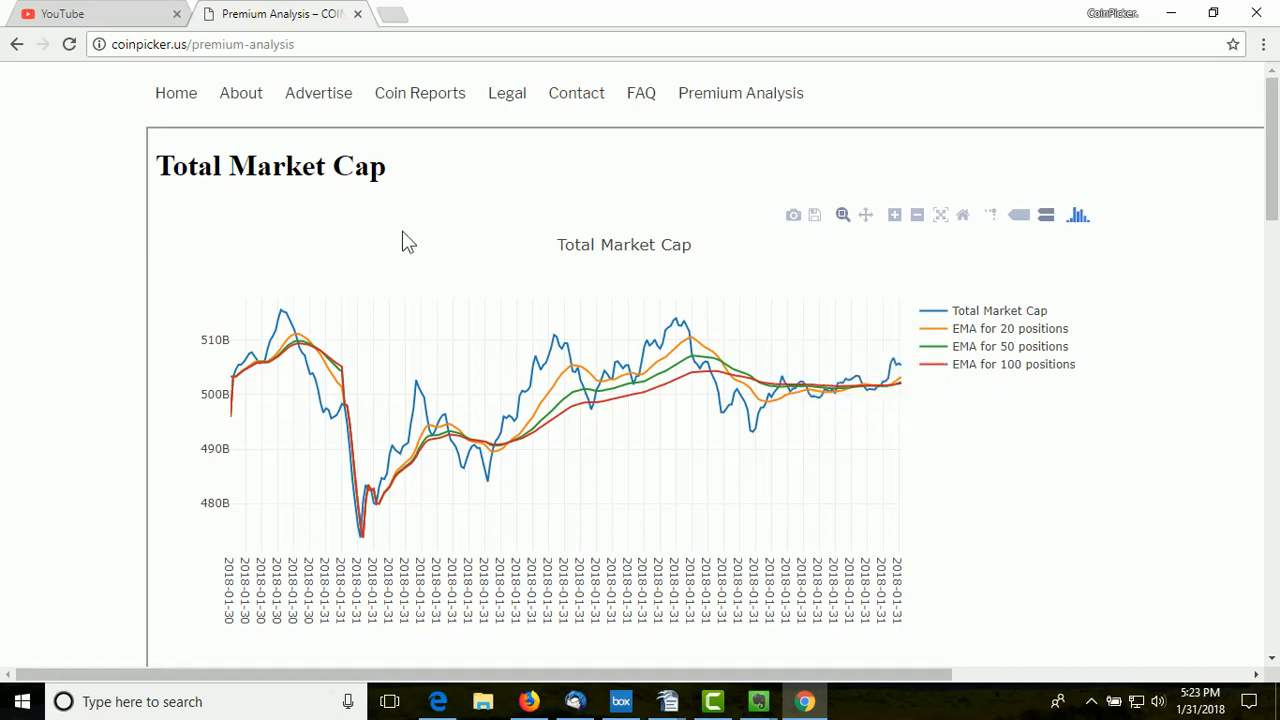
pyautogui.moveTo(344, 228)
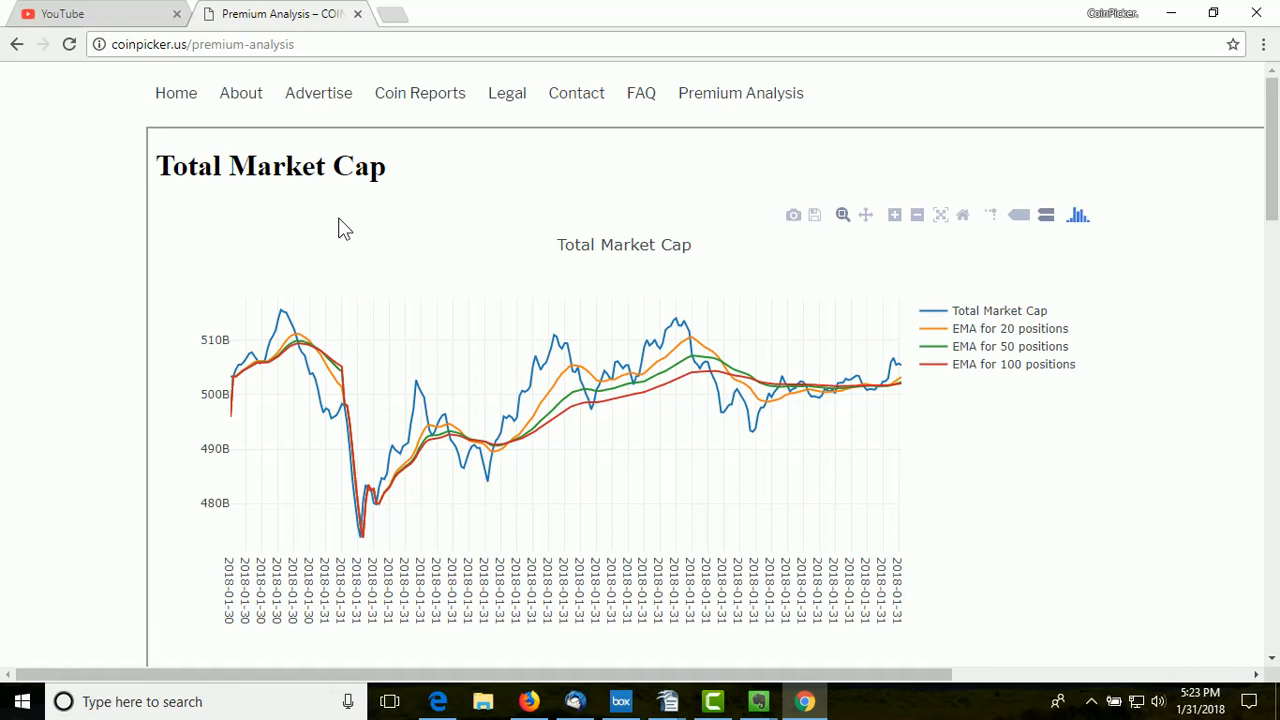
pyautogui.moveTo(604, 468)
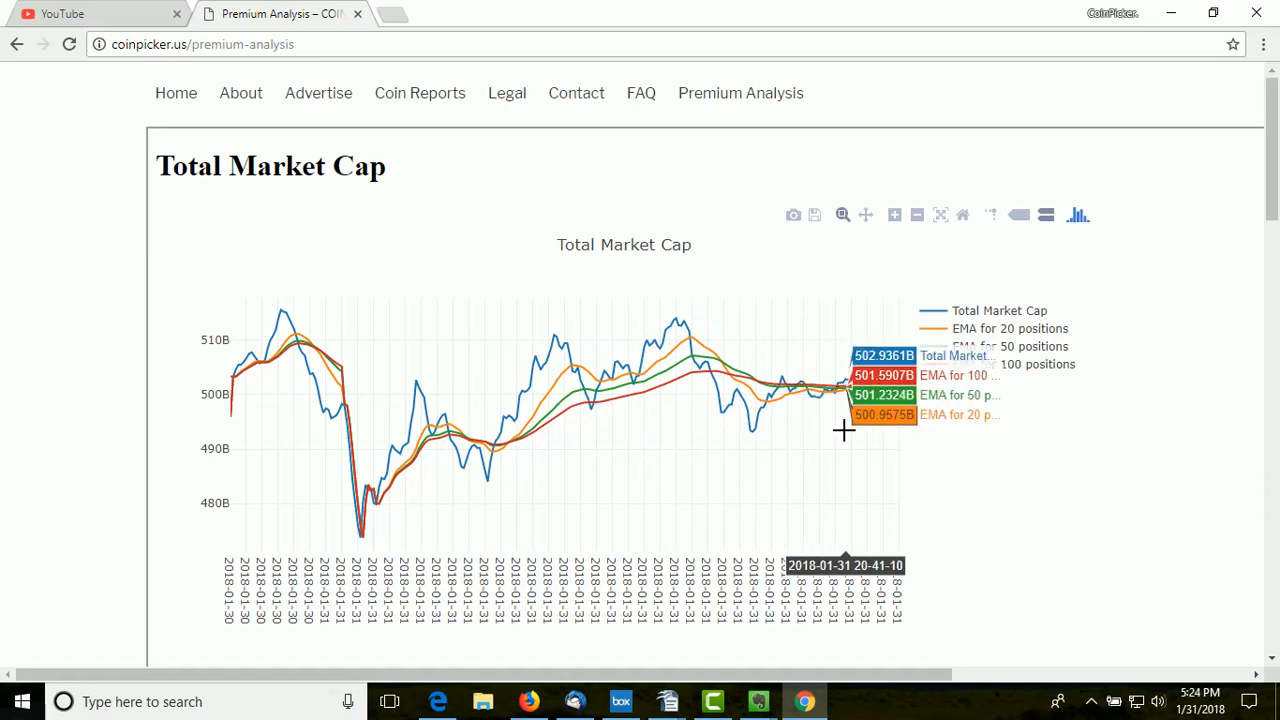
pyautogui.moveTo(804, 416)
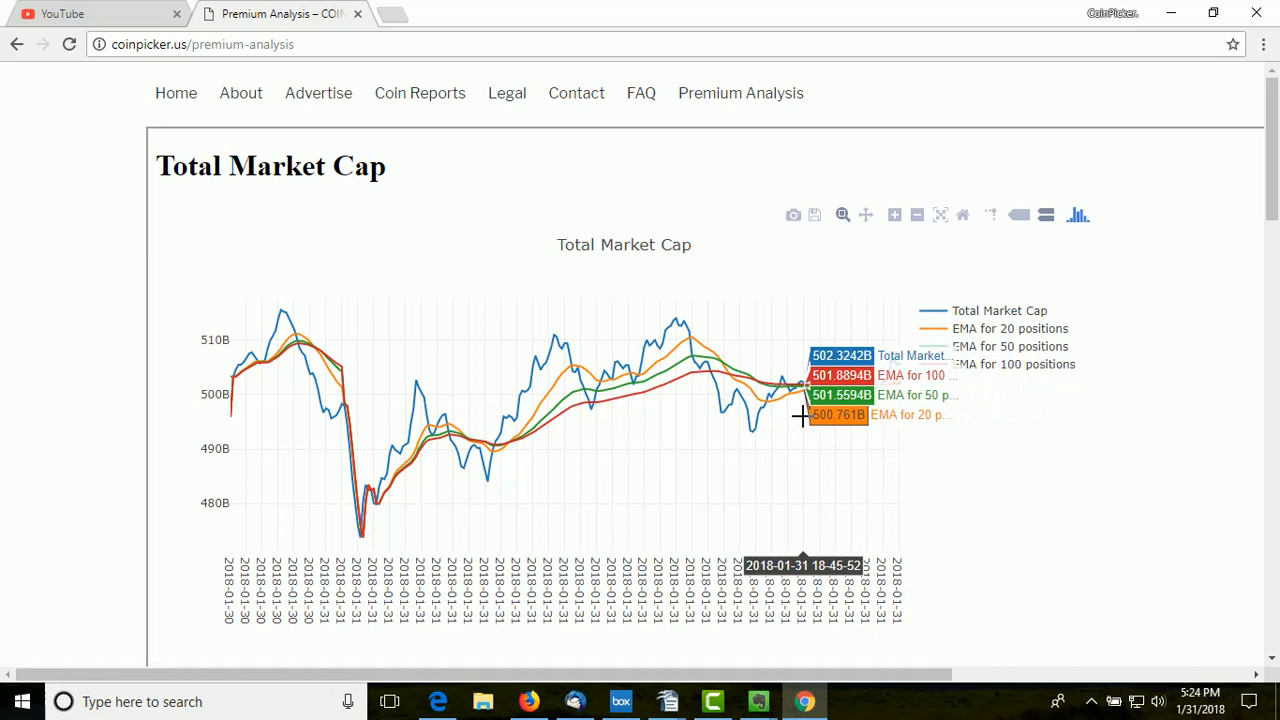
pyautogui.moveTo(800, 410)
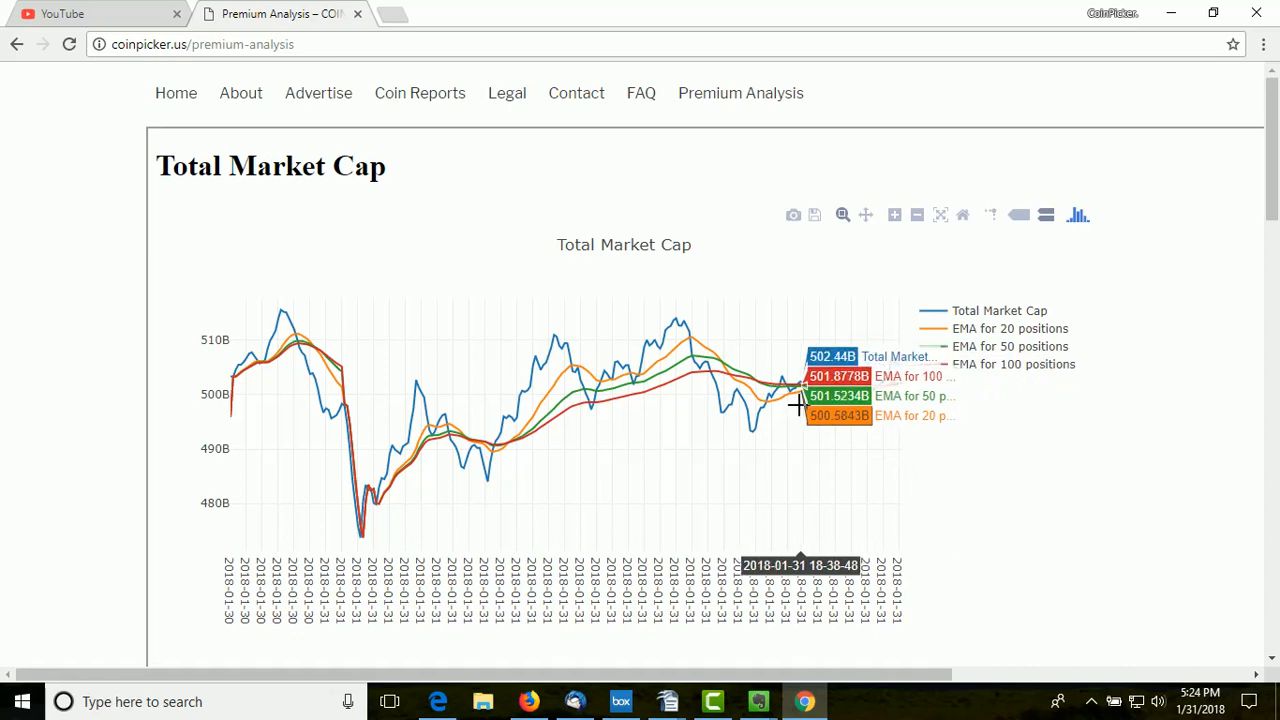
pyautogui.moveTo(756, 384)
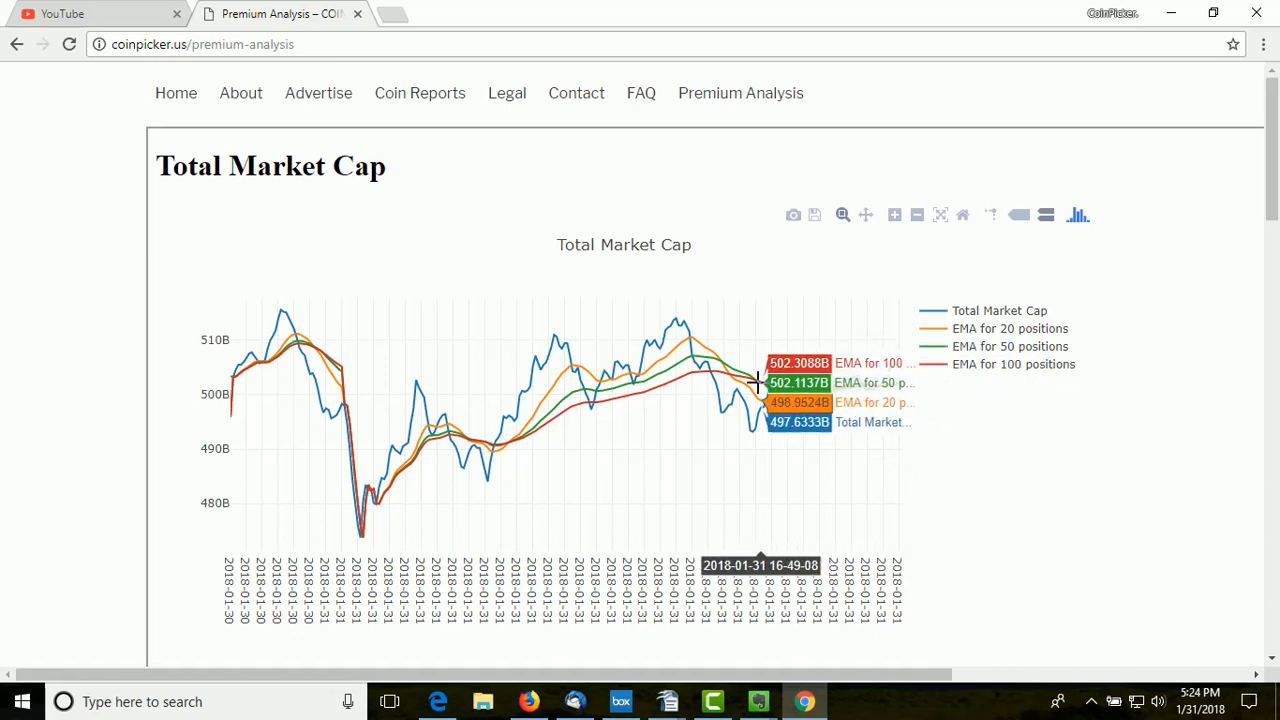
pyautogui.moveTo(758, 384)
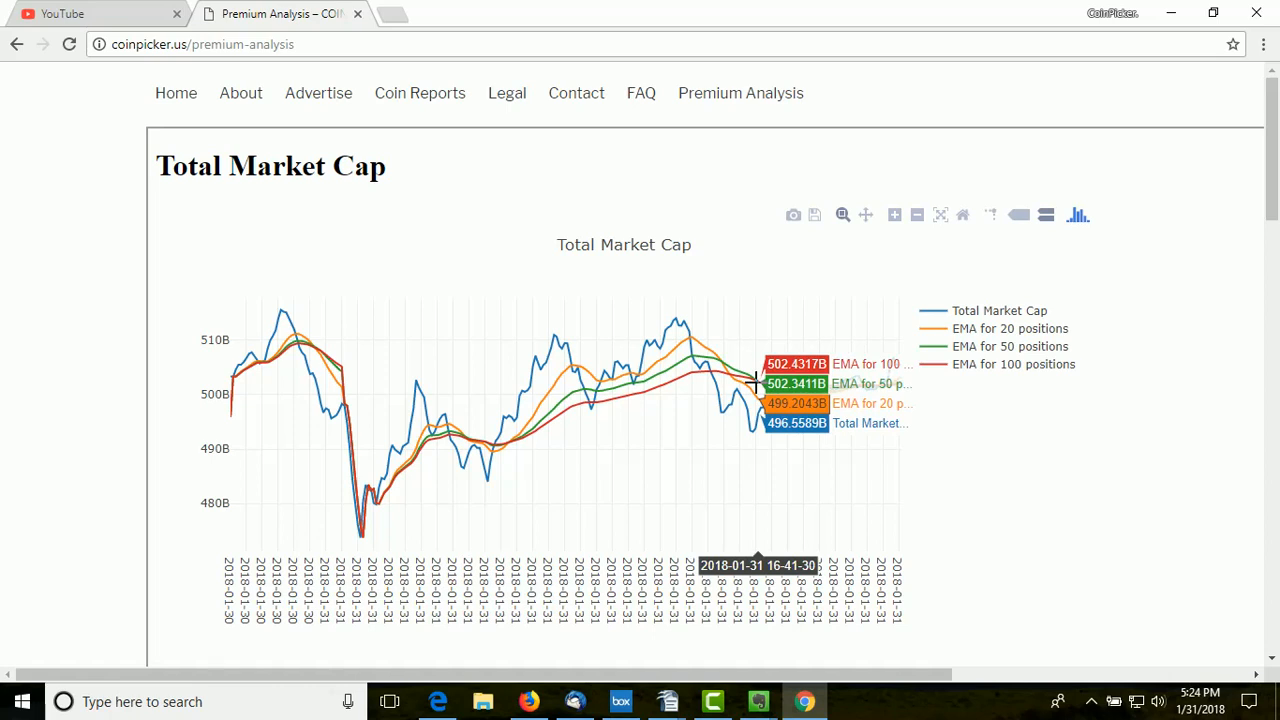
pyautogui.moveTo(764, 428)
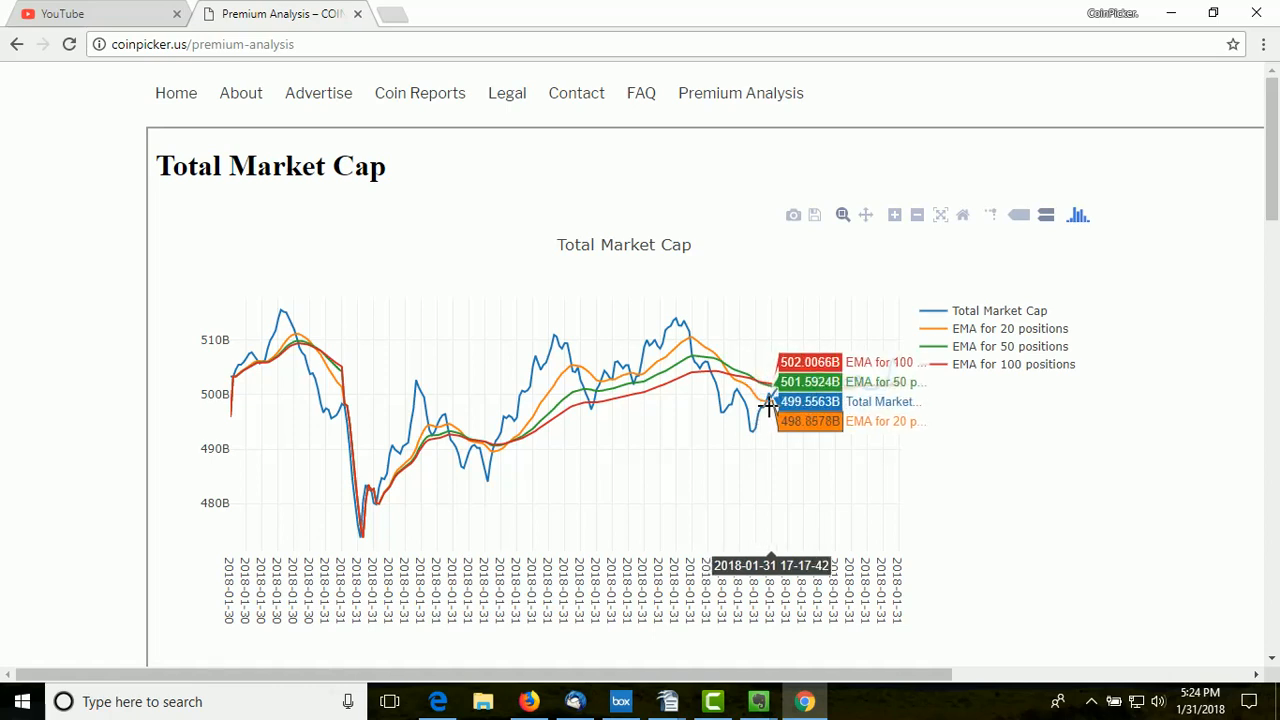
# Step: Load coinmarketcap.com in the new tab from the address bar suggestion
pyautogui.write('coinmarketcap.com')
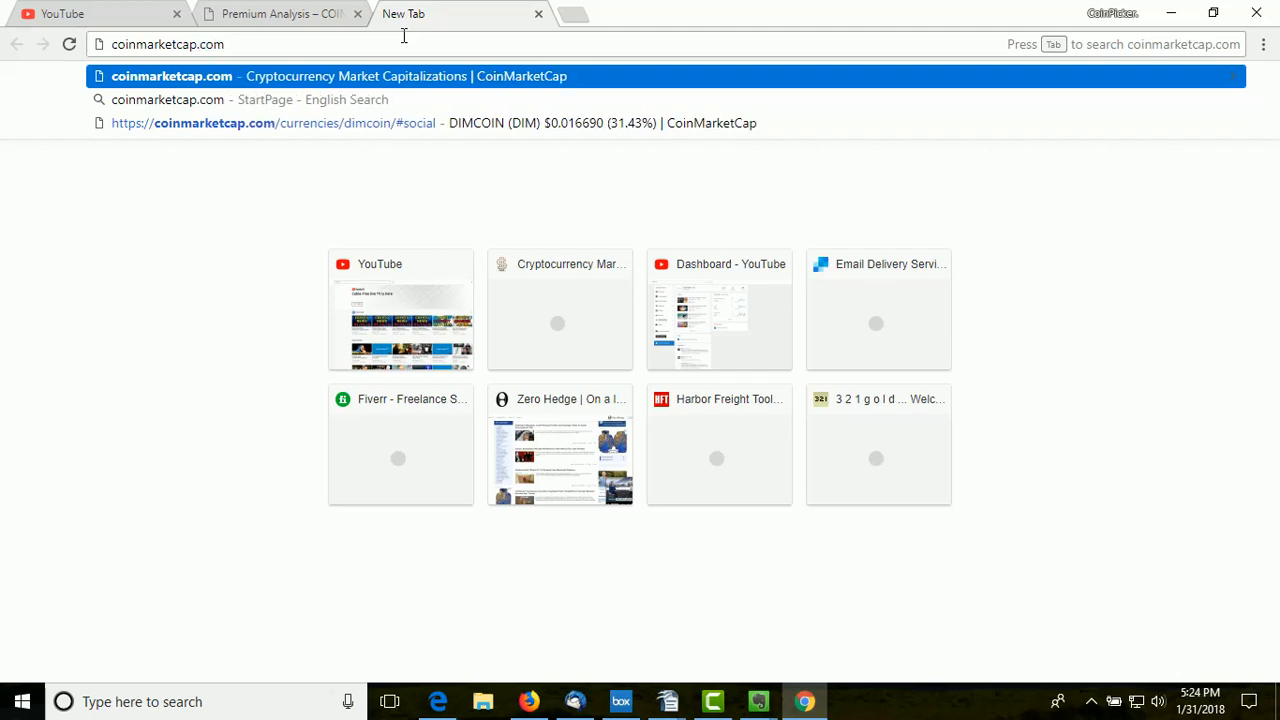
pyautogui.click(264, 12)
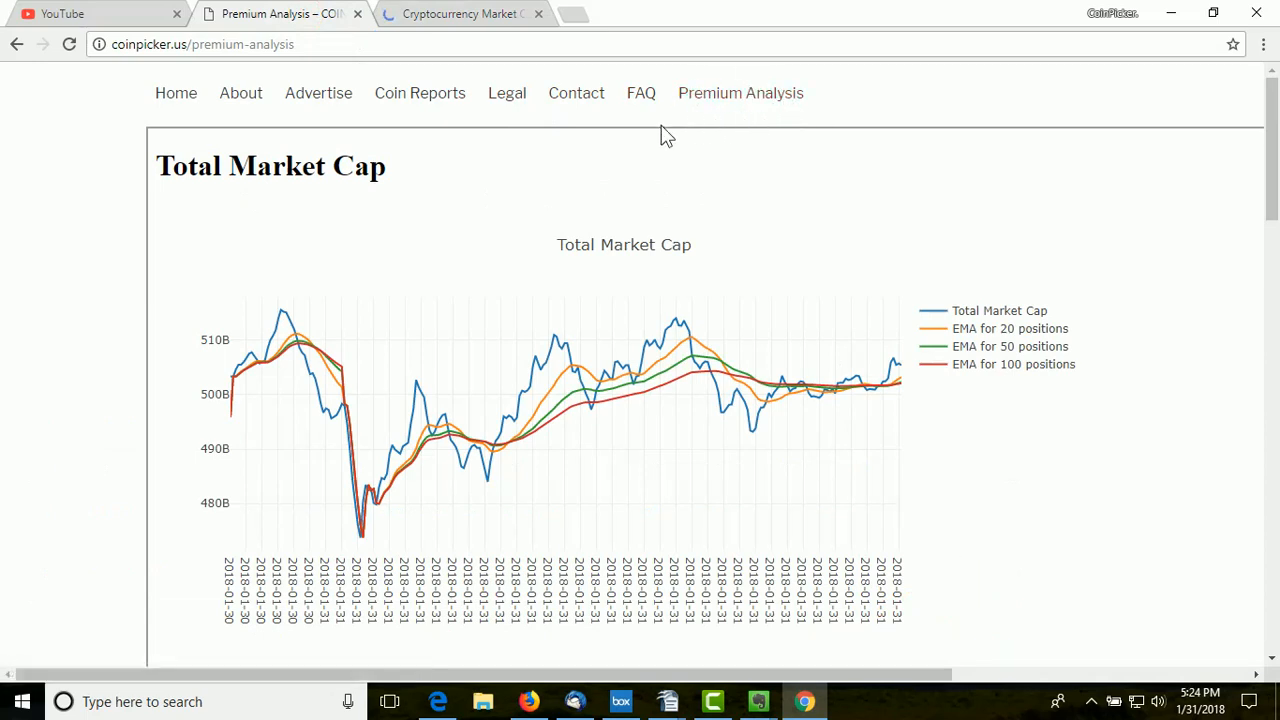
pyautogui.moveTo(792, 180)
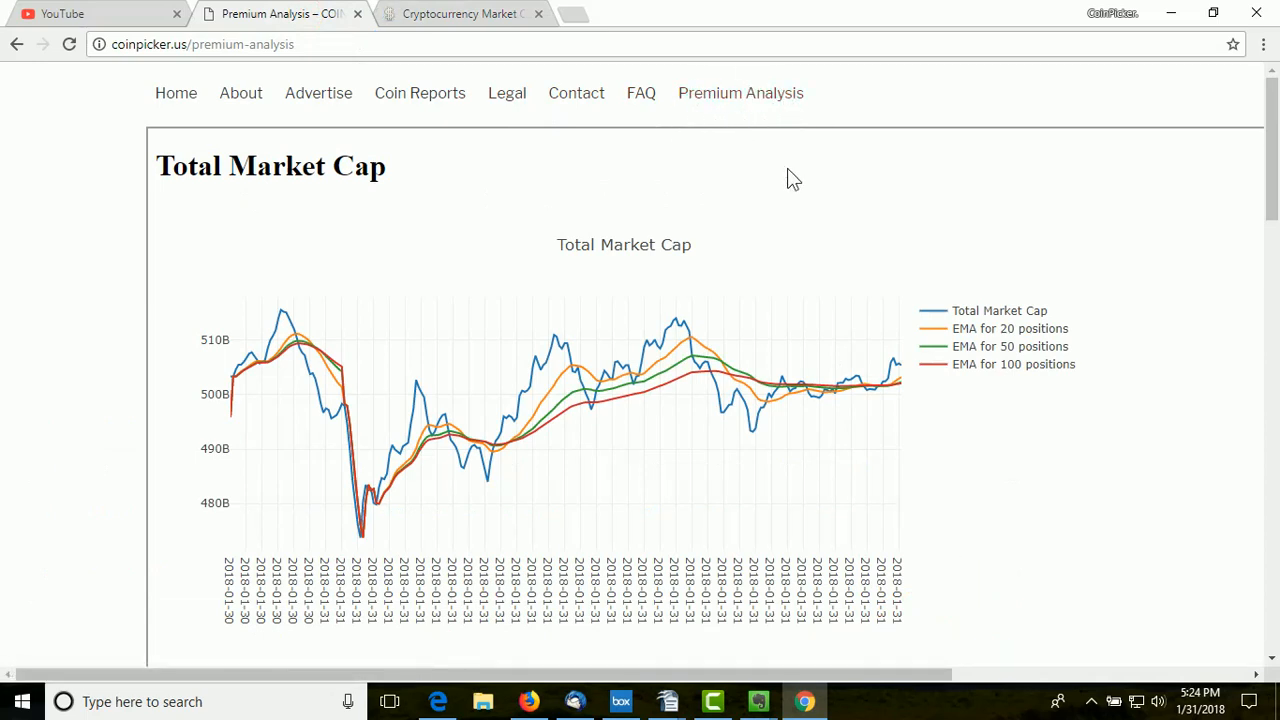
pyautogui.moveTo(176, 94)
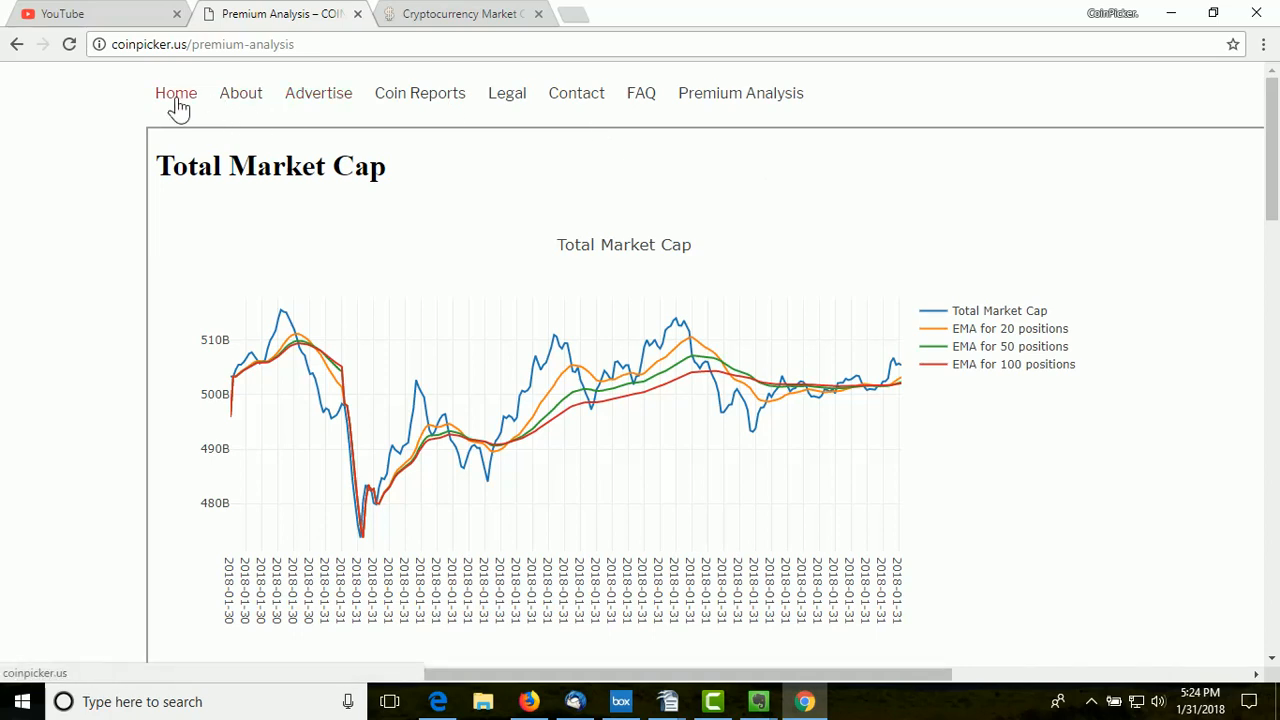
pyautogui.moveTo(632, 190)
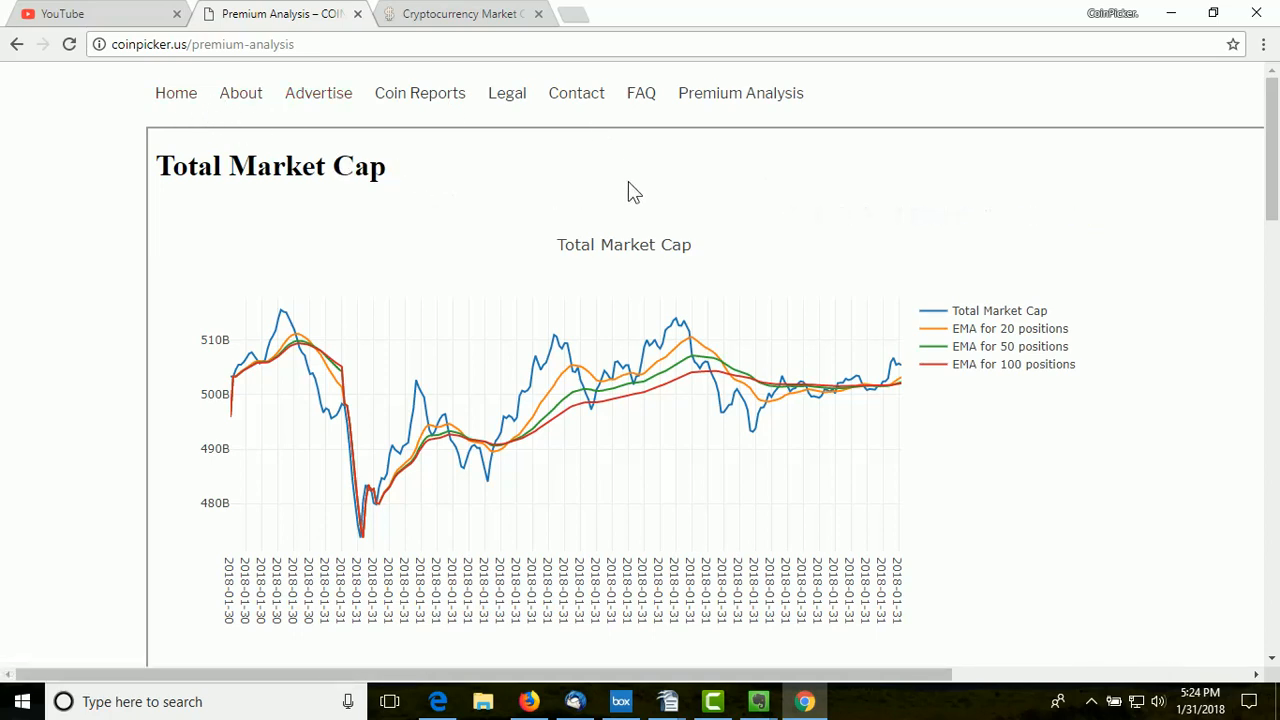
pyautogui.moveTo(720, 344)
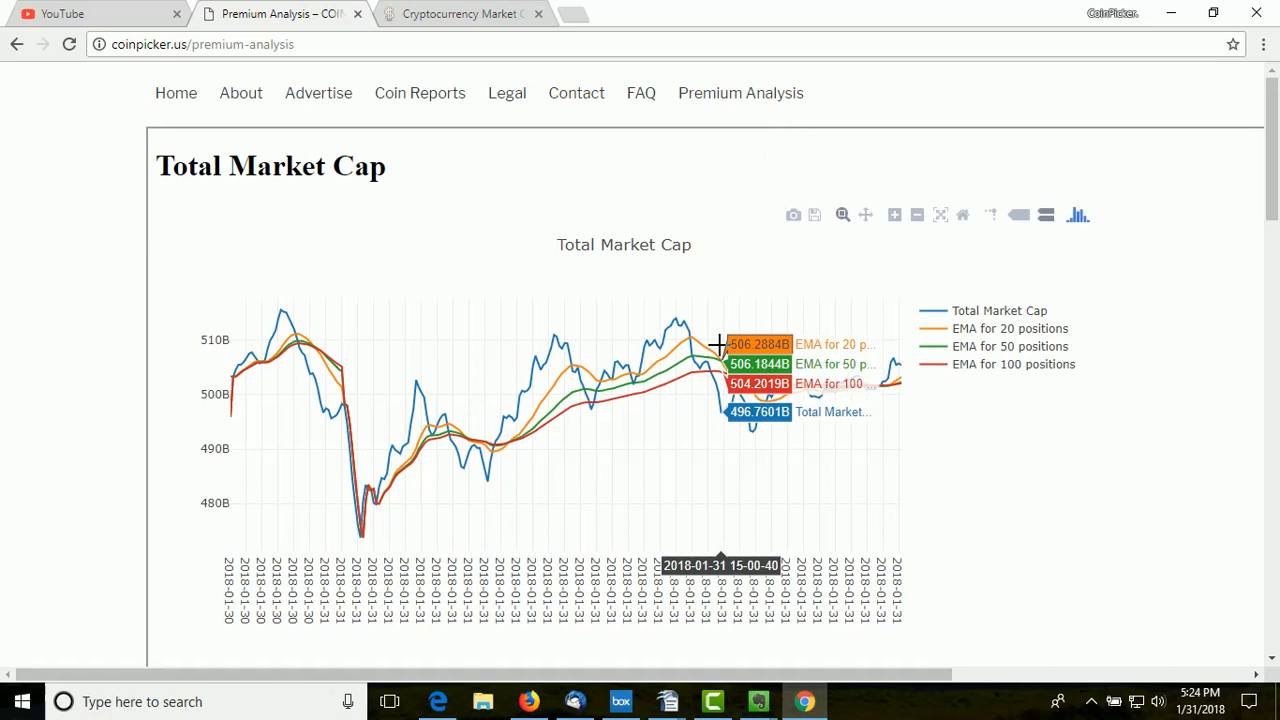
pyautogui.moveTo(884, 356)
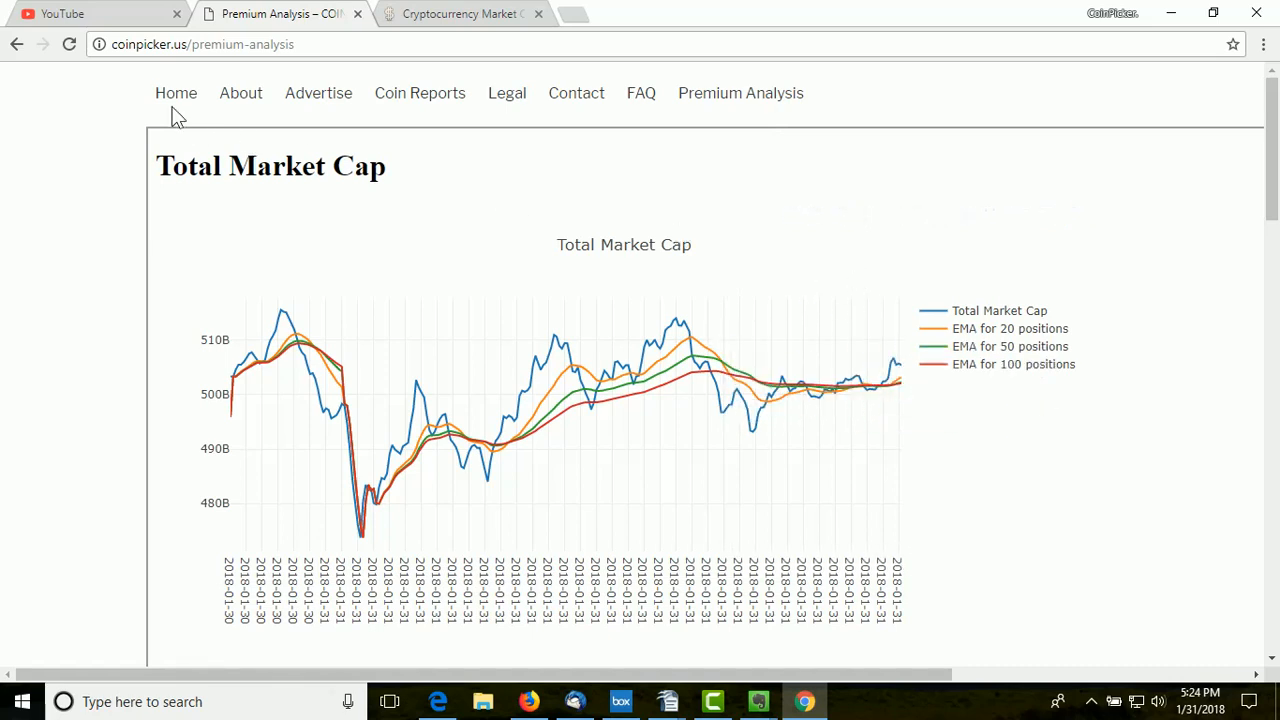
# Step: Go to the Coinpicker.us home page with the indicators table
pyautogui.click(176, 92)
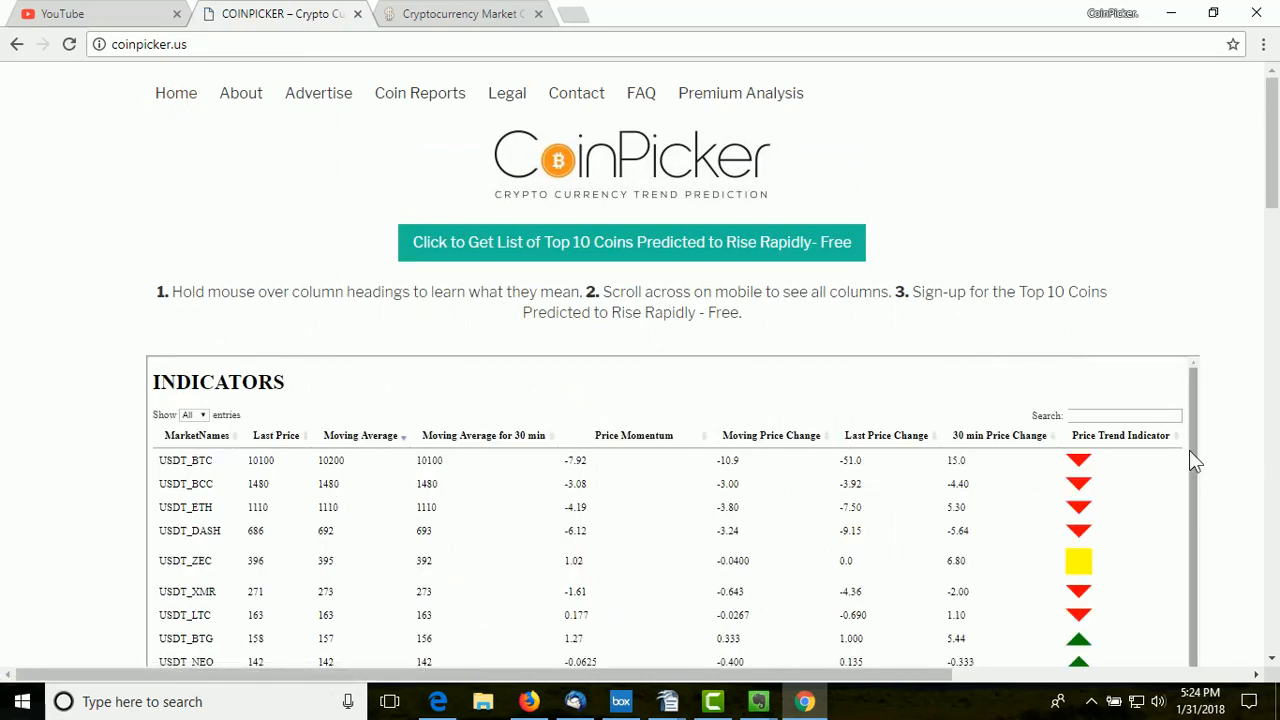
pyautogui.moveTo(1198, 460)
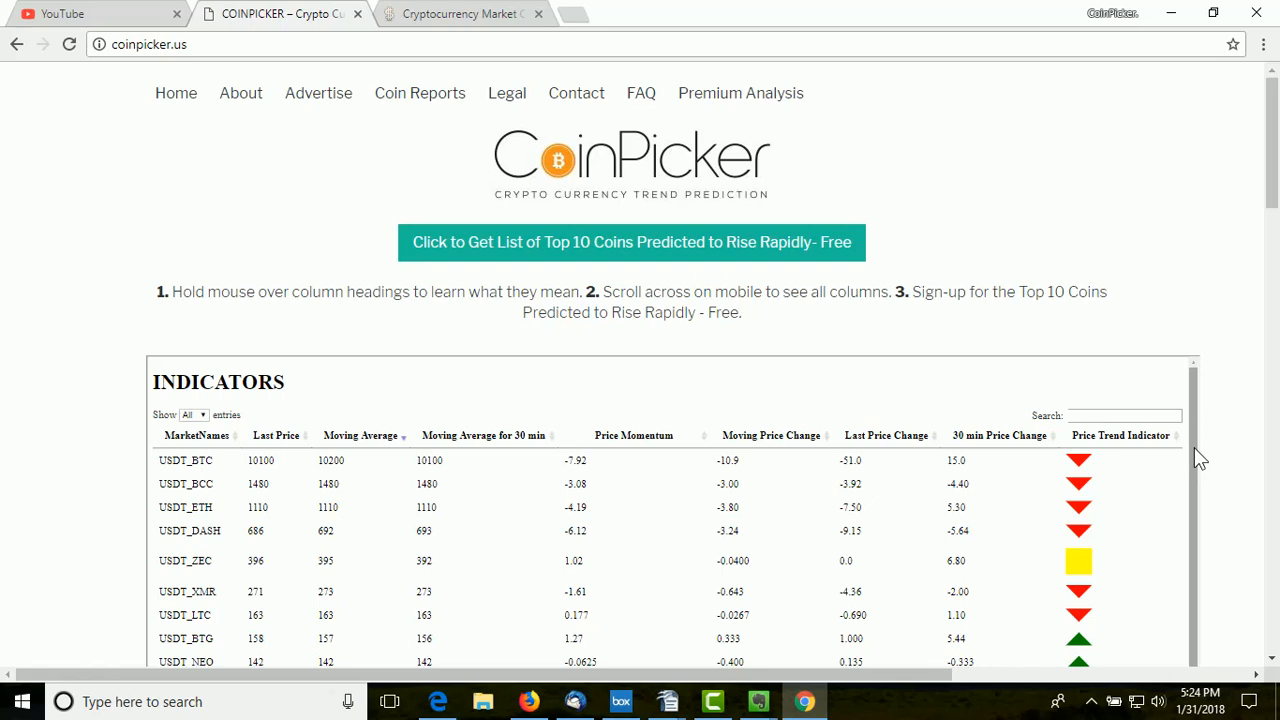
pyautogui.moveTo(1120, 436)
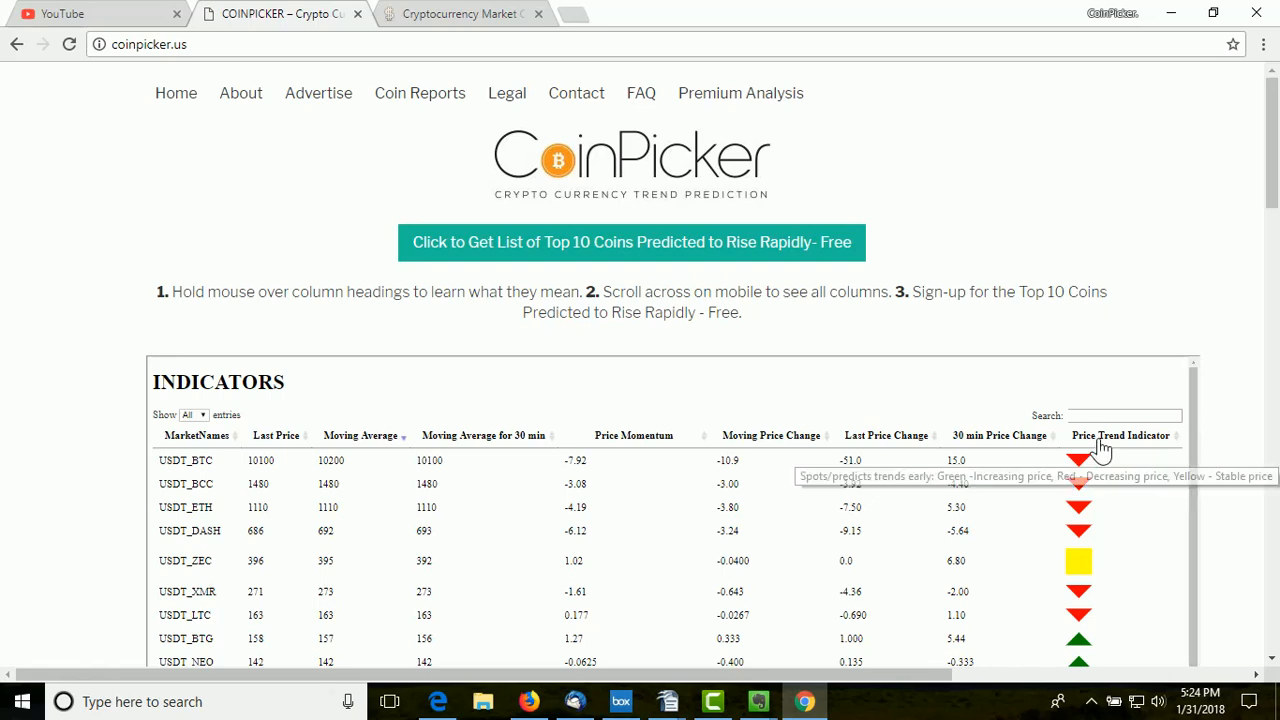
# Step: Sort the INDICATORS table by the Price Trend Indicator column, rising coins first
pyautogui.click(1120, 436)
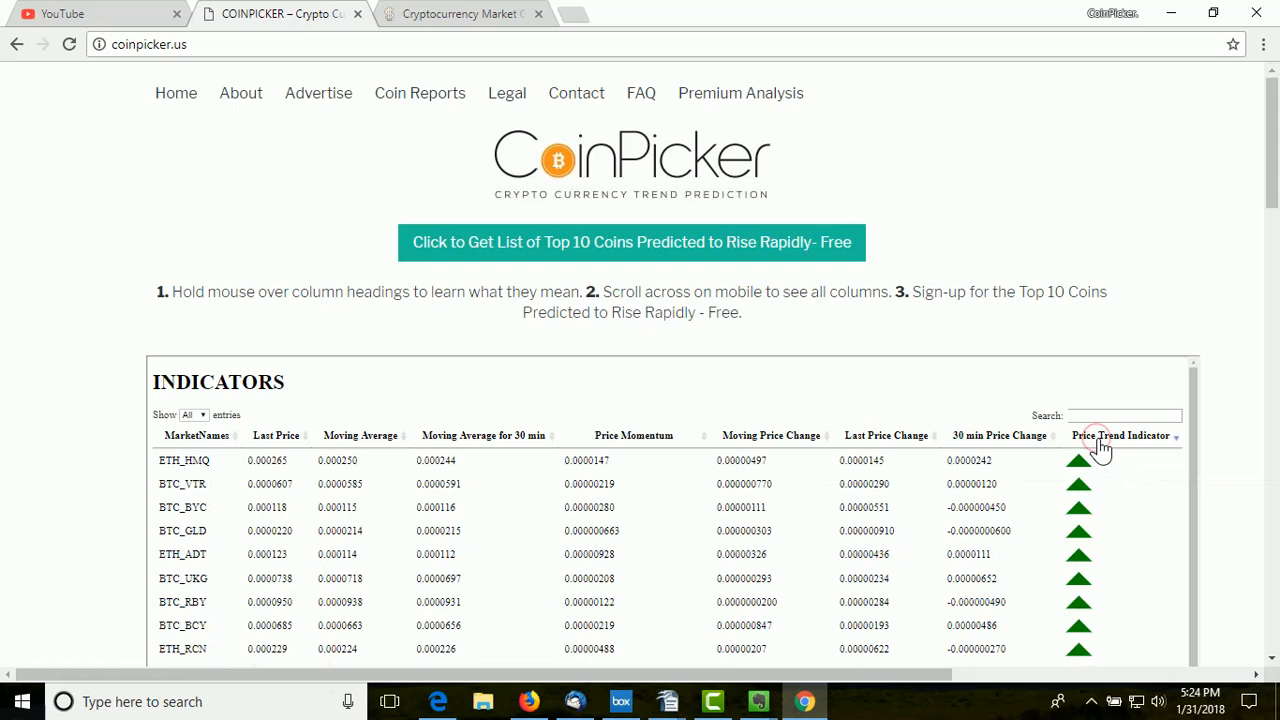
pyautogui.moveTo(1100, 414)
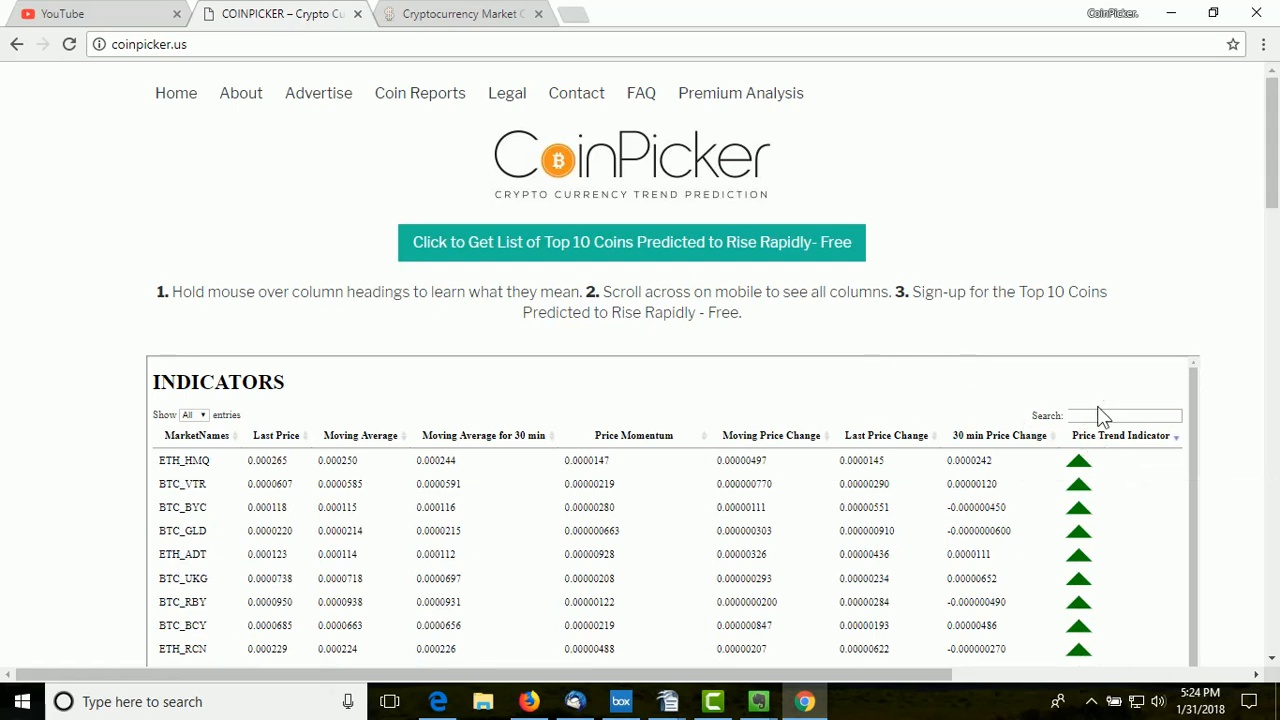
pyautogui.moveTo(1038, 488)
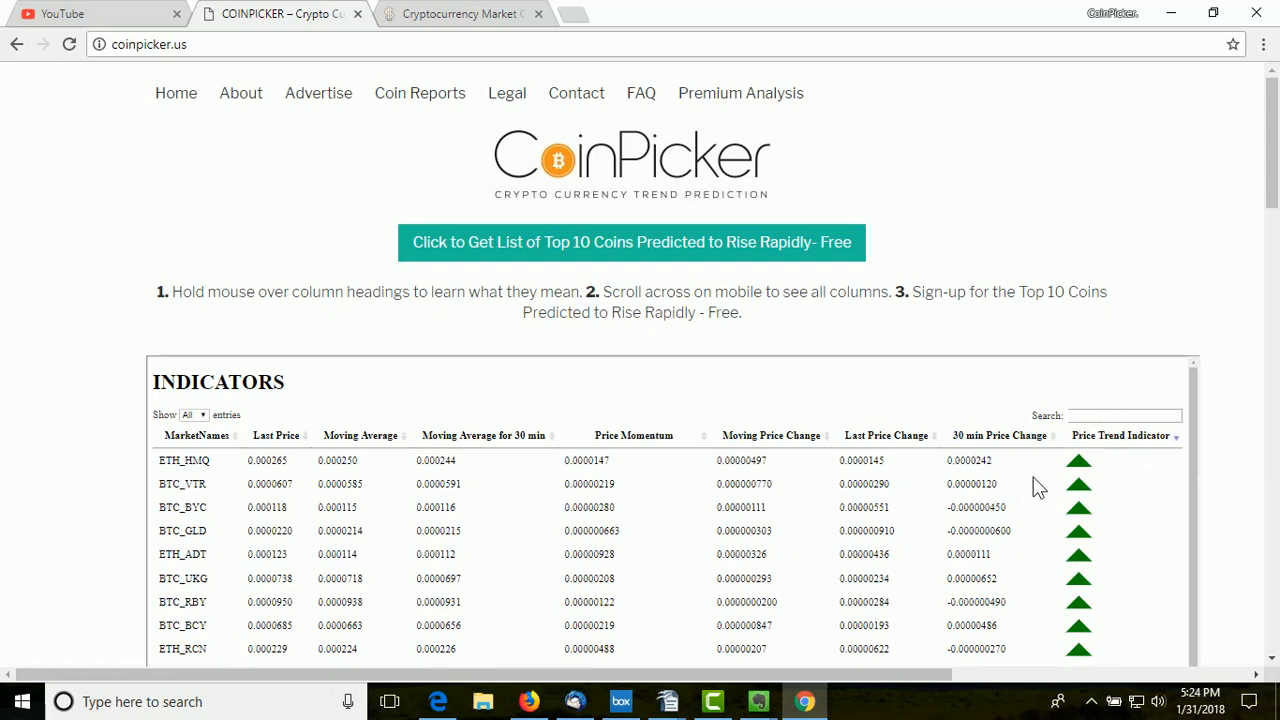
pyautogui.moveTo(912, 228)
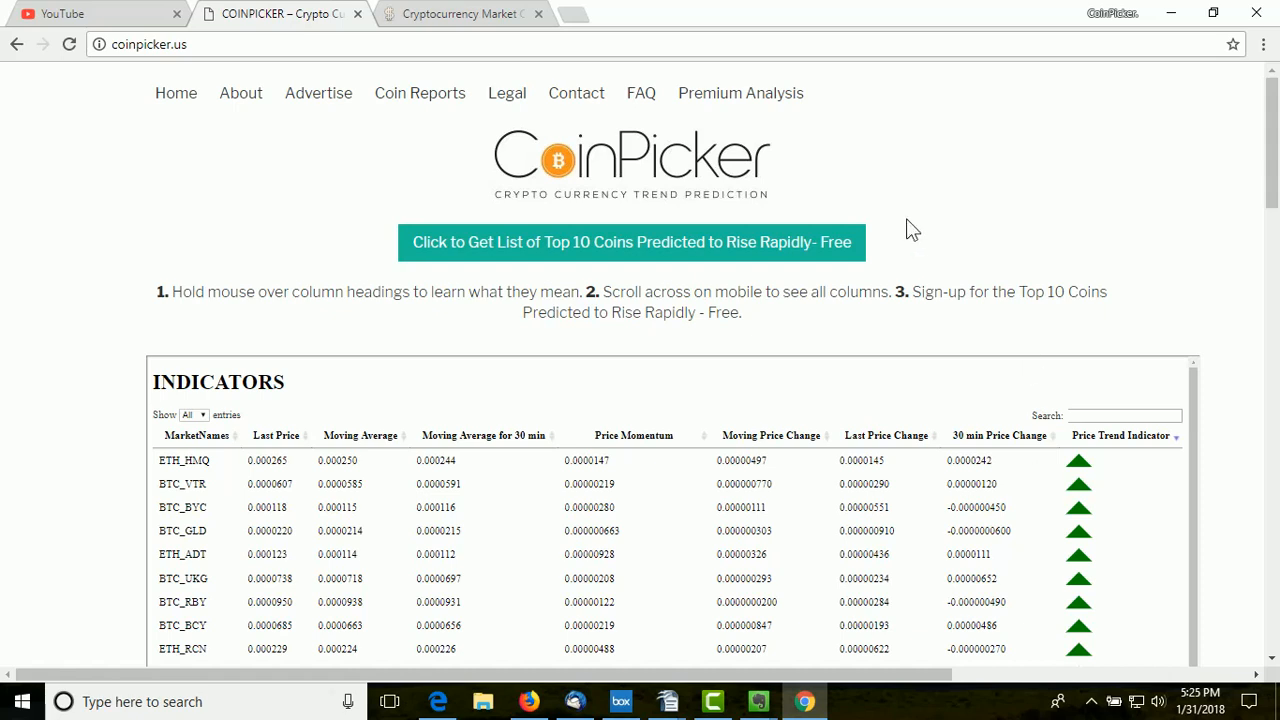
pyautogui.moveTo(740, 94)
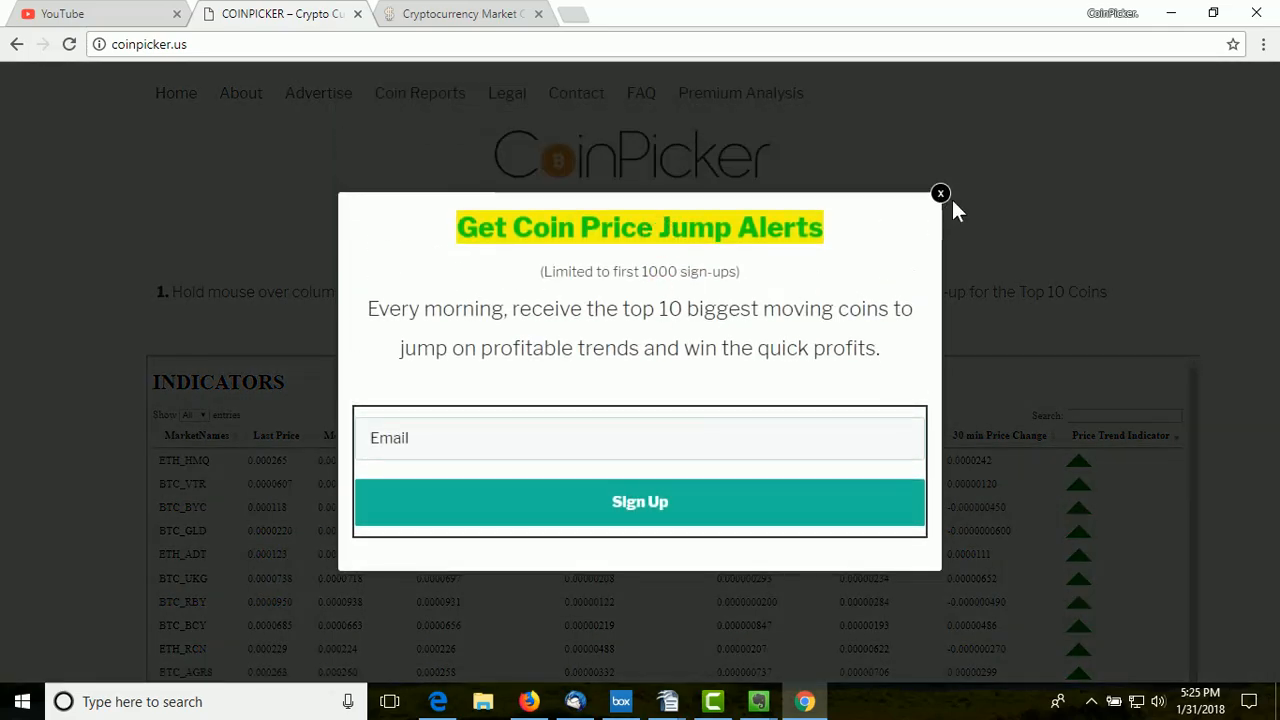
pyautogui.click(940, 192)
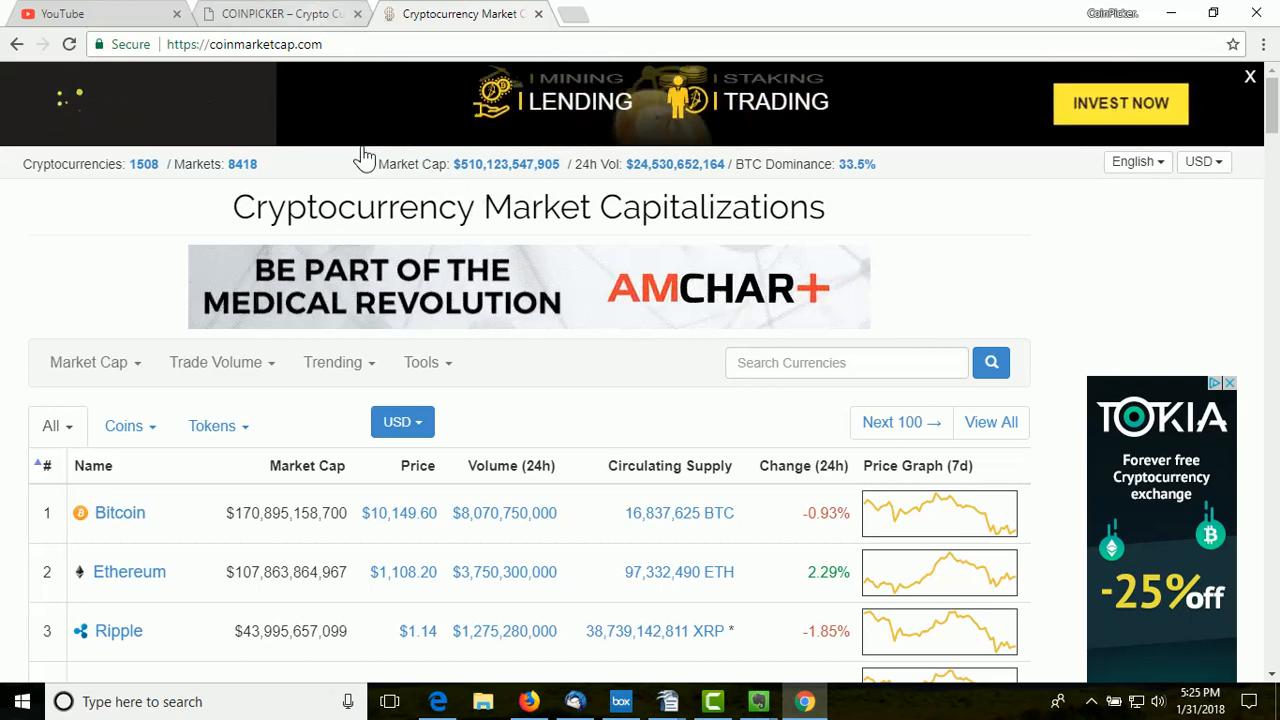
# Step: Dismiss the top ad and rank the CoinMarketCap list by Change (24h), biggest gainers first
pyautogui.click(1248, 76)
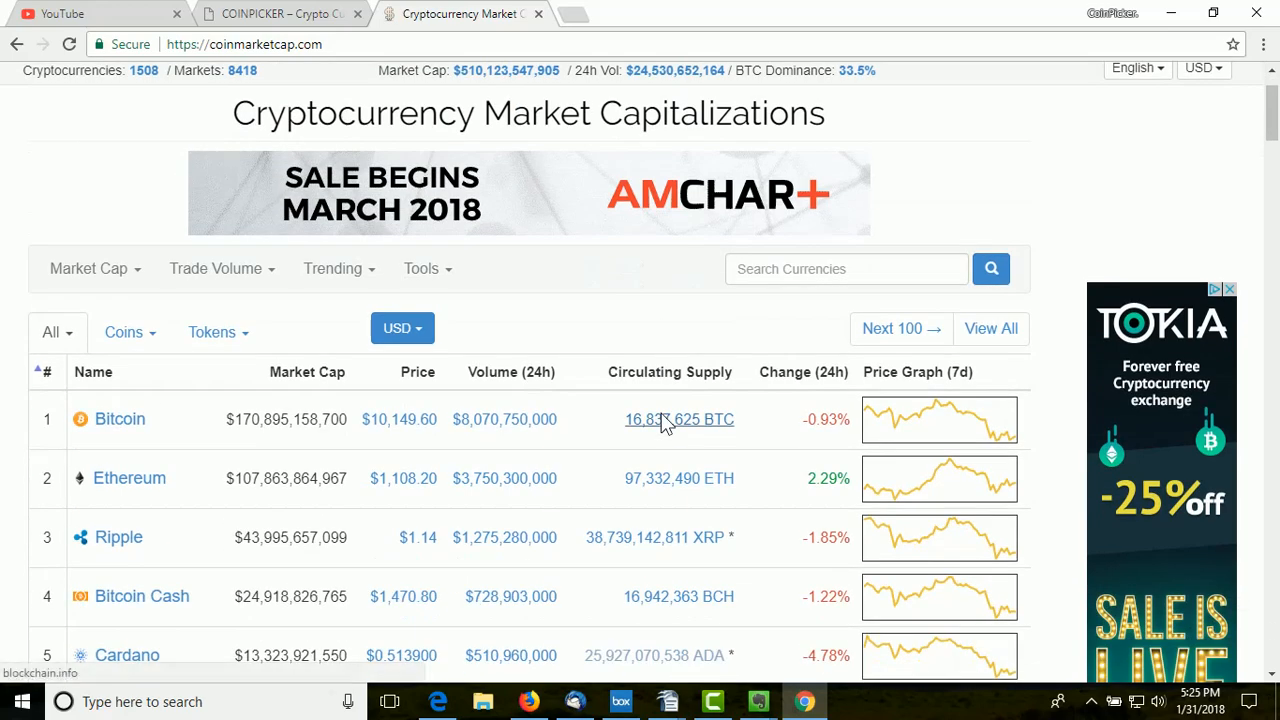
pyautogui.click(804, 372)
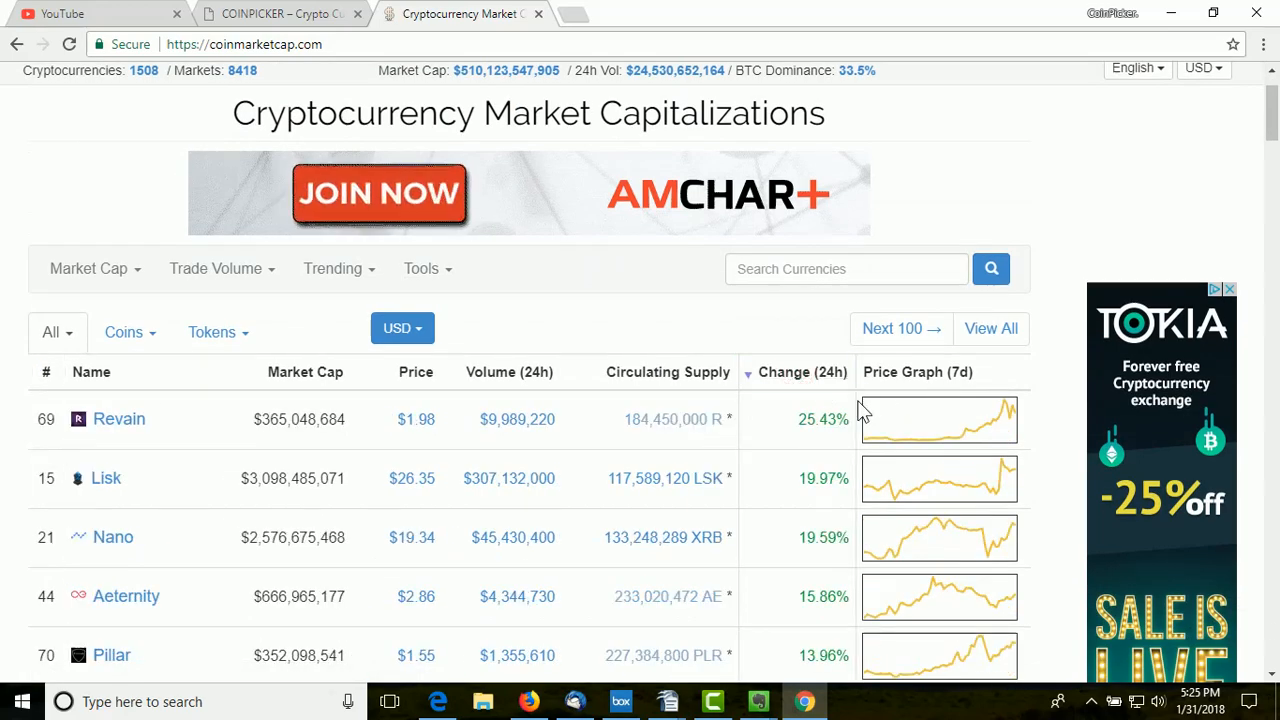
pyautogui.scroll(-3)
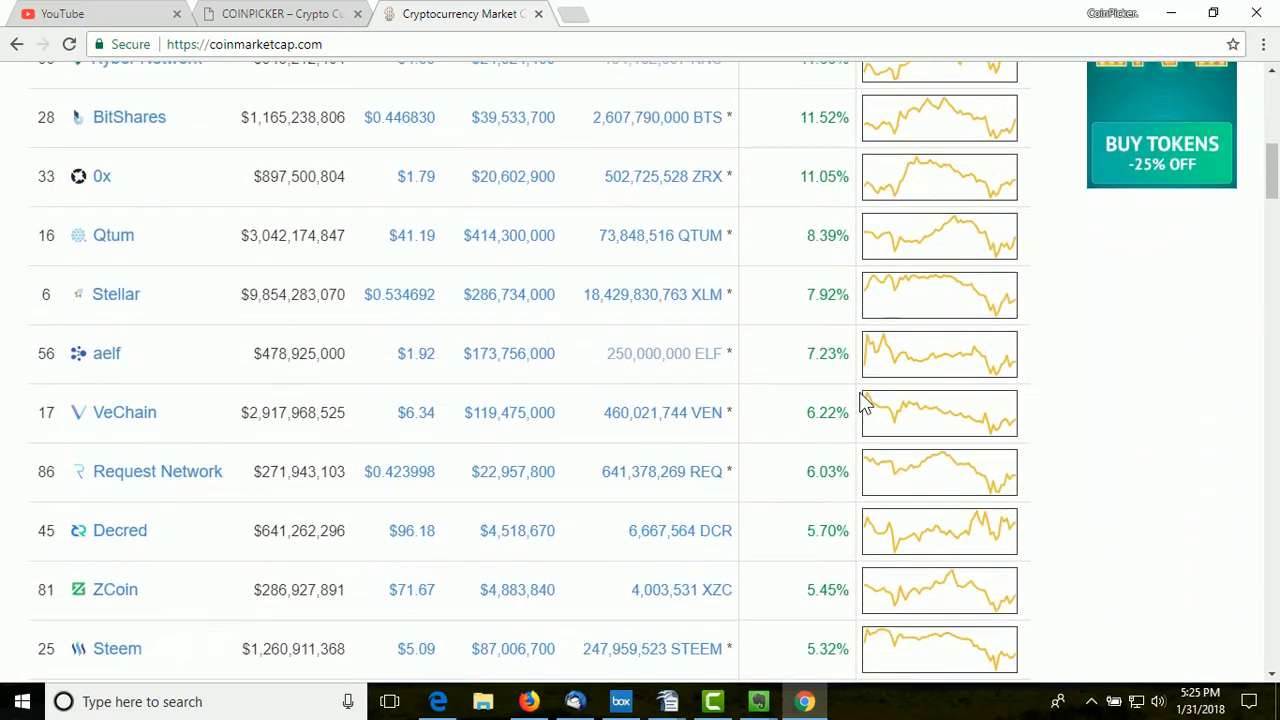
pyautogui.scroll(-3)
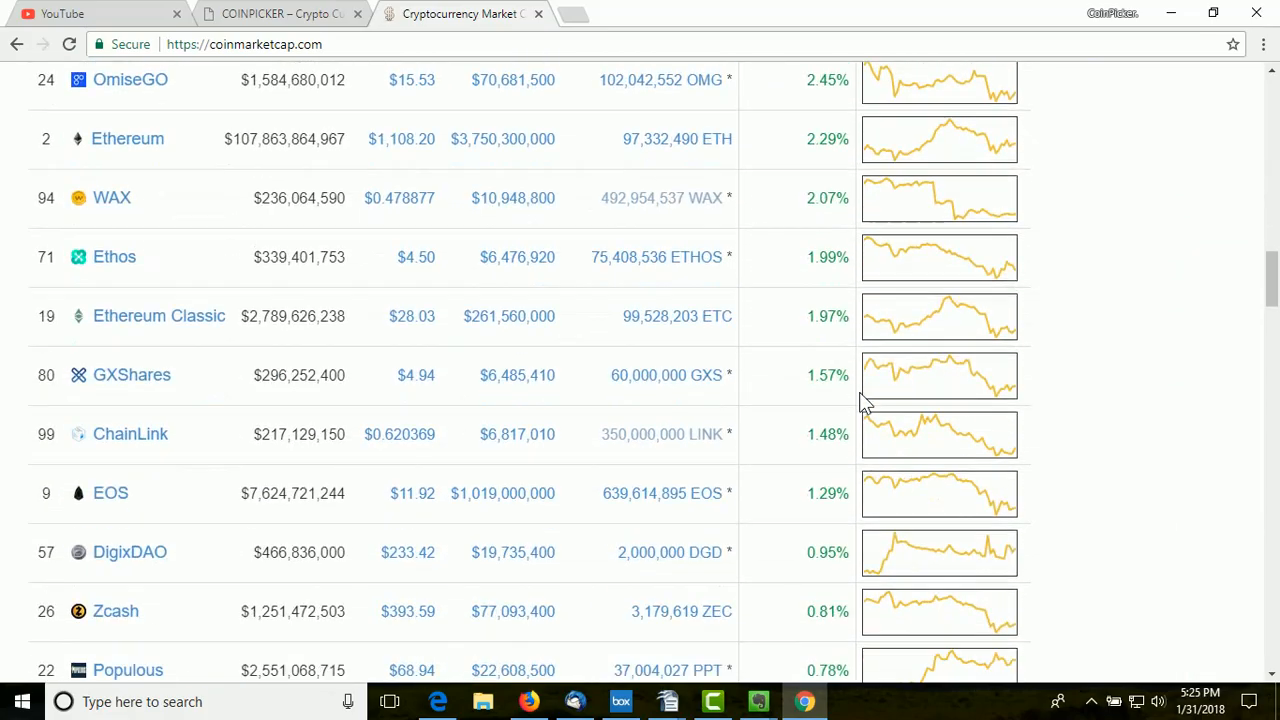
pyautogui.scroll(-3)
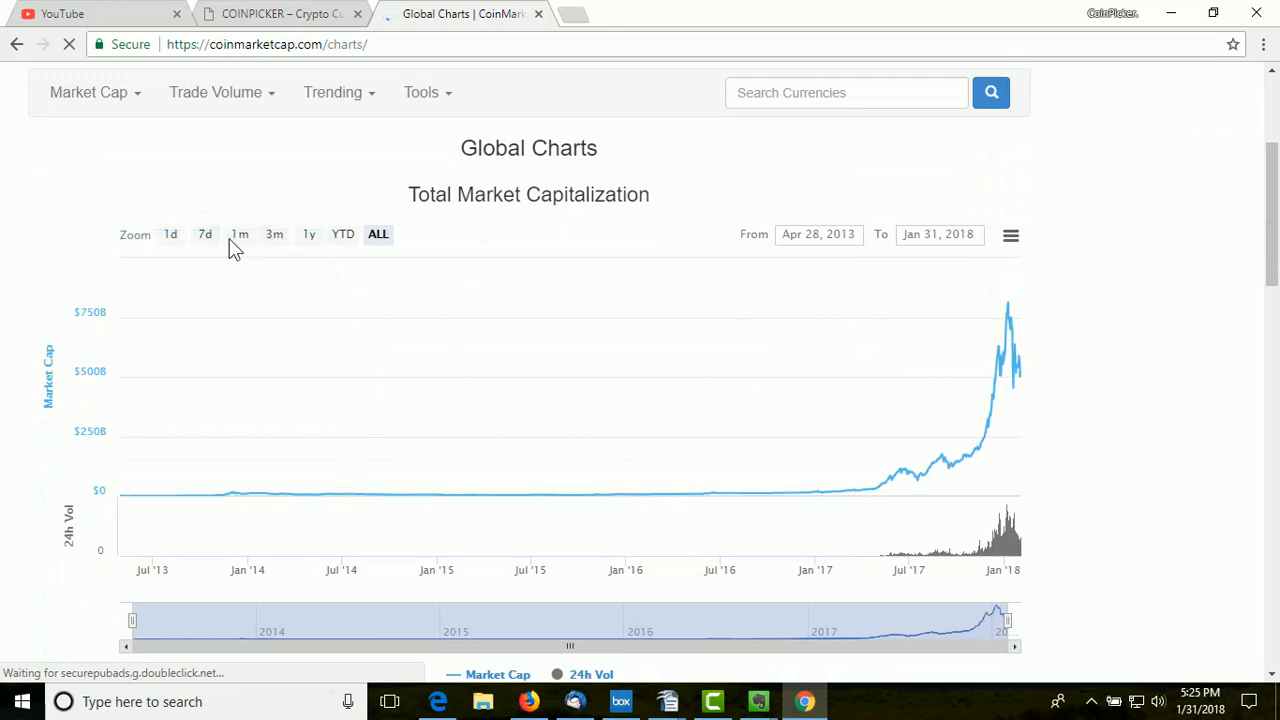
# Step: Zoom the Global Charts market cap to 1m, then return to Coinpicker's Premium Analysis chart
pyautogui.click(240, 234)
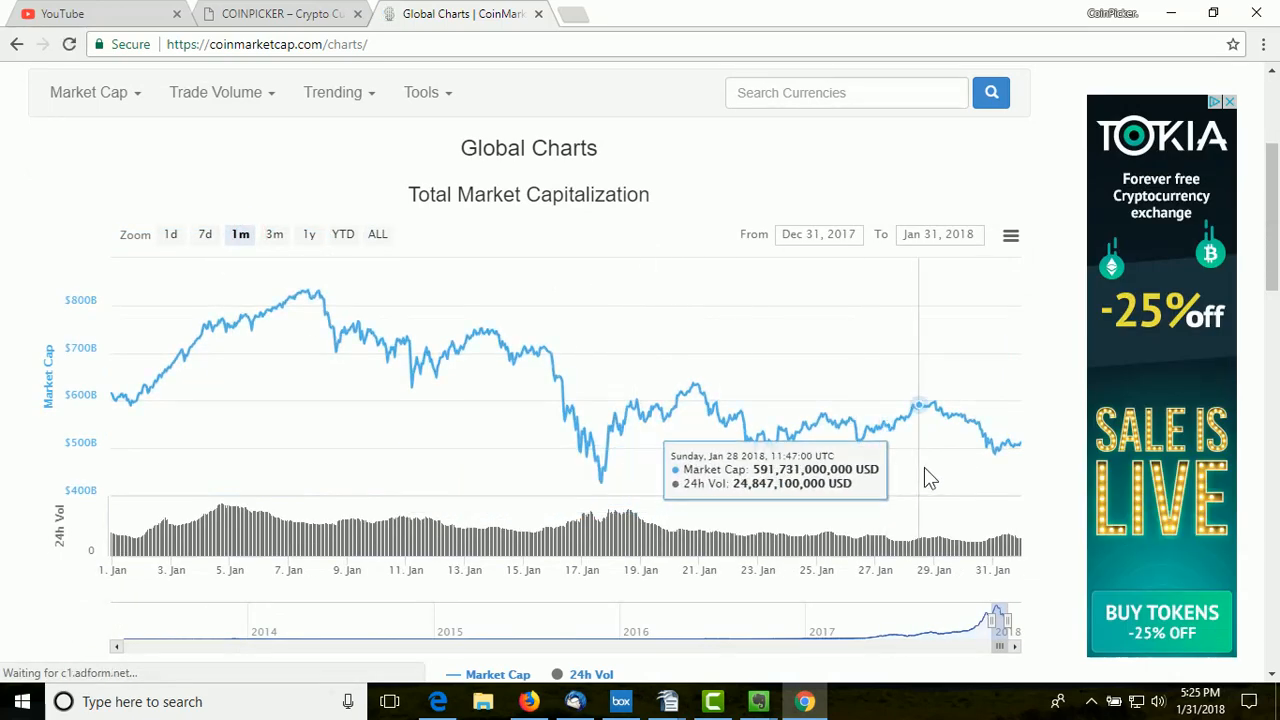
pyautogui.moveTo(1000, 470)
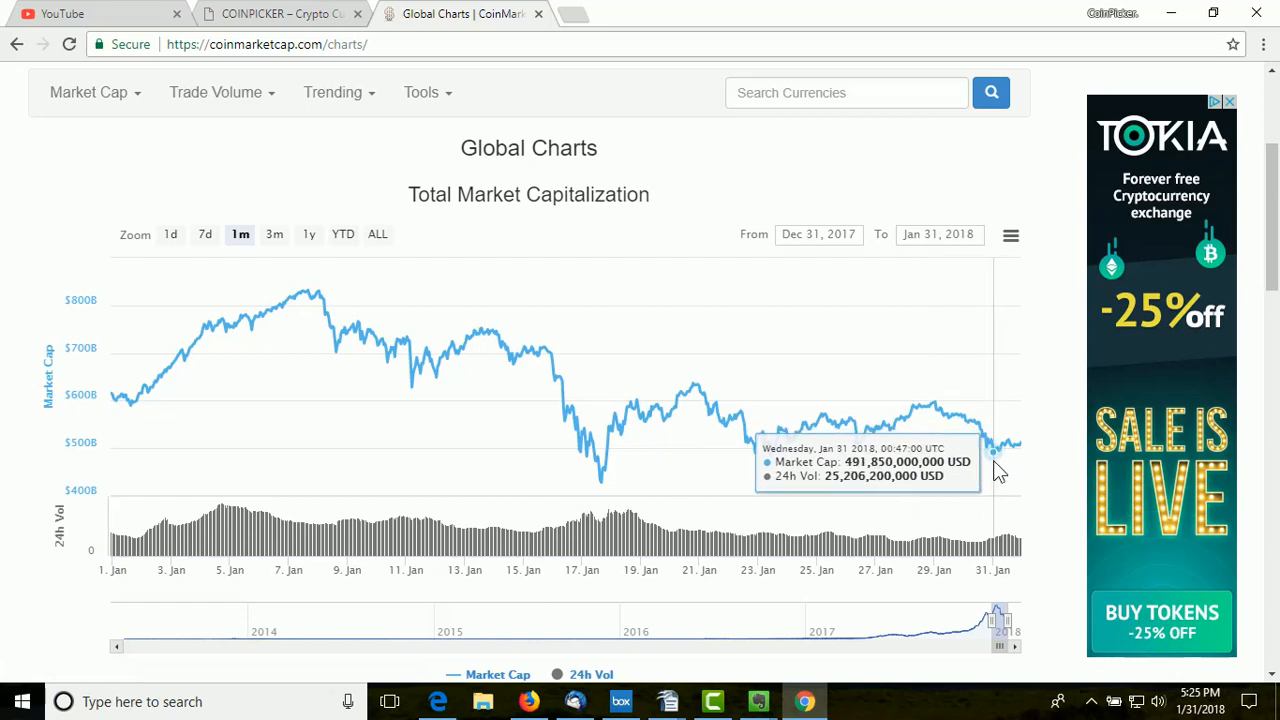
pyautogui.moveTo(1018, 442)
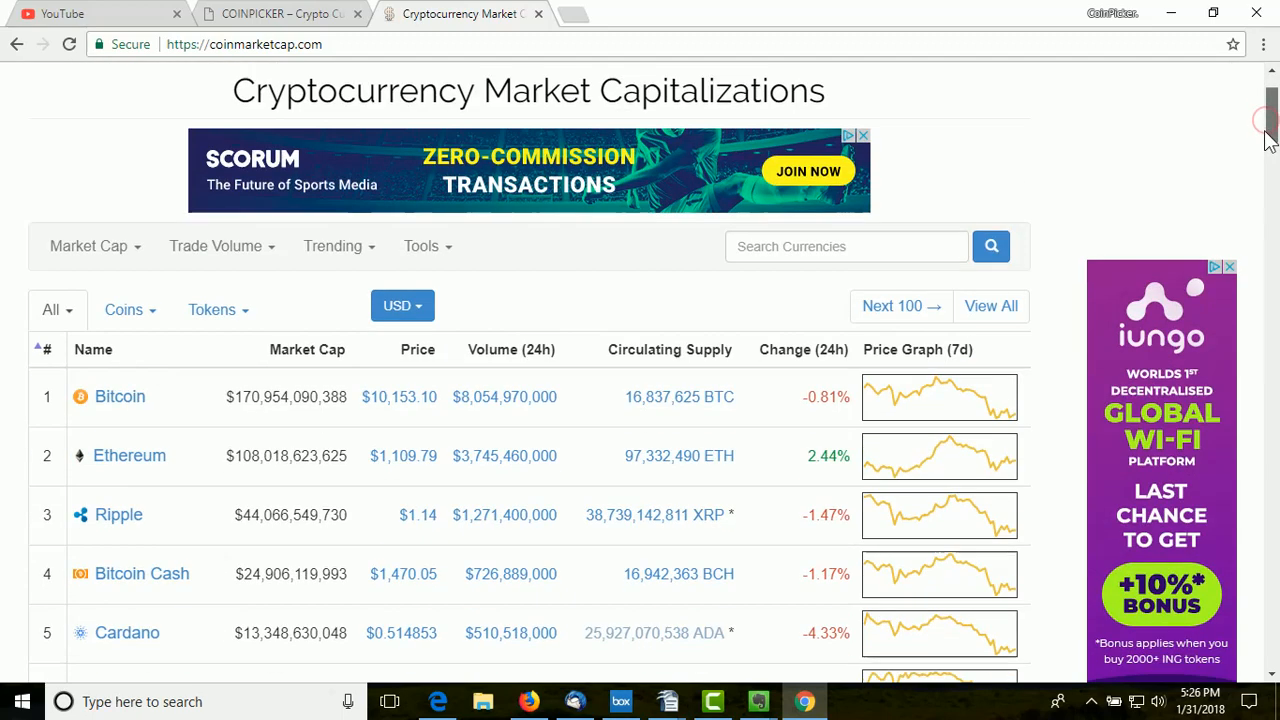
pyautogui.scroll(-3)
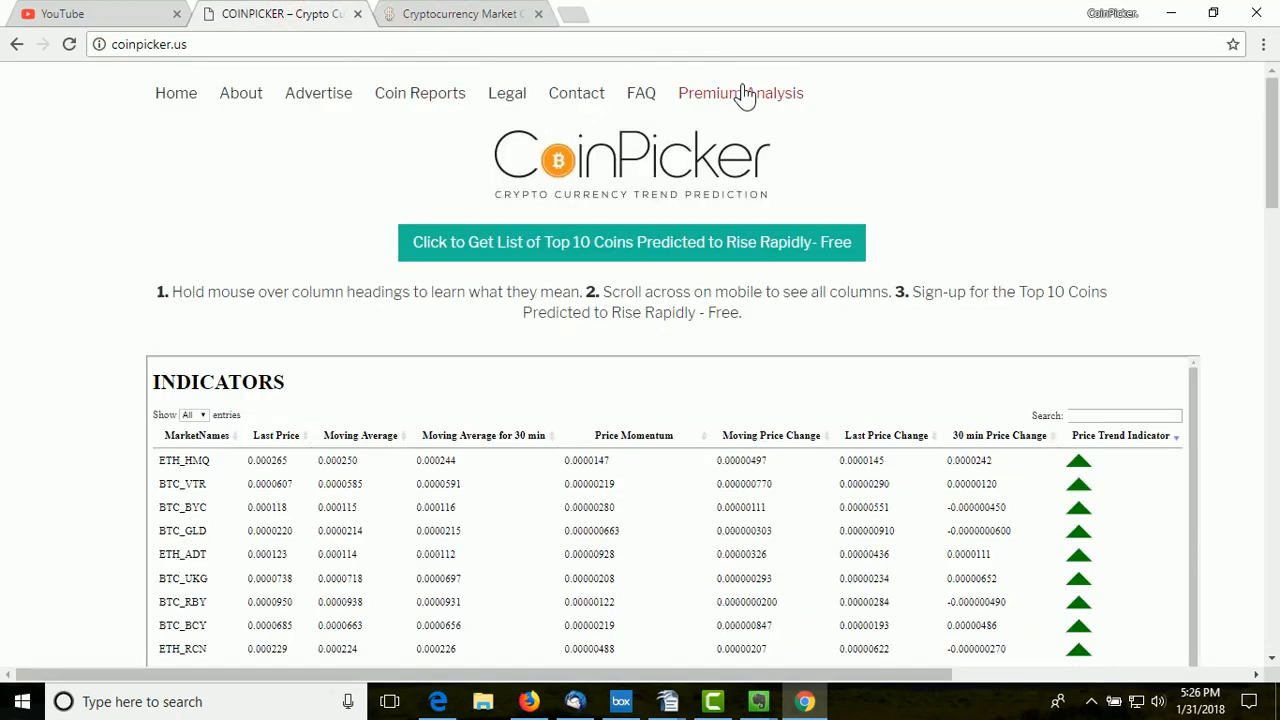
pyautogui.click(740, 92)
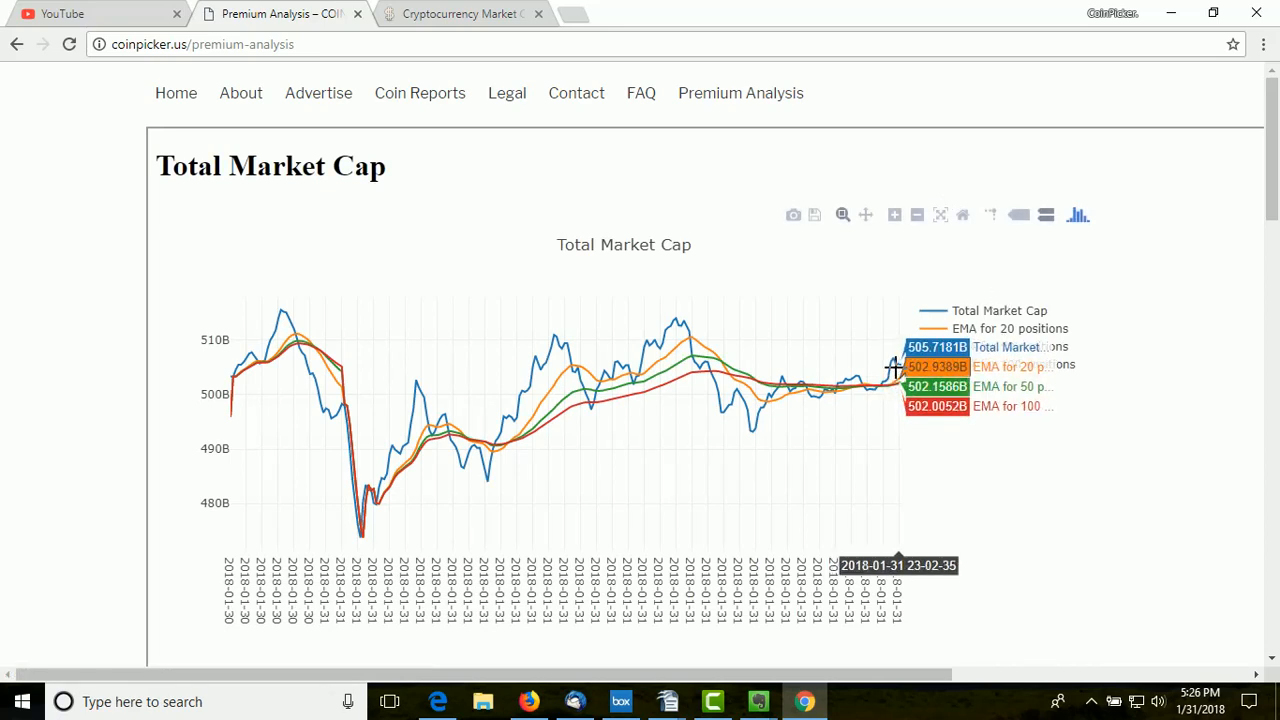
pyautogui.moveTo(888, 382)
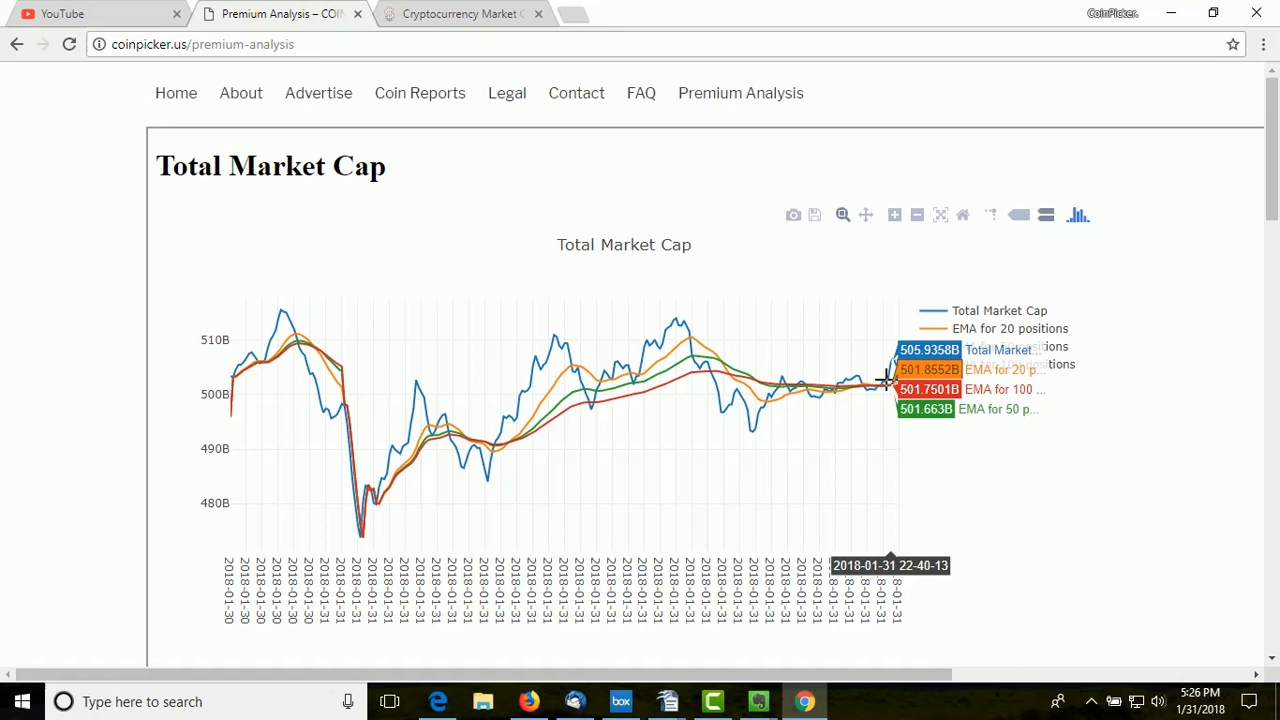
pyautogui.moveTo(904, 368)
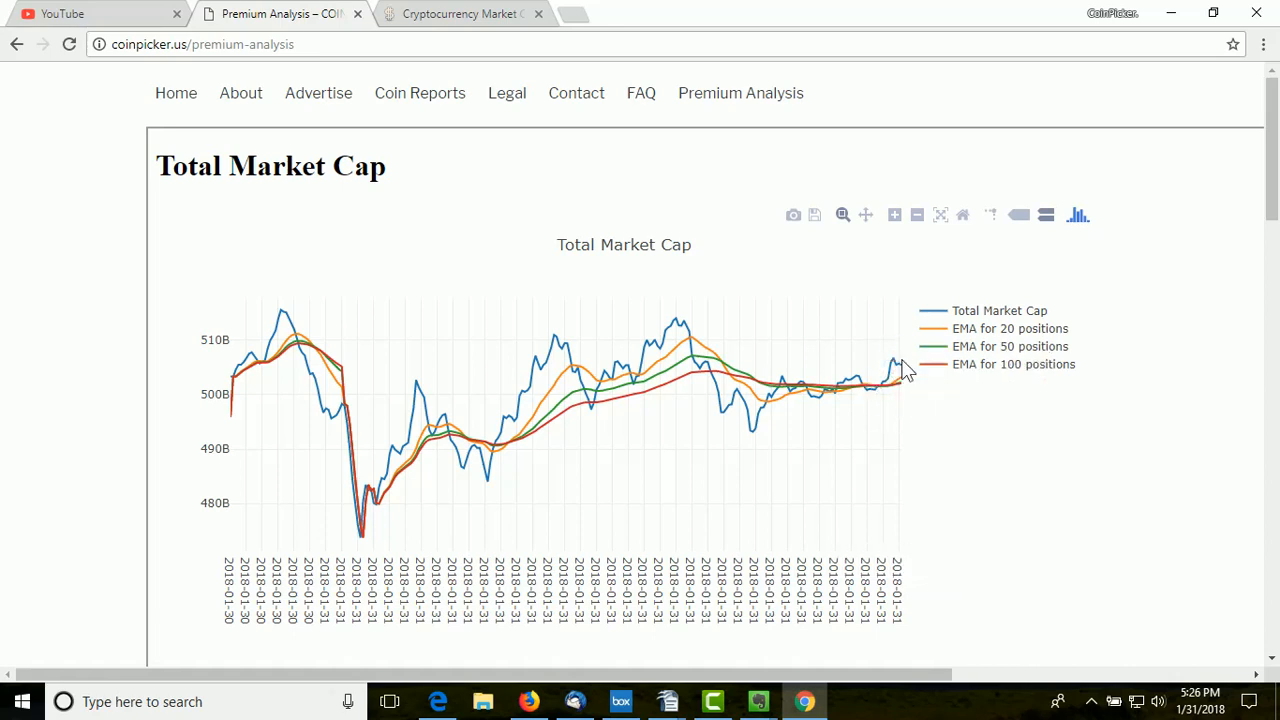
pyautogui.moveTo(900, 376)
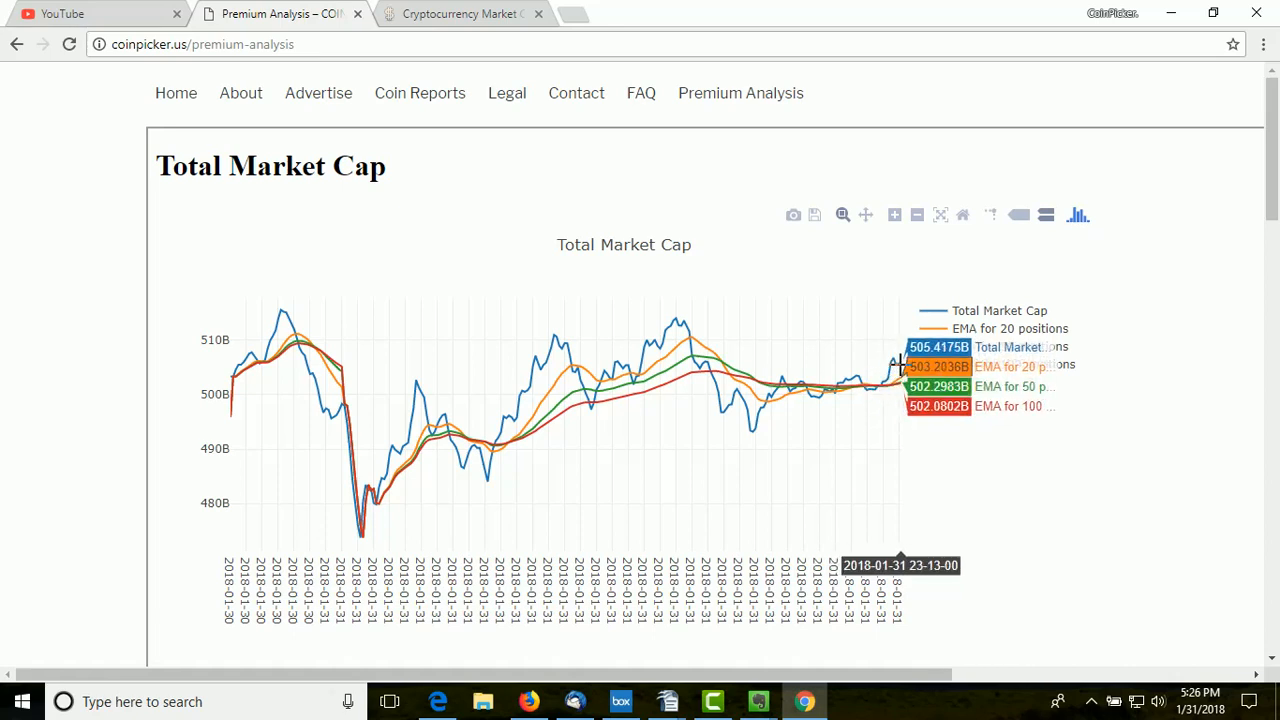
pyautogui.moveTo(904, 370)
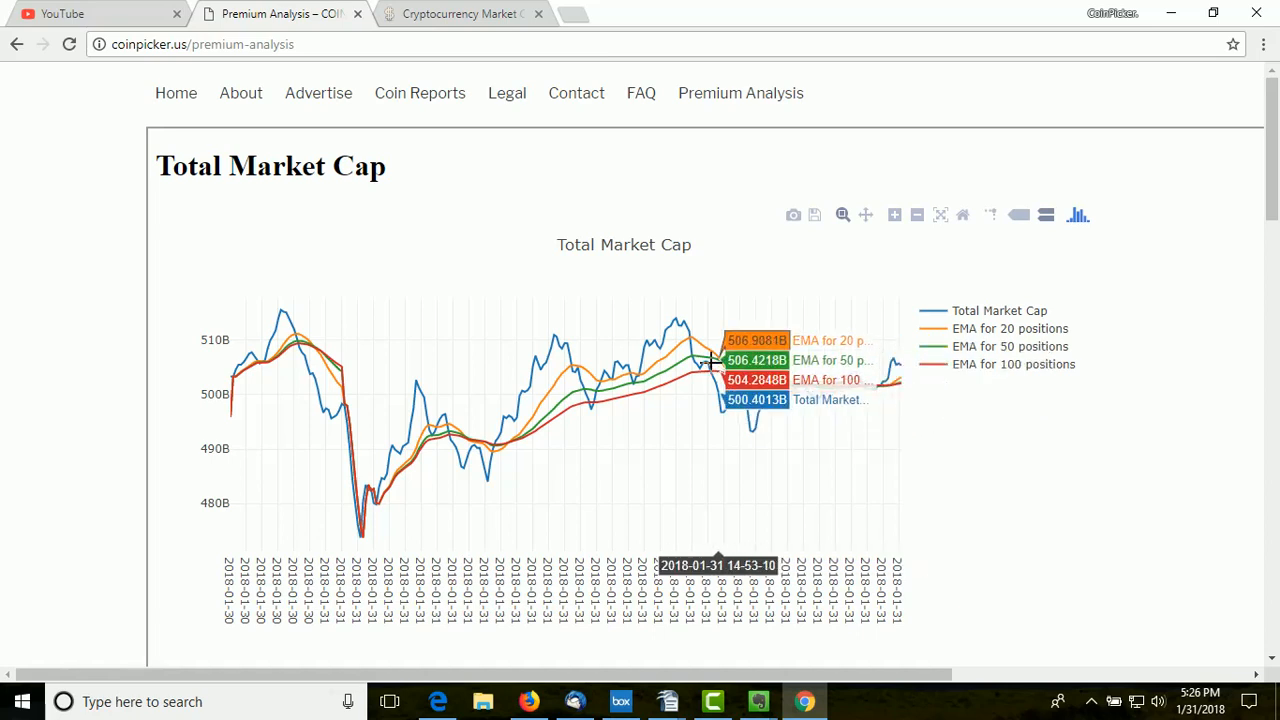
pyautogui.moveTo(752, 430)
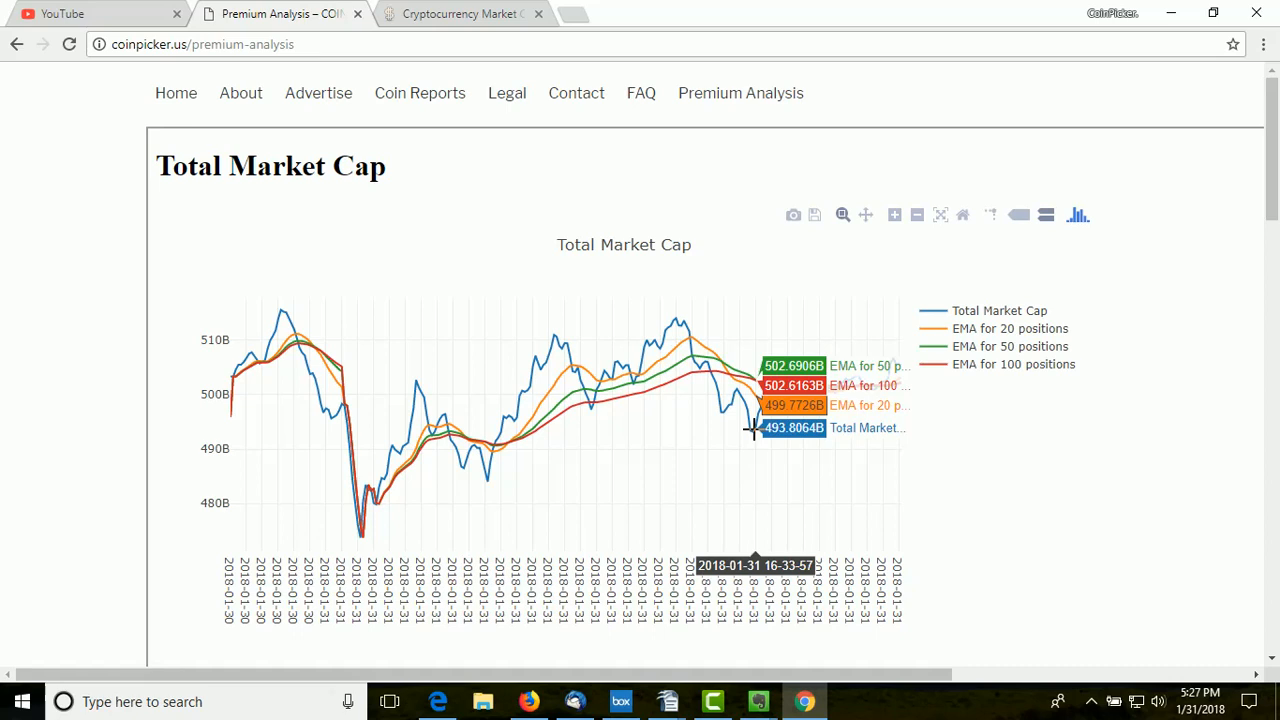
pyautogui.moveTo(910, 340)
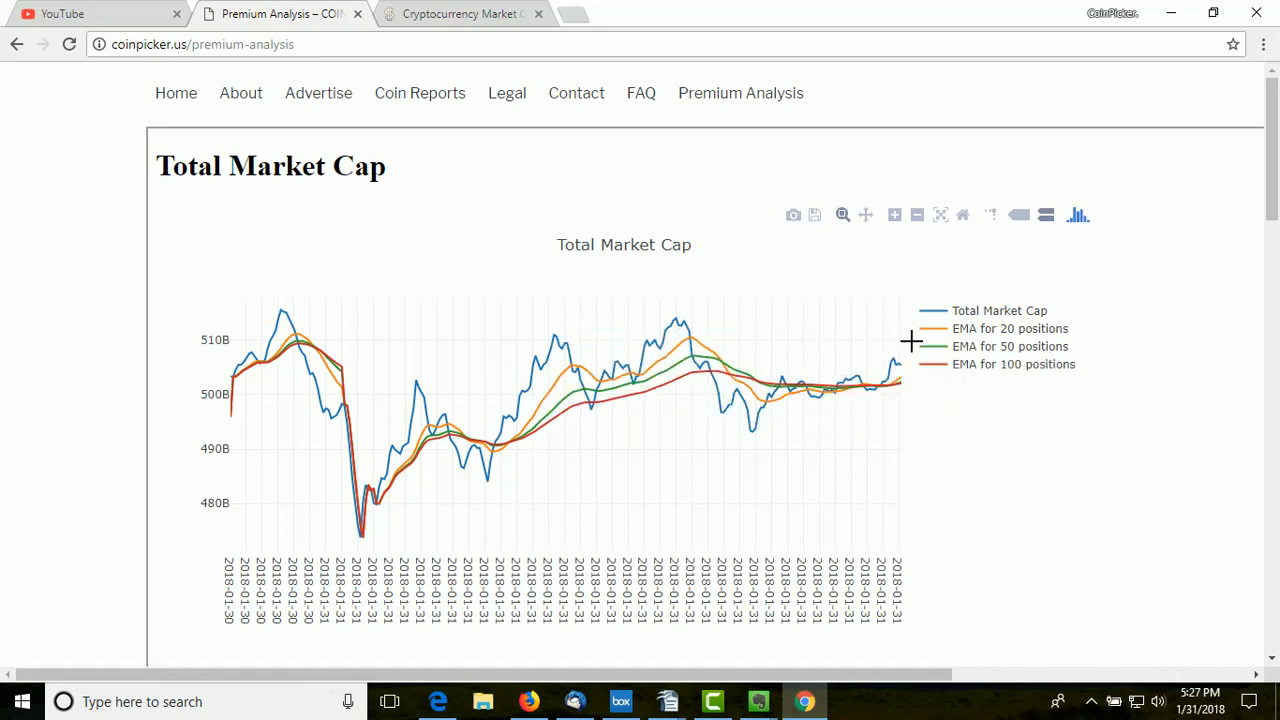
pyautogui.moveTo(924, 384)
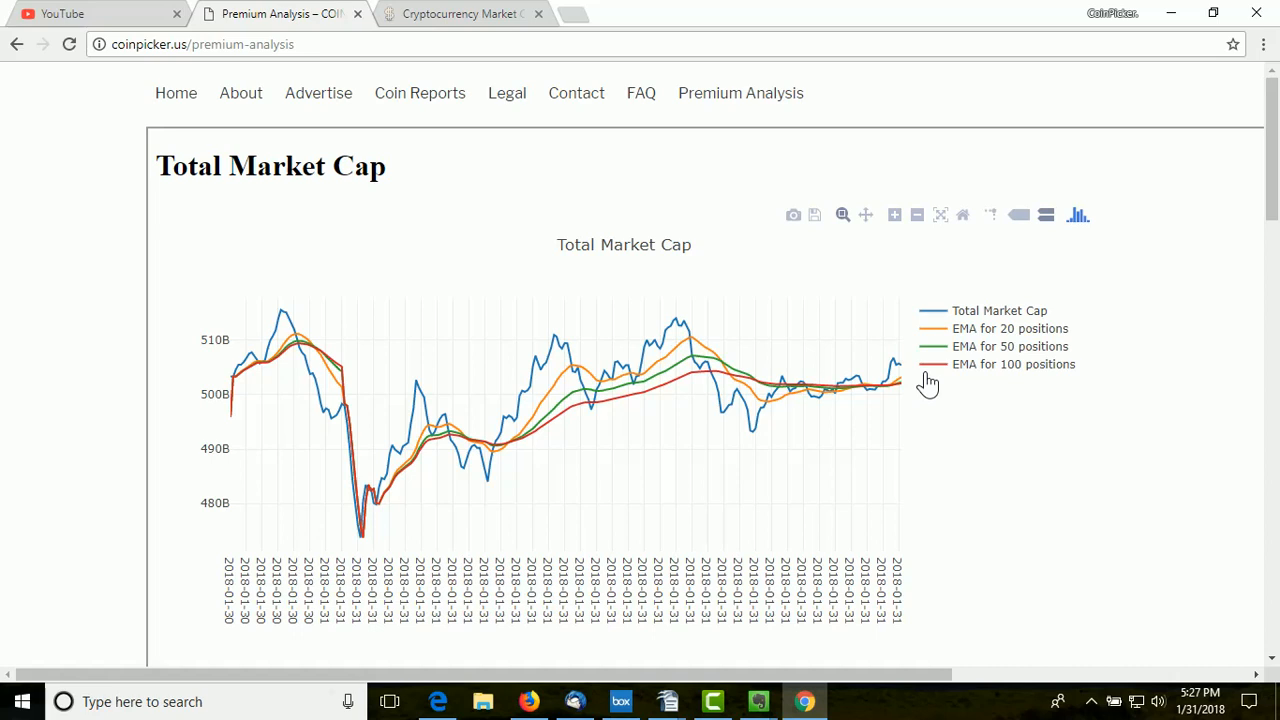
pyautogui.moveTo(736, 398)
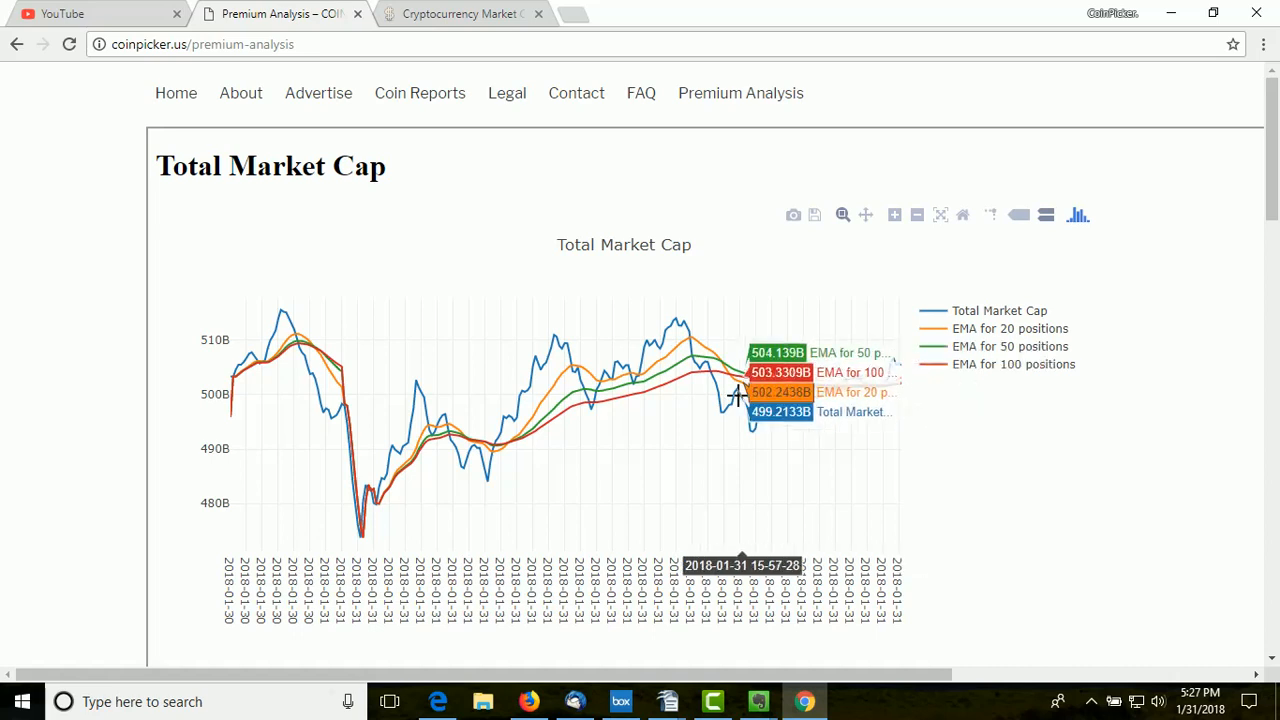
pyautogui.moveTo(862, 394)
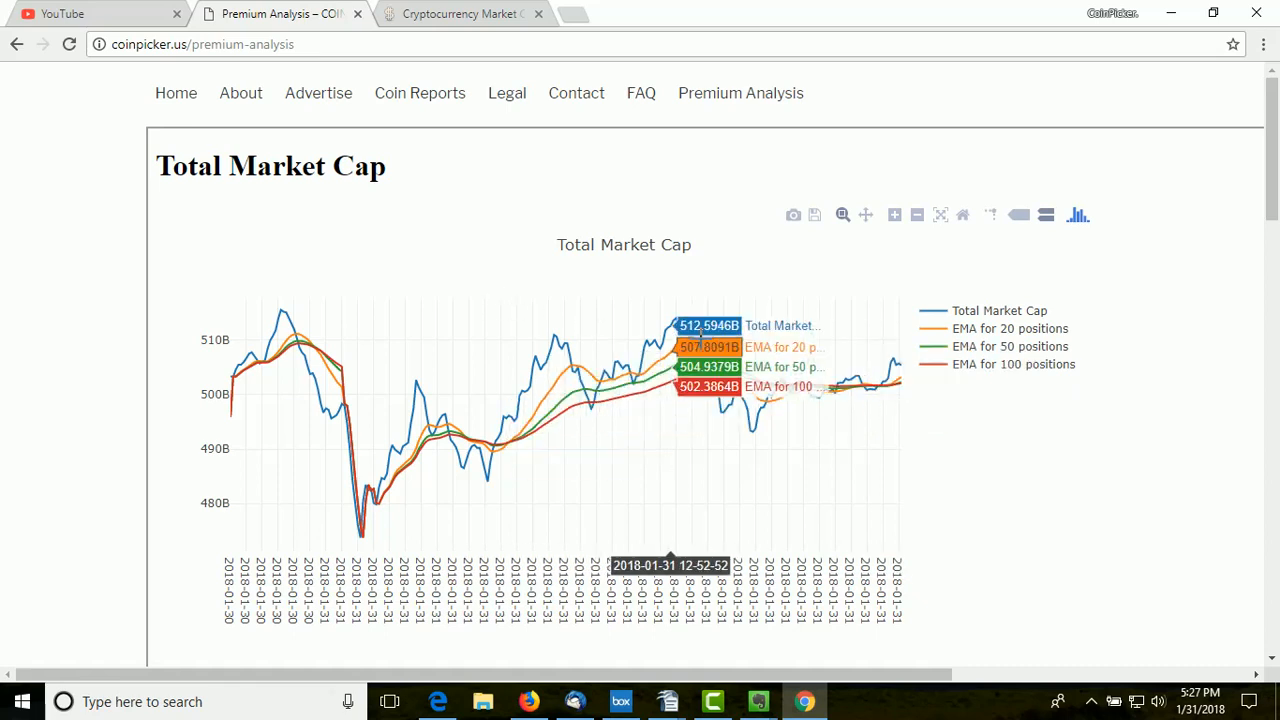
pyautogui.moveTo(752, 432)
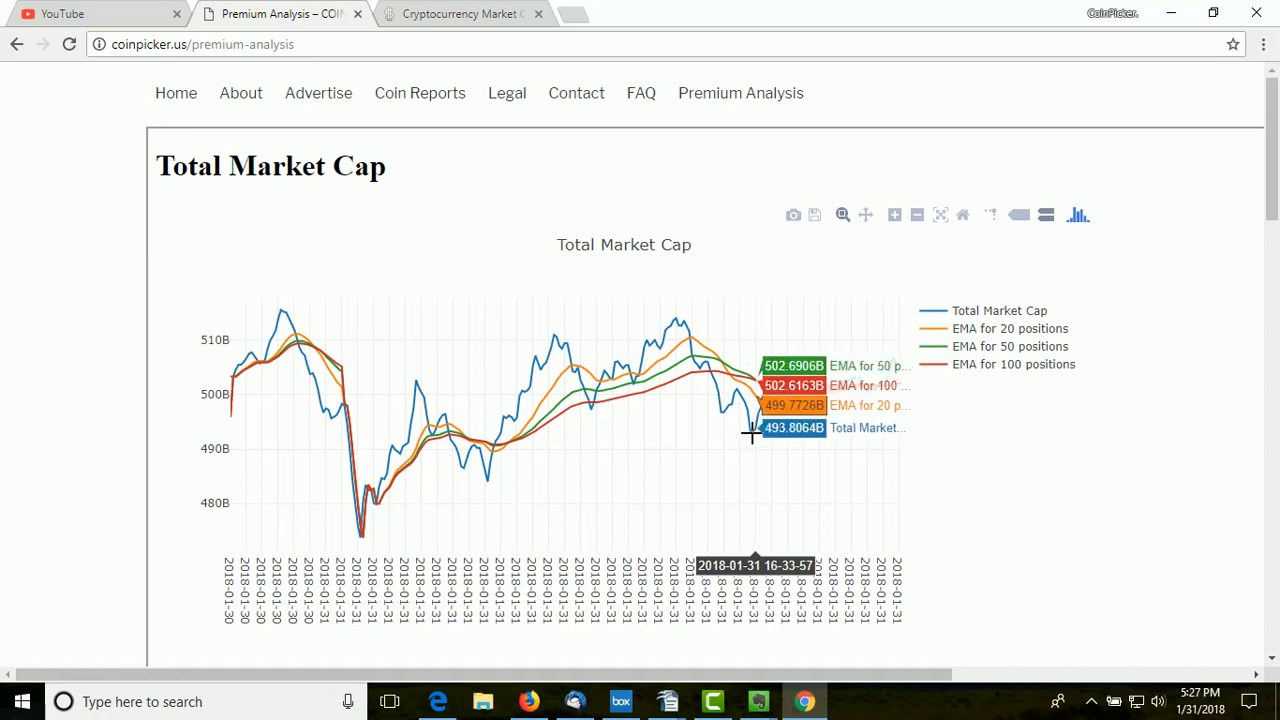
pyautogui.moveTo(876, 380)
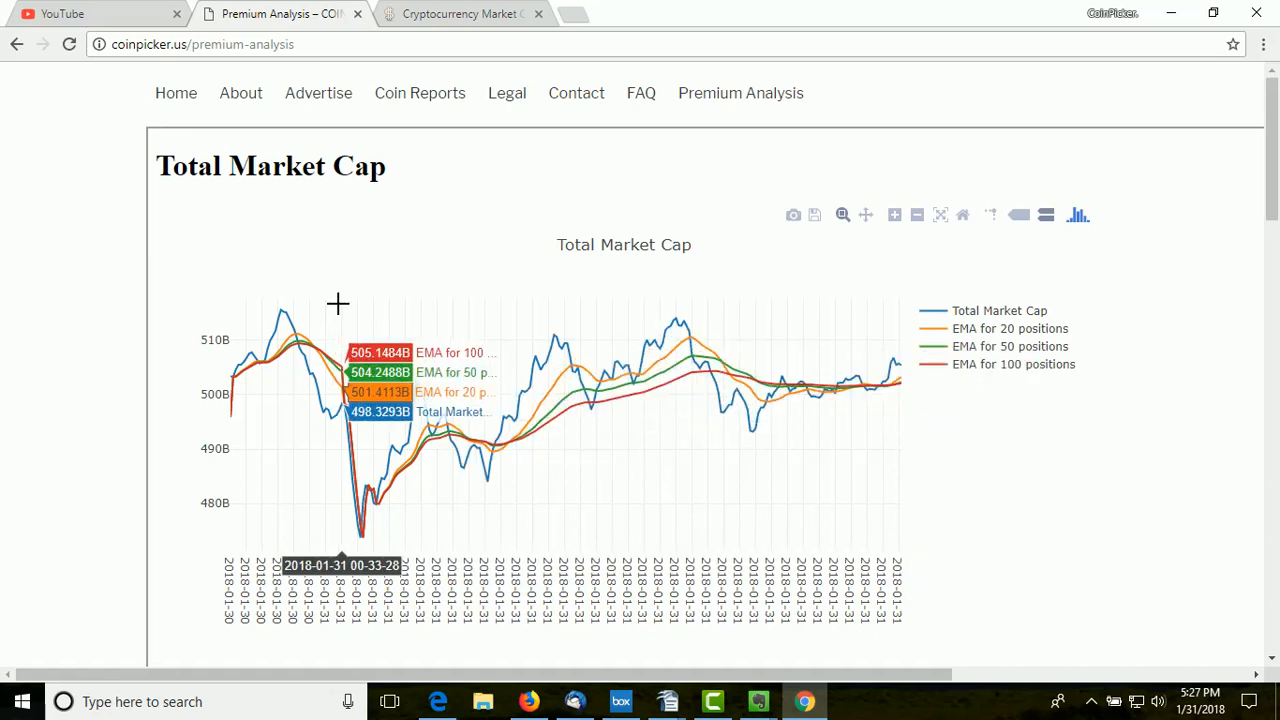
pyautogui.moveTo(348, 298)
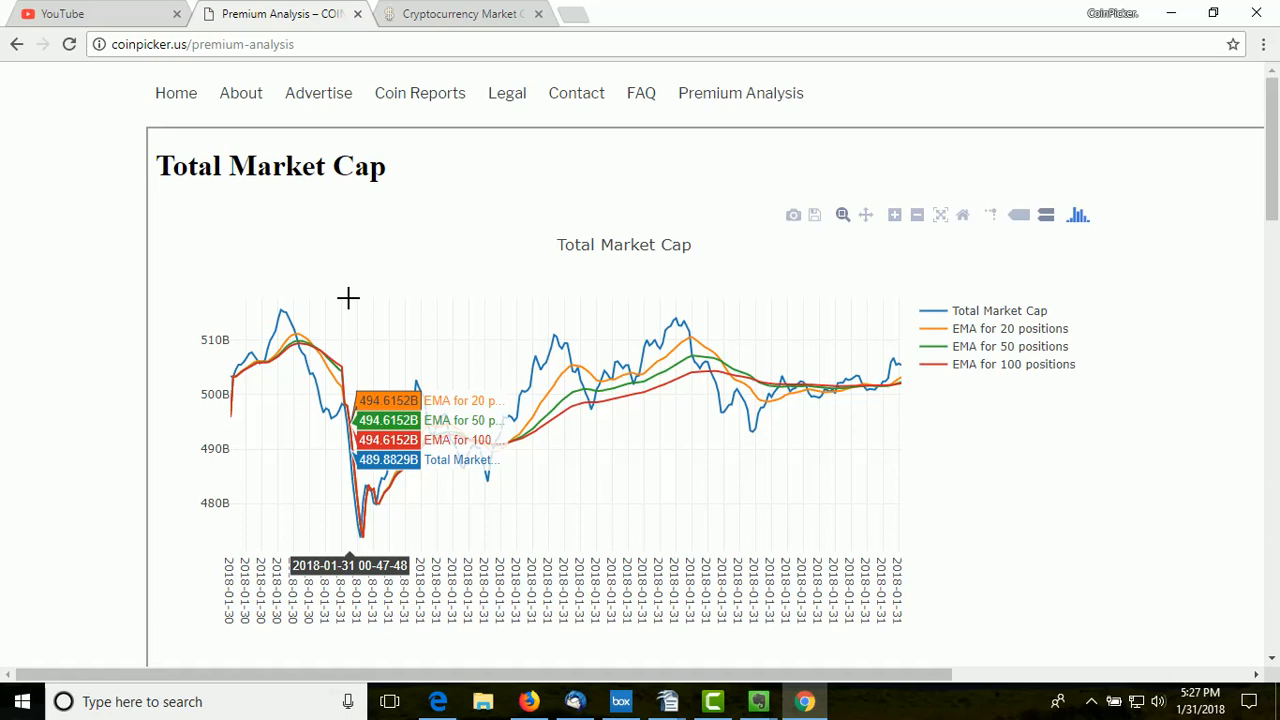
pyautogui.moveTo(624, 384)
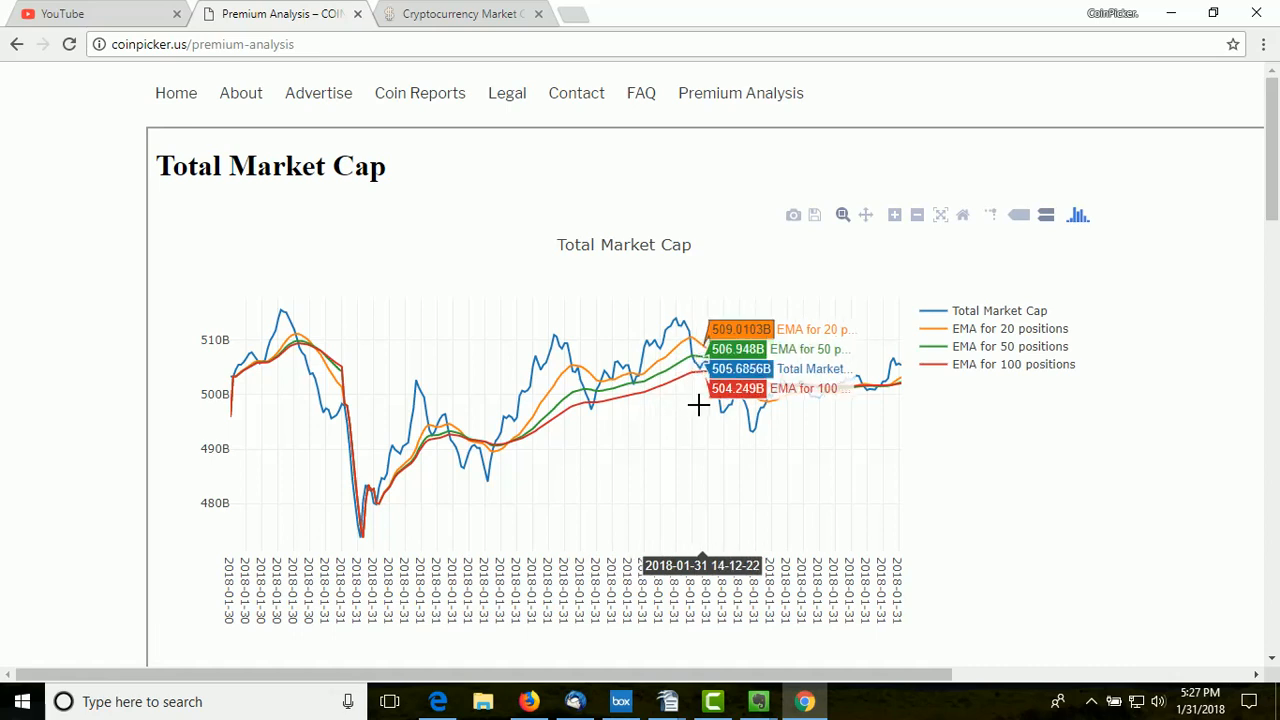
pyautogui.moveTo(616, 224)
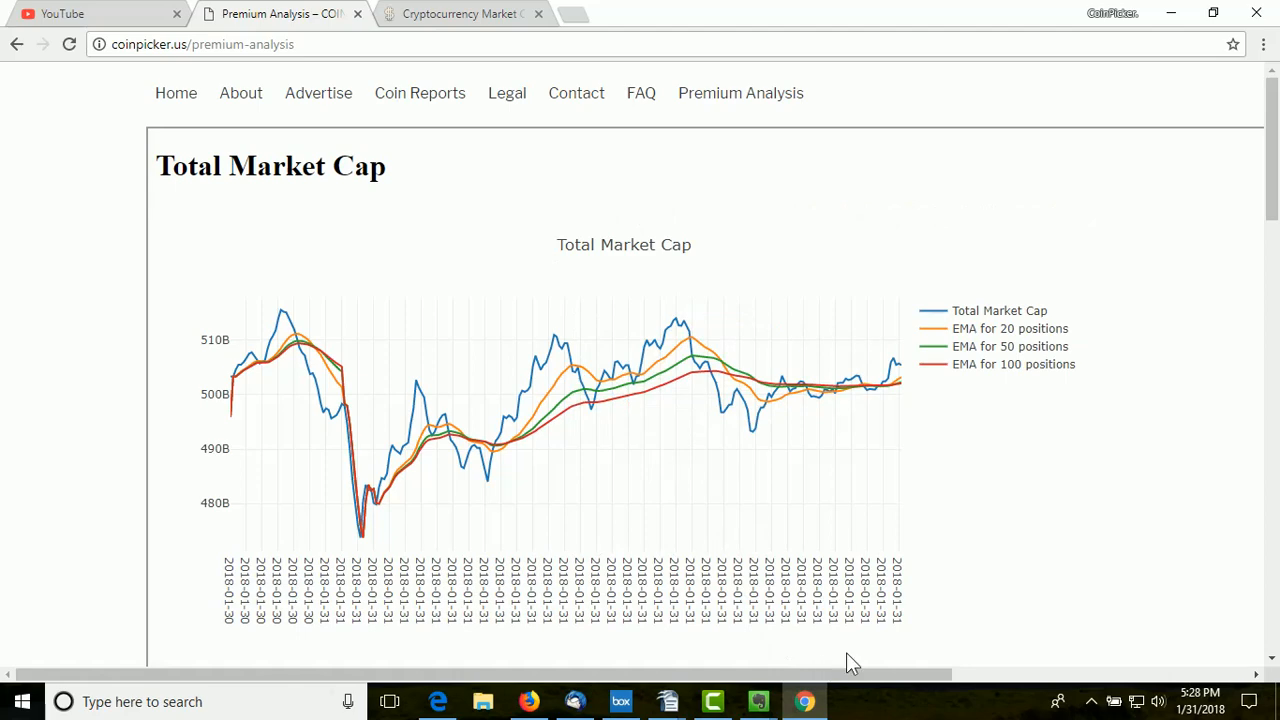
pyautogui.click(460, 12)
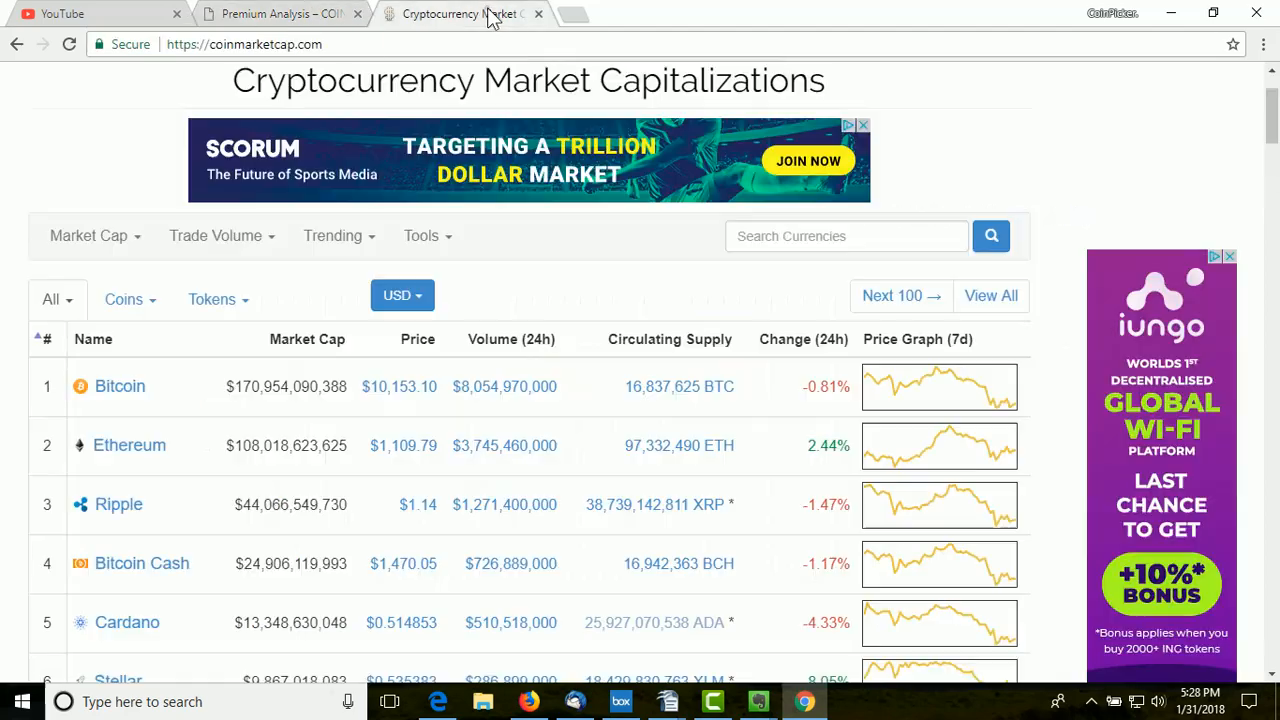
pyautogui.click(280, 12)
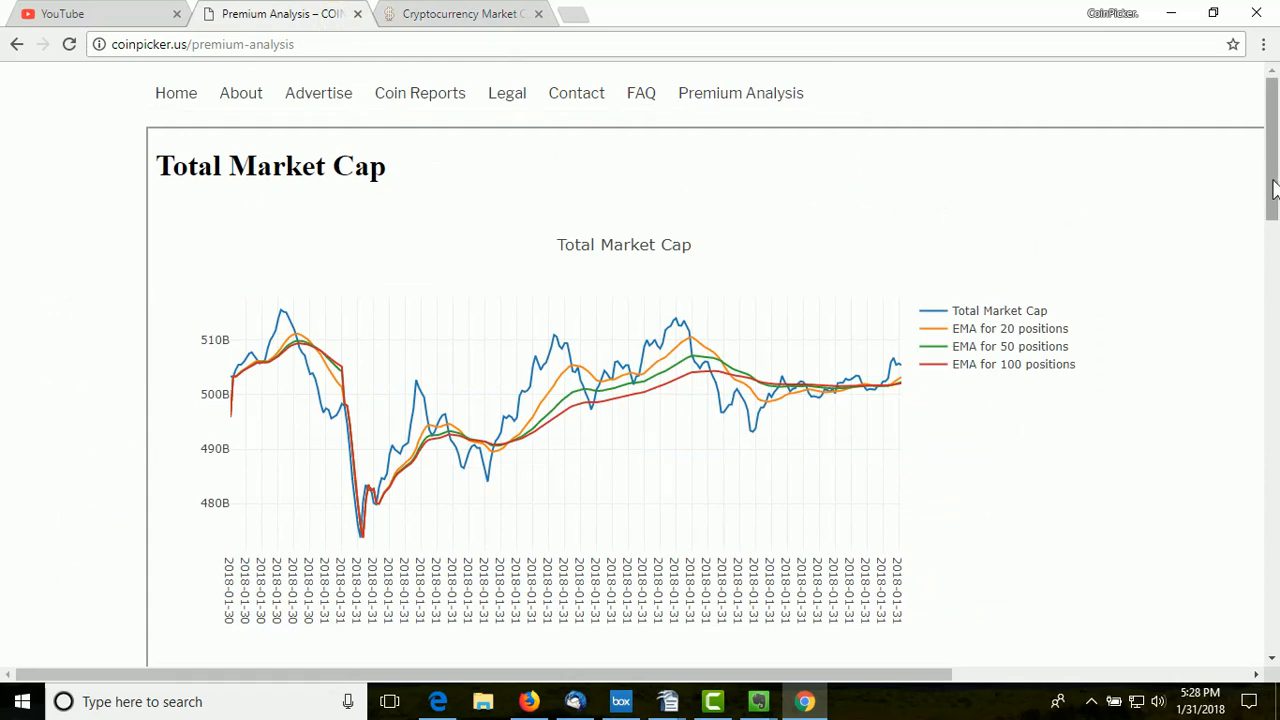
pyautogui.moveTo(908, 412)
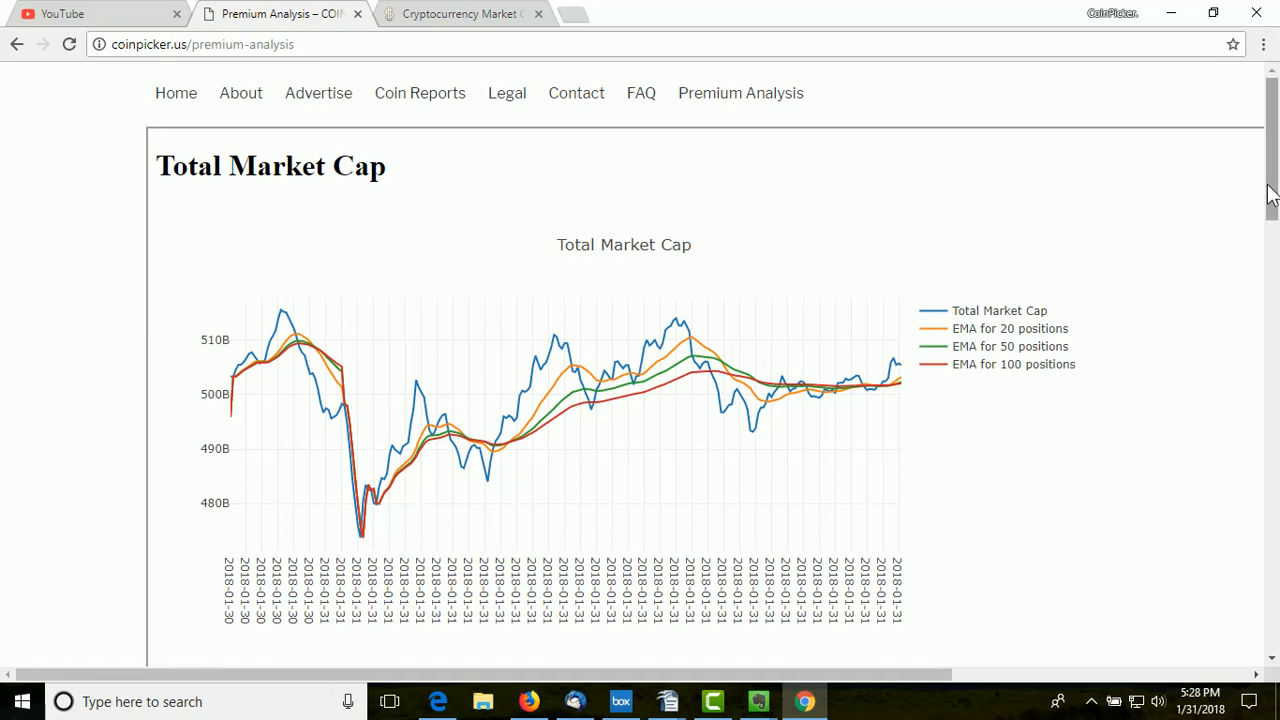
pyautogui.moveTo(882, 390)
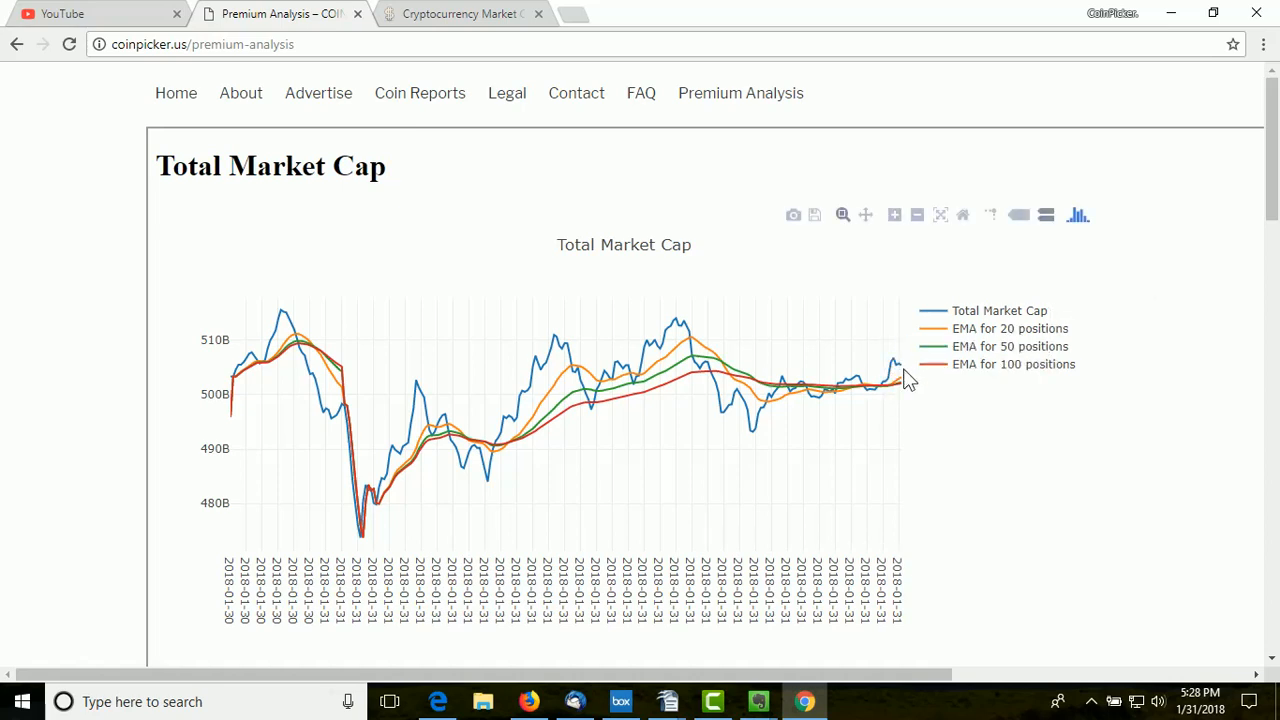
pyautogui.moveTo(896, 360)
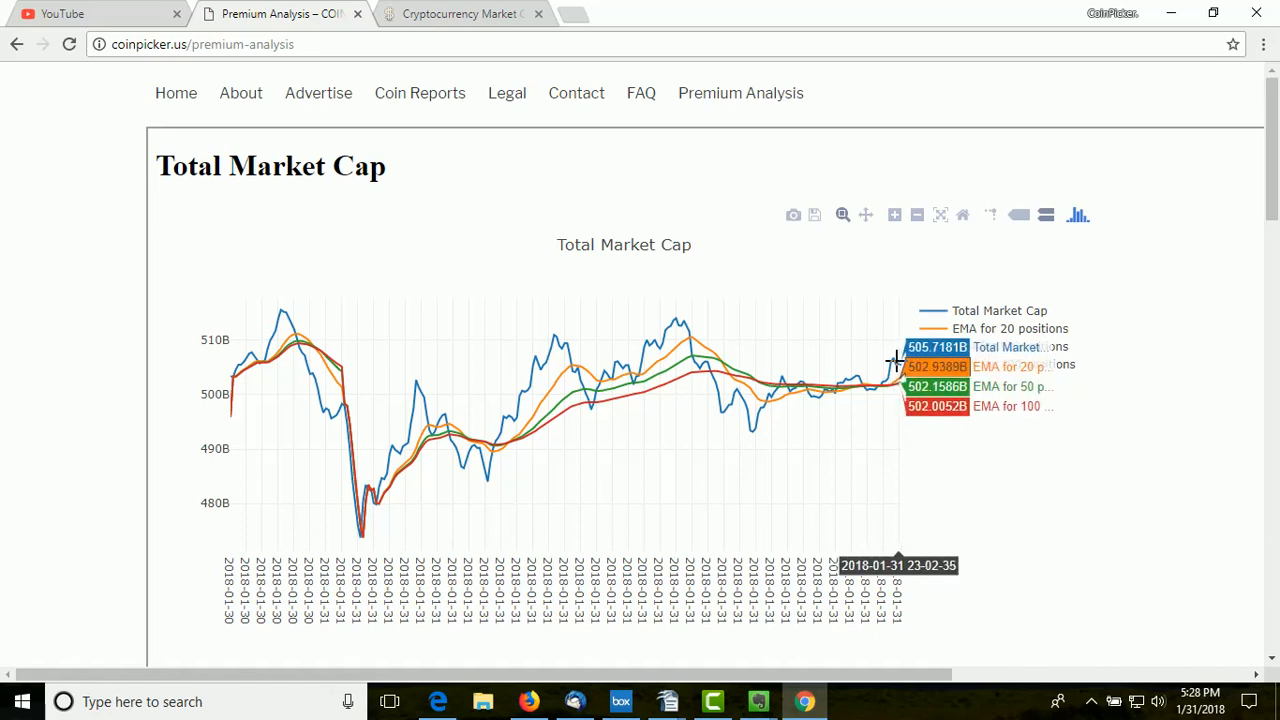
pyautogui.moveTo(910, 376)
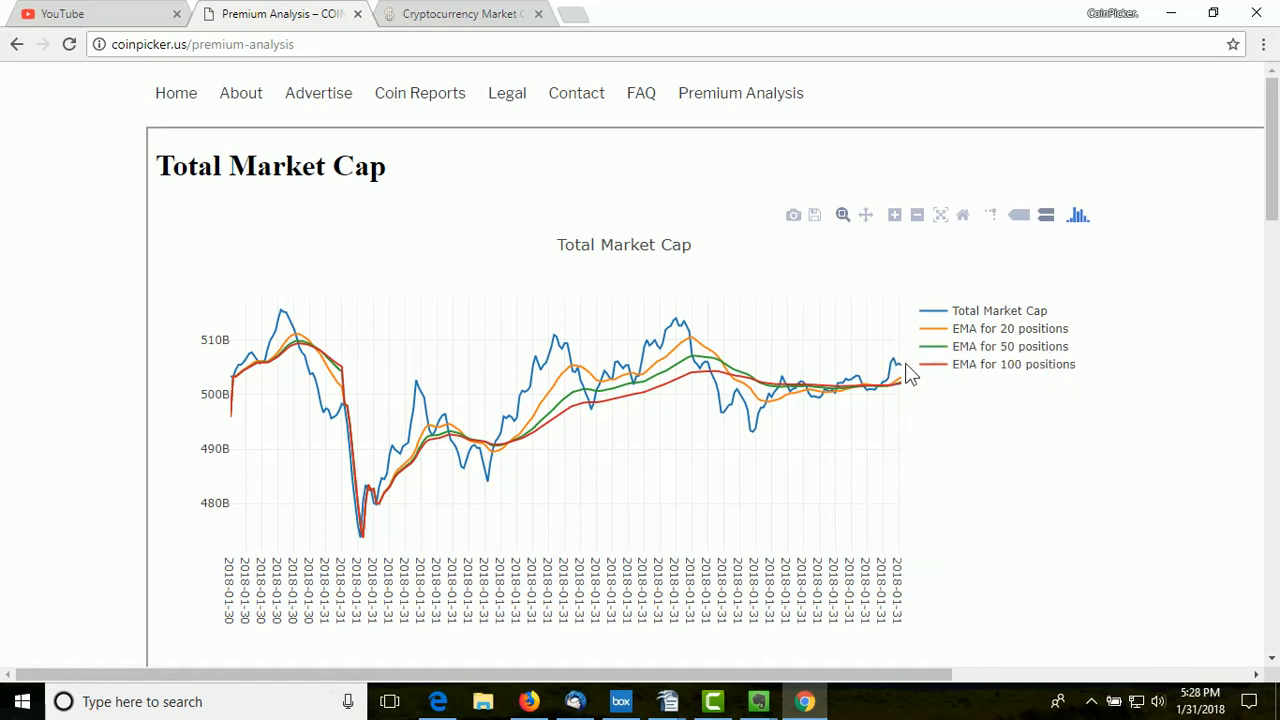
pyautogui.moveTo(904, 380)
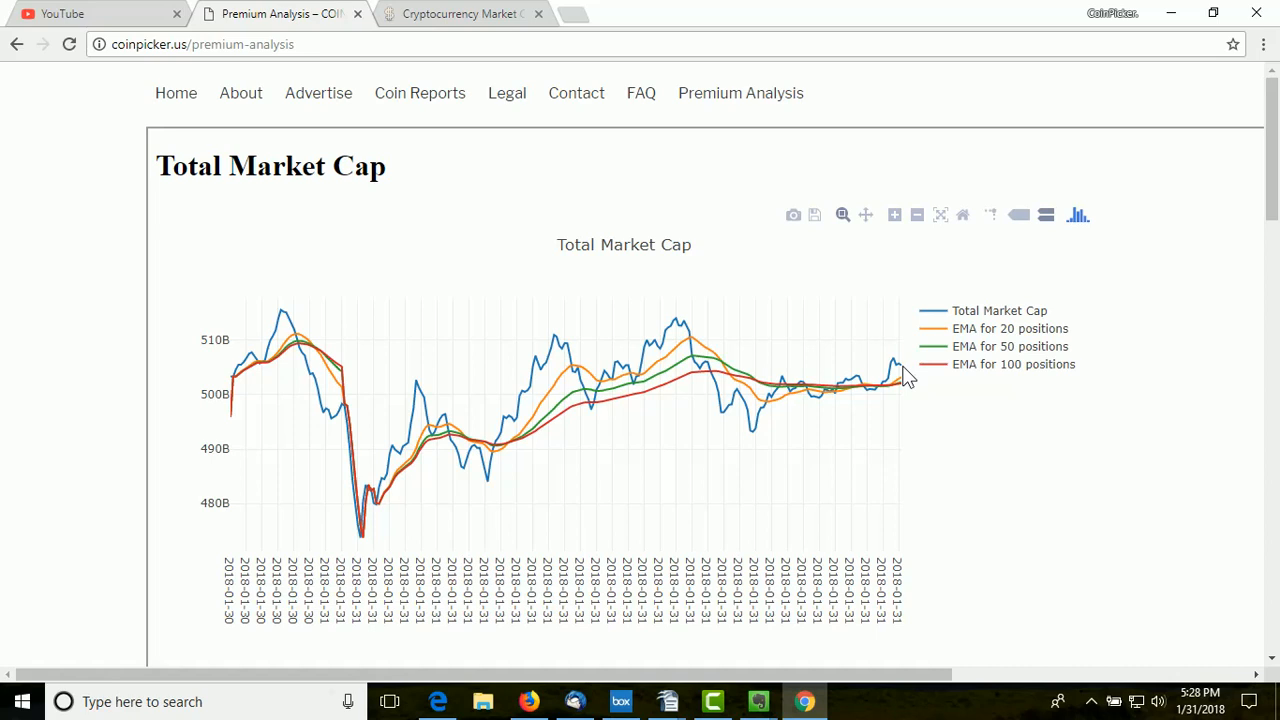
pyautogui.moveTo(668, 404)
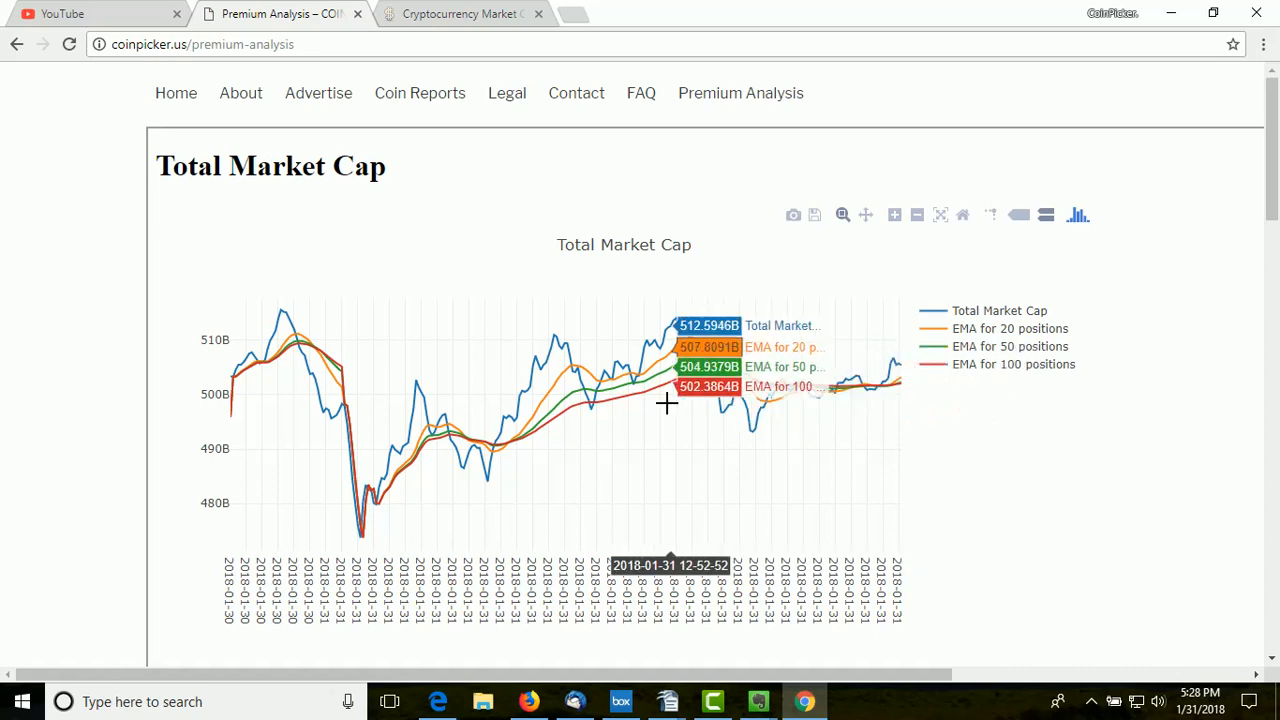
pyautogui.moveTo(556, 348)
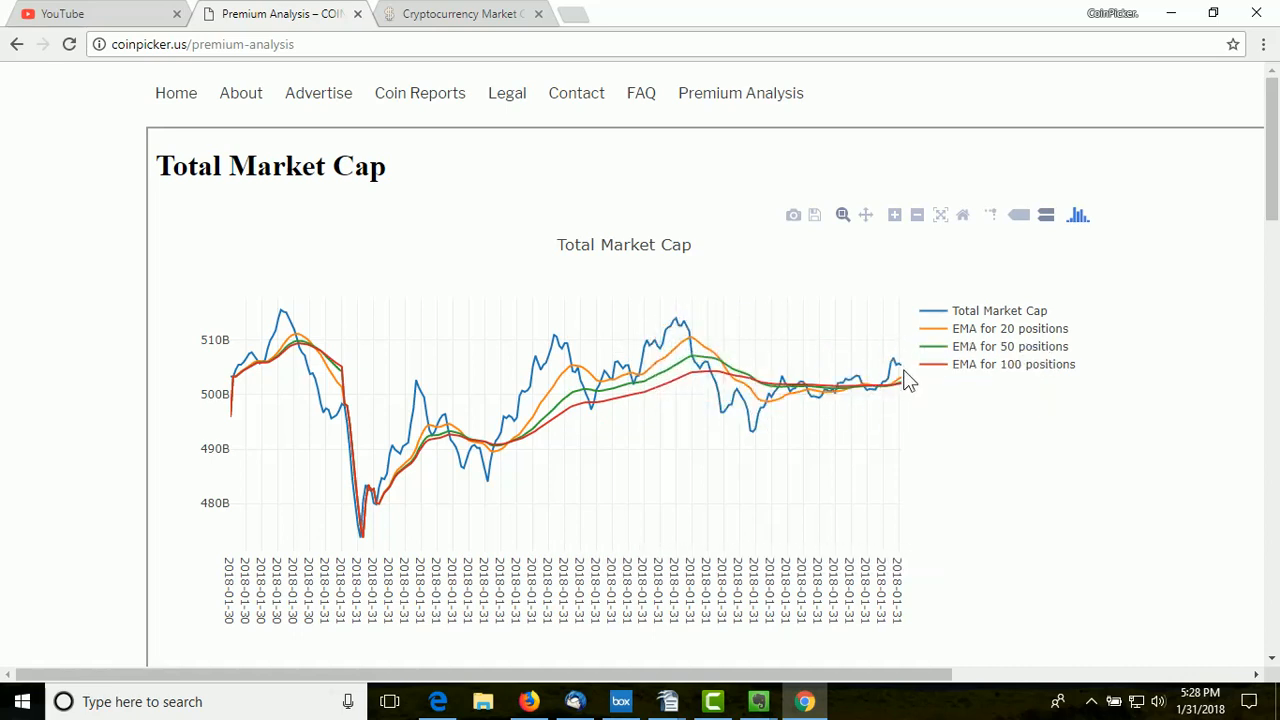
pyautogui.moveTo(898, 368)
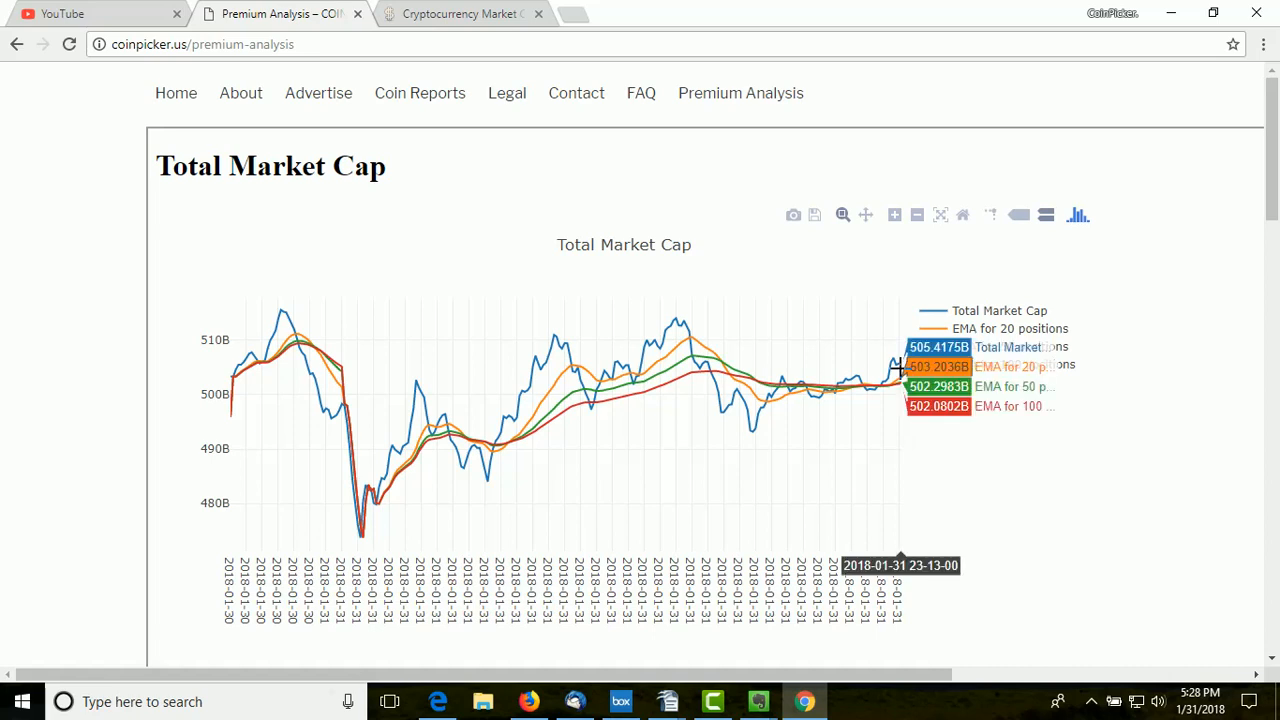
pyautogui.moveTo(888, 376)
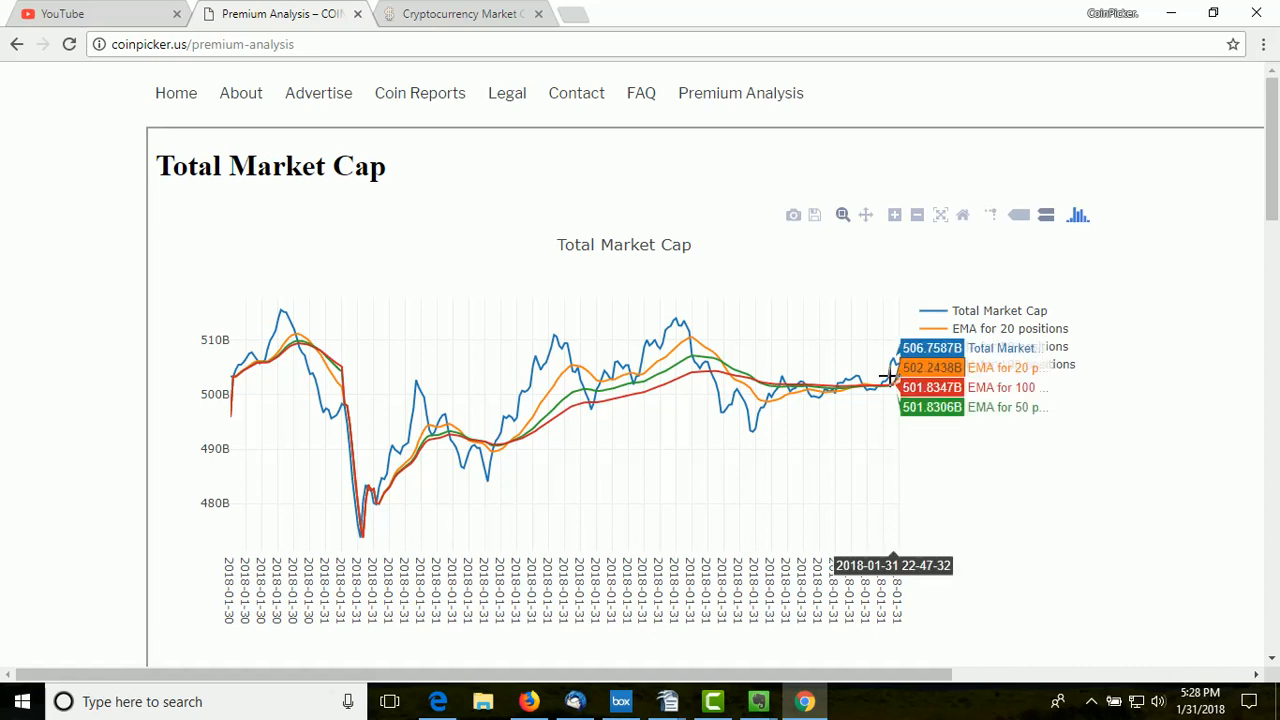
pyautogui.moveTo(904, 378)
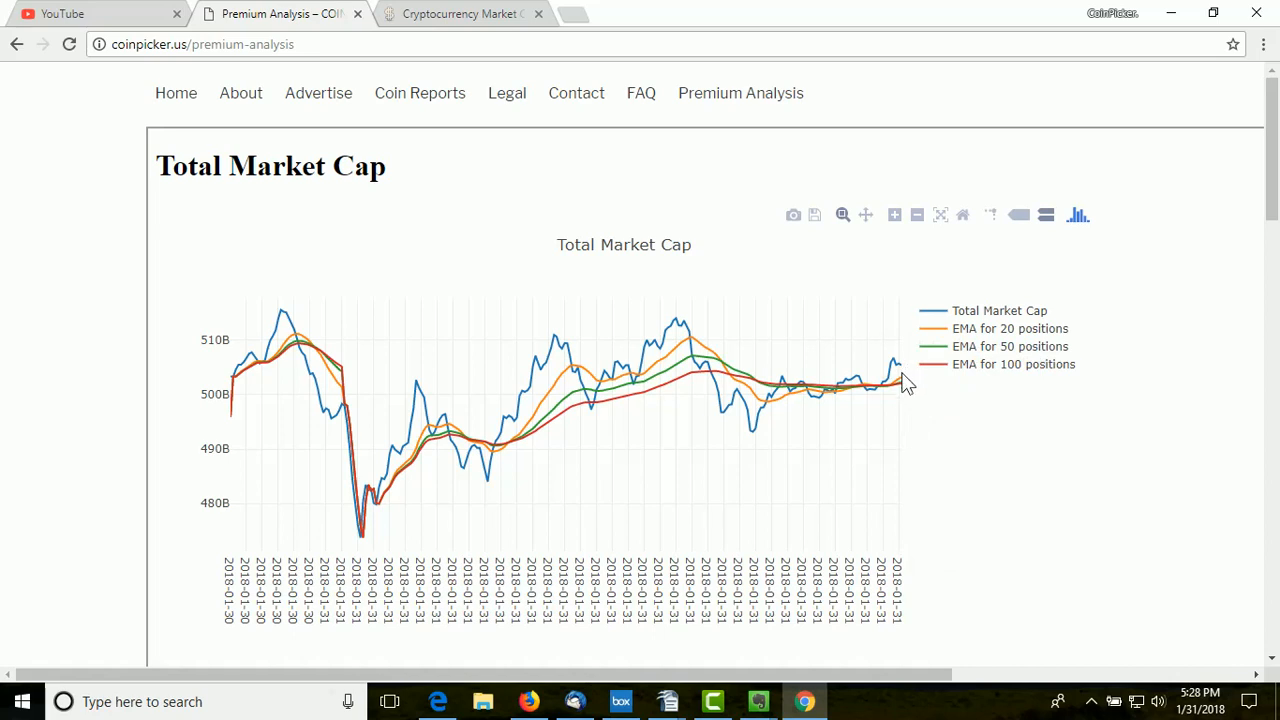
pyautogui.moveTo(844, 388)
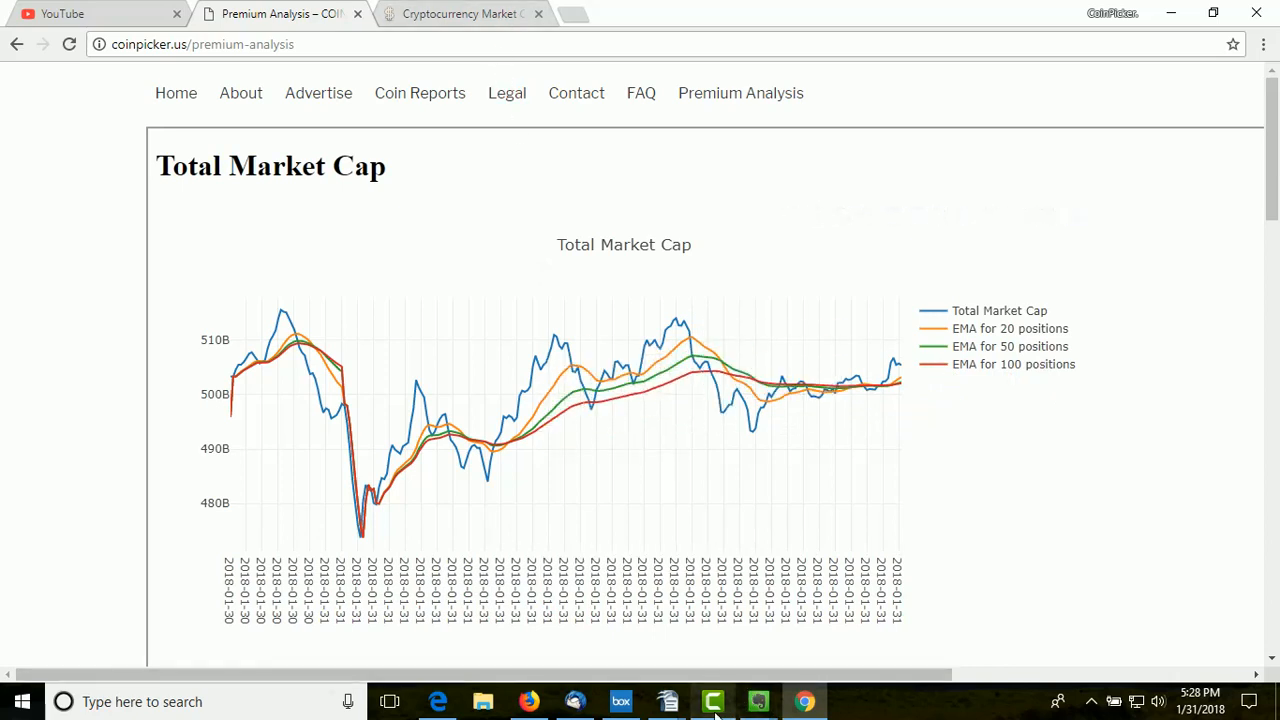
pyautogui.moveTo(758, 700)
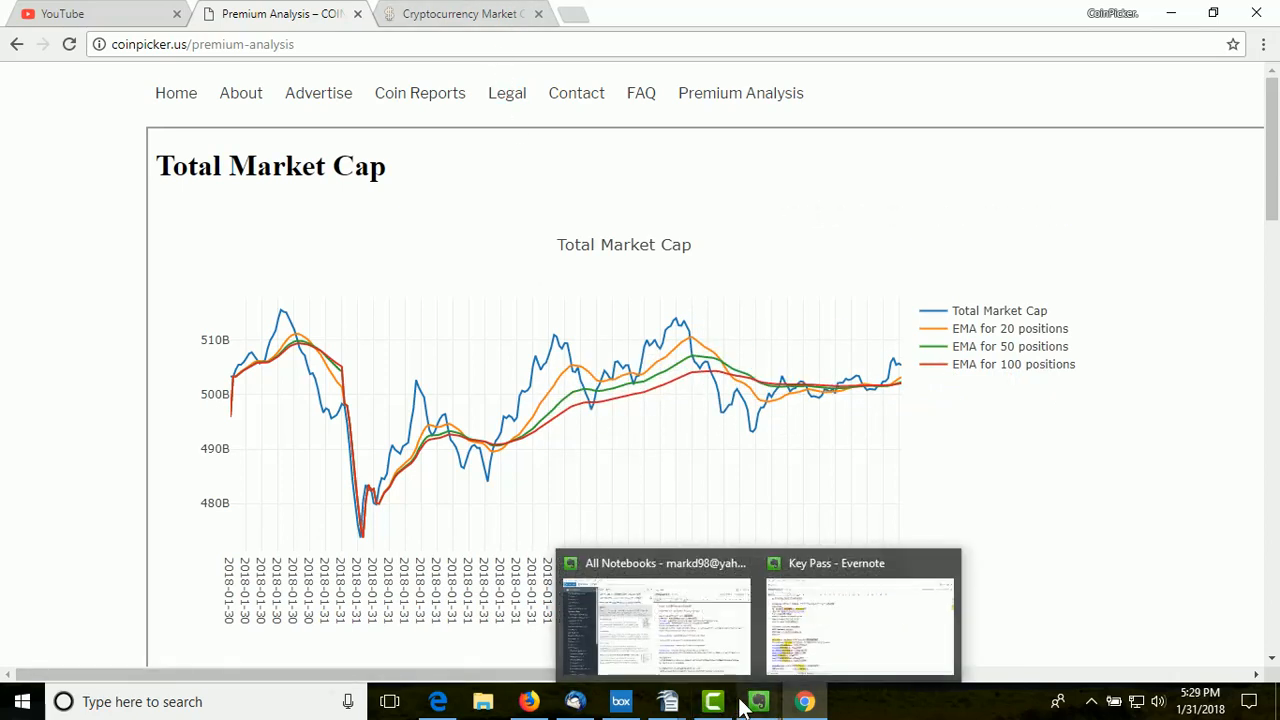